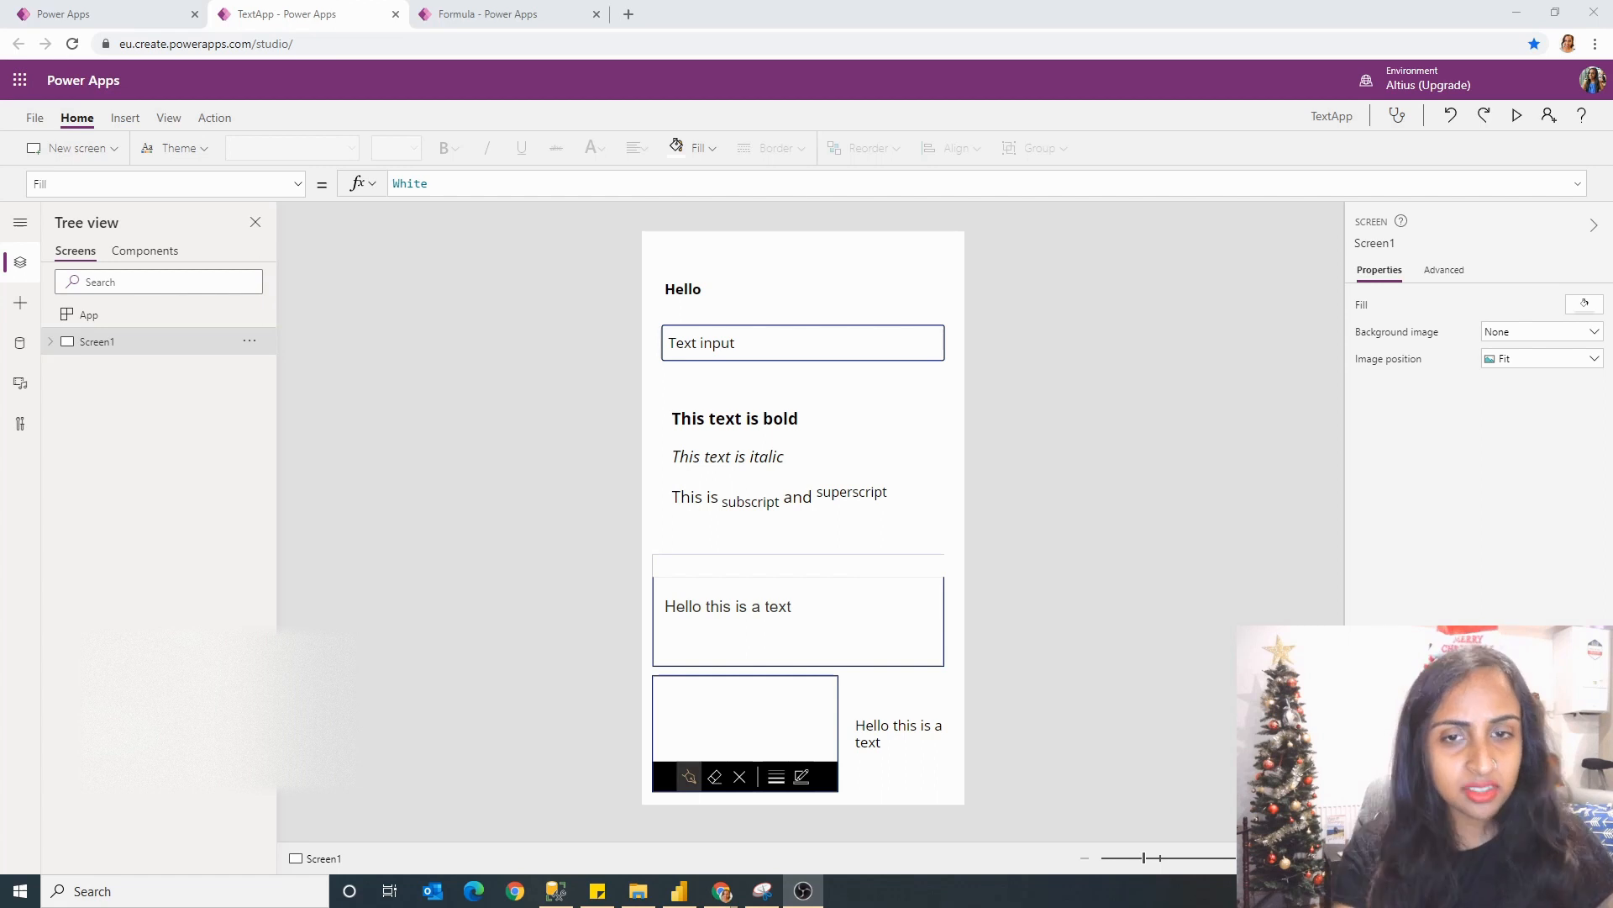
{"action": "mouse_move", "coordinate": [696, 362]}
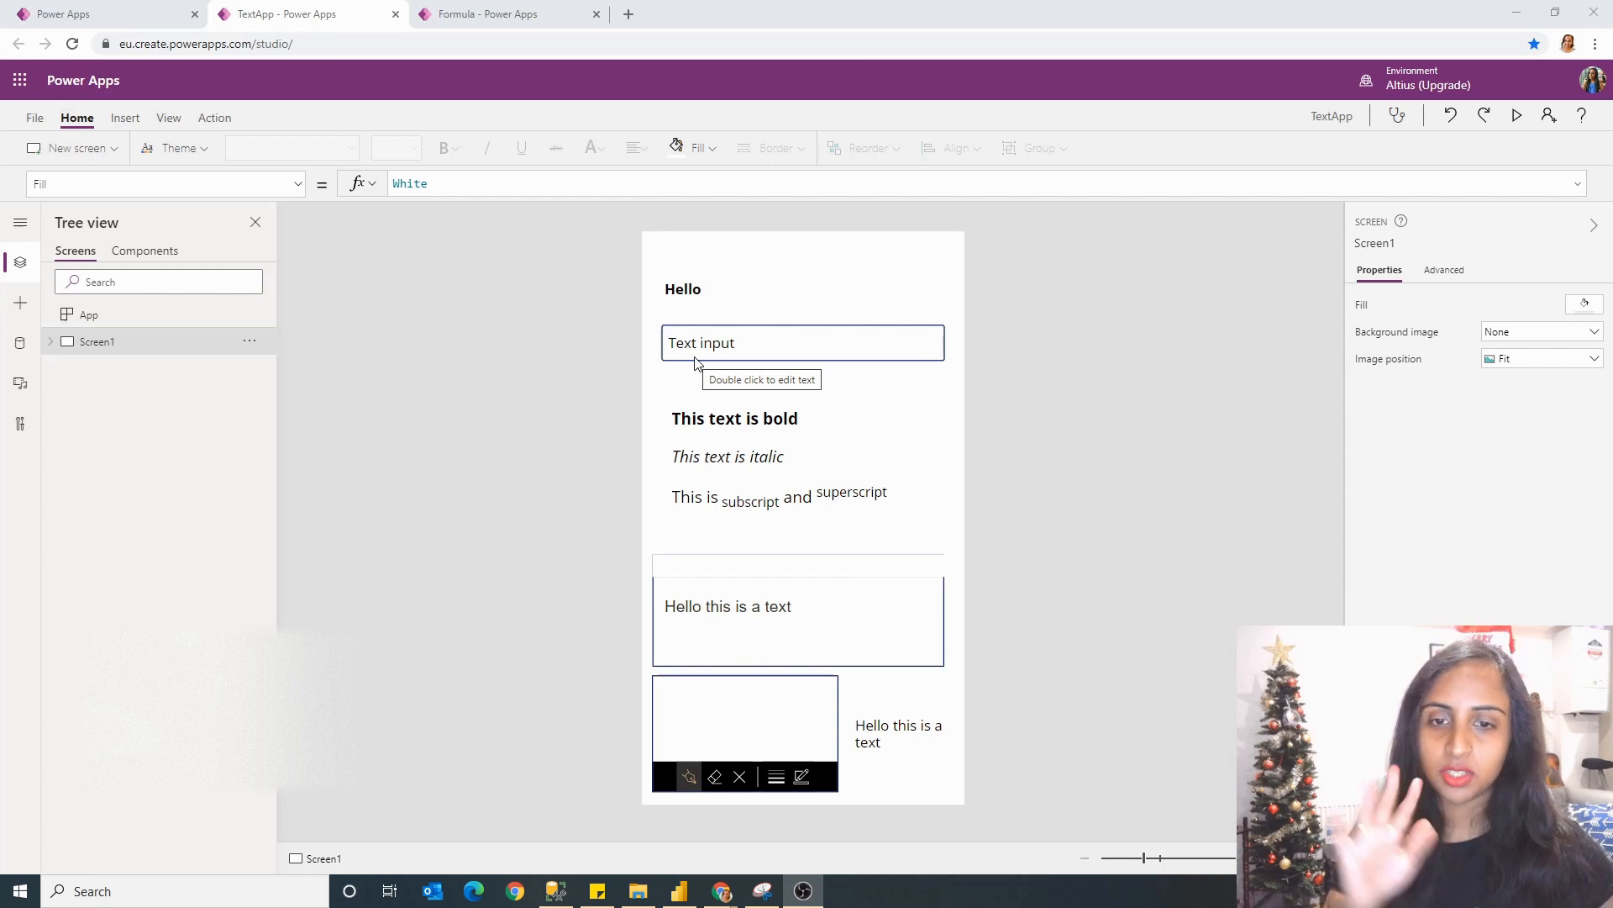
{"action": "mouse_move", "coordinate": [397, 393]}
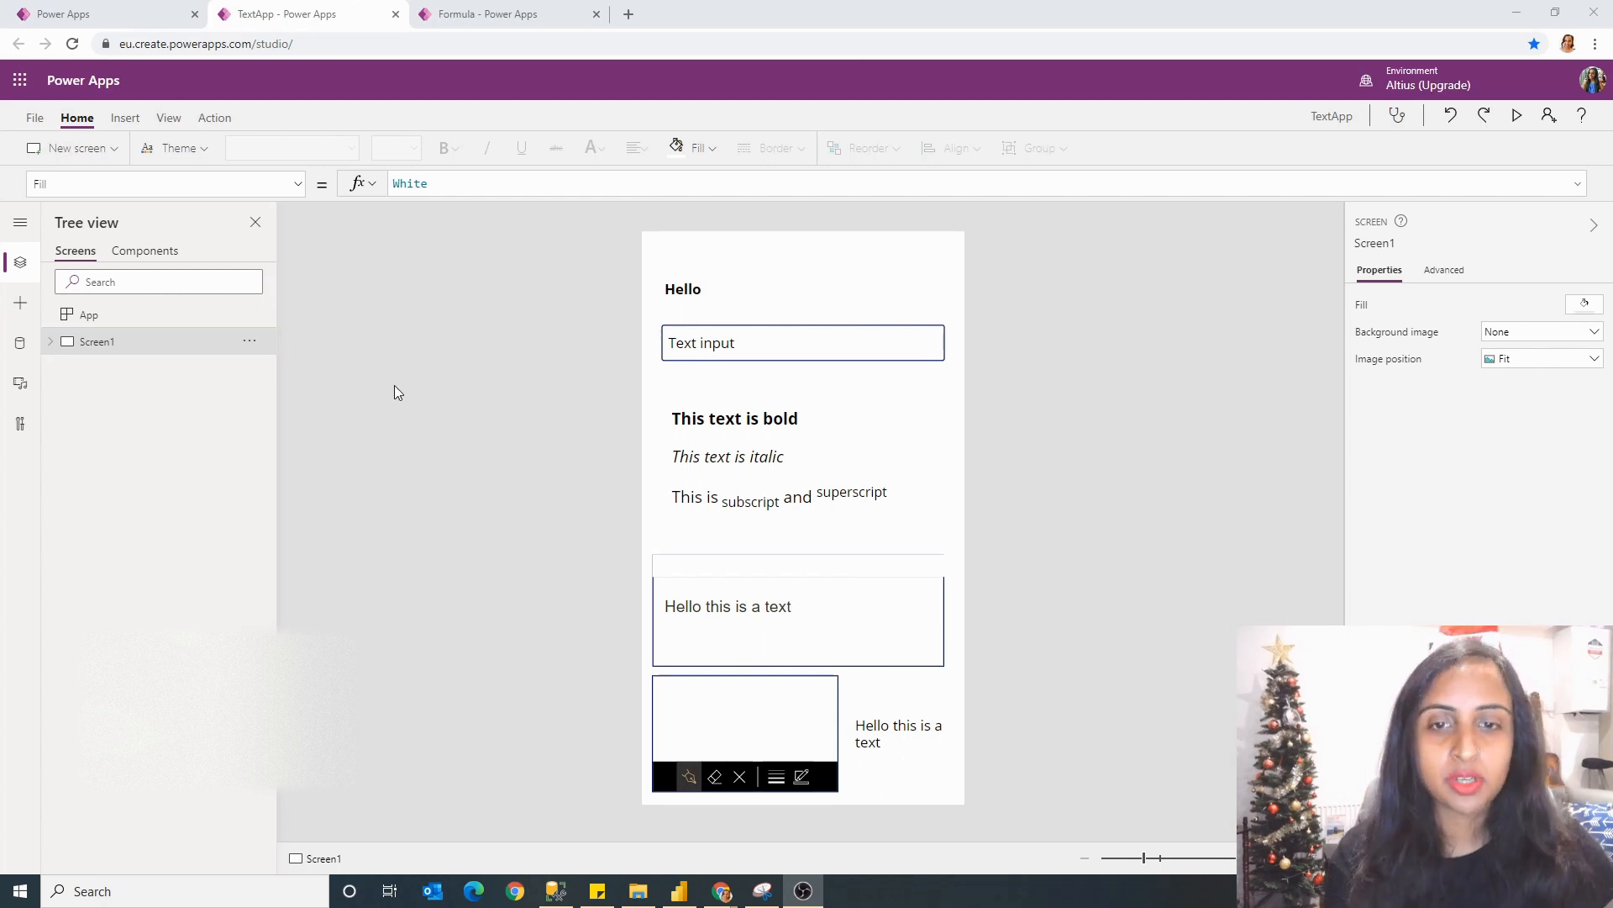
{"action": "mouse_move", "coordinate": [762, 511]}
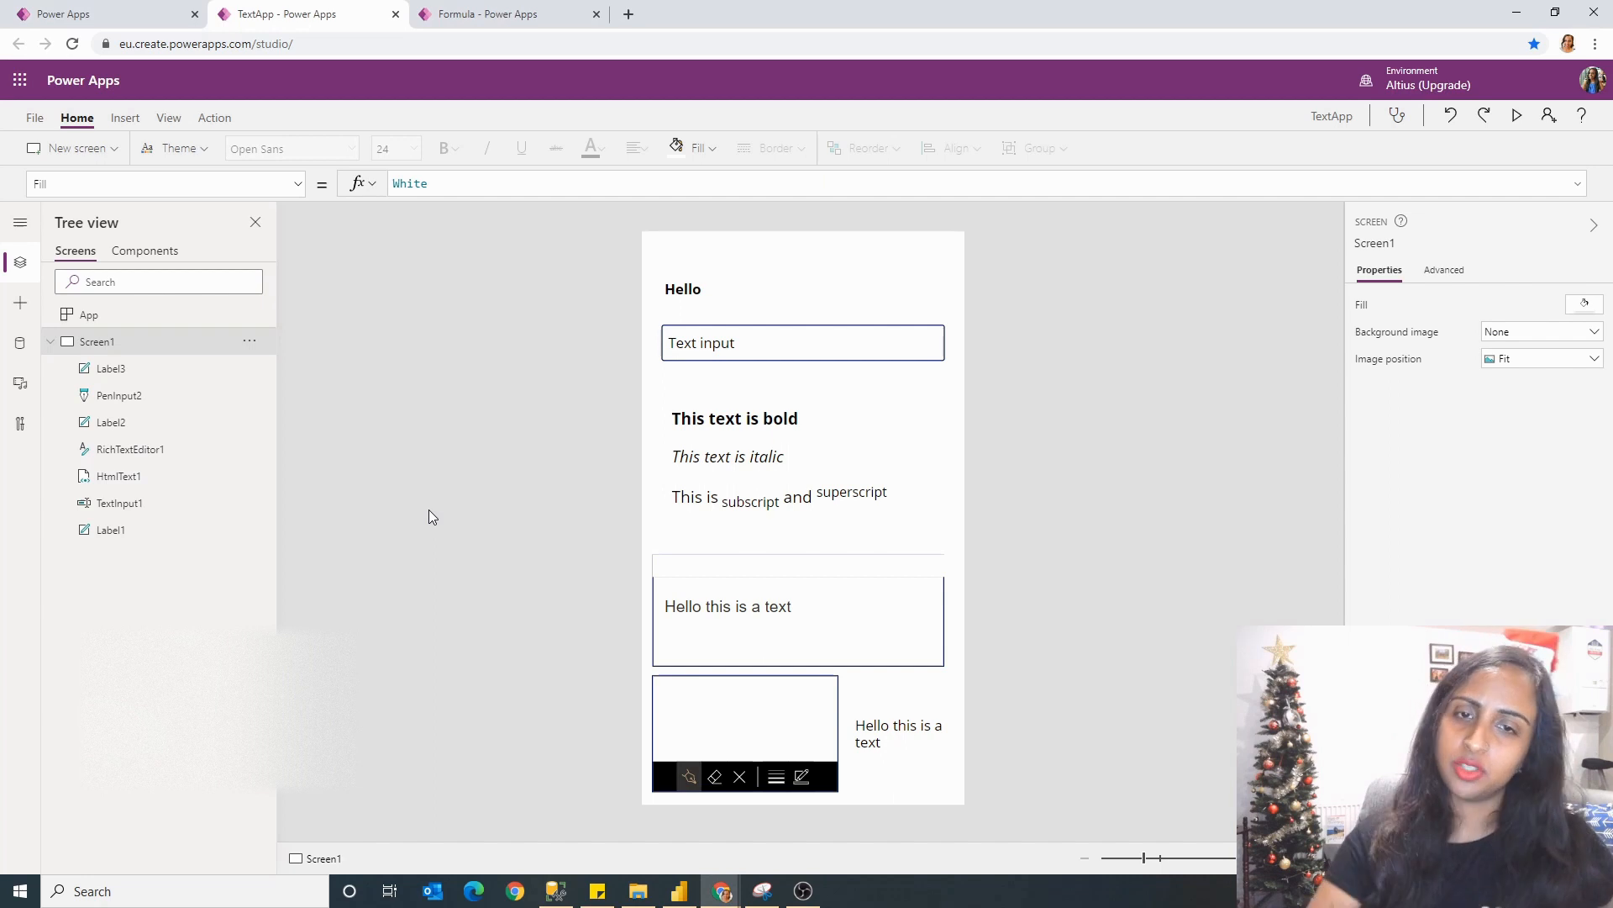
Step: Bring up the Insert options for adding new controls to the app
{"action": "left_click", "coordinate": [124, 118]}
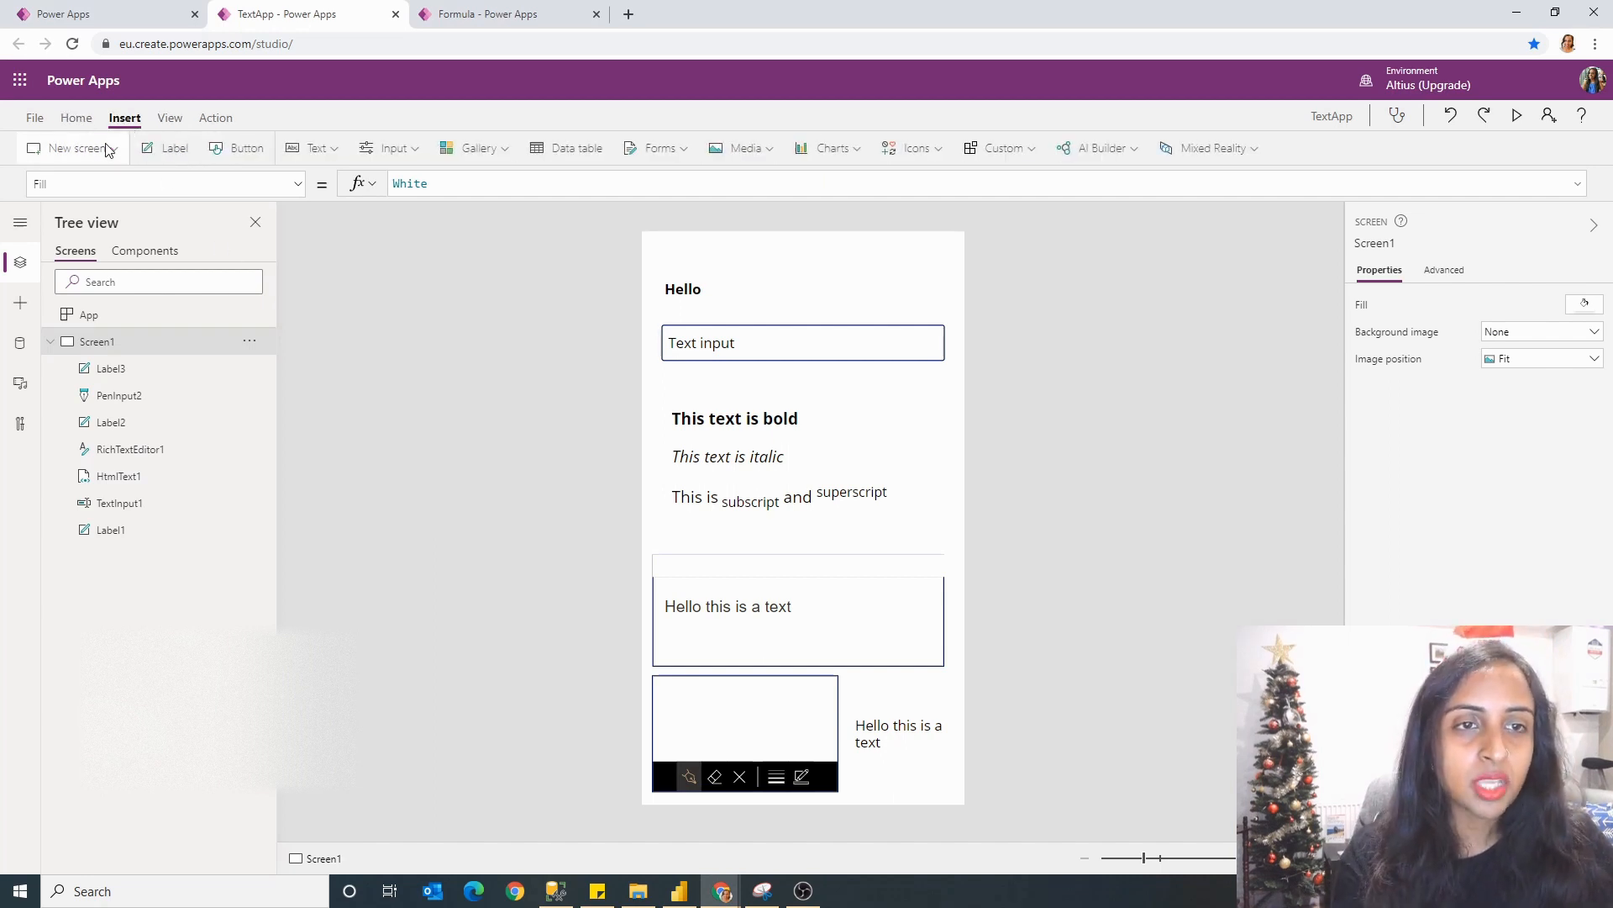
Step: Add a blank Screen2 with a label 'This a label' set bold (after trying semibold), italic and underlined
{"action": "left_click", "coordinate": [64, 148]}
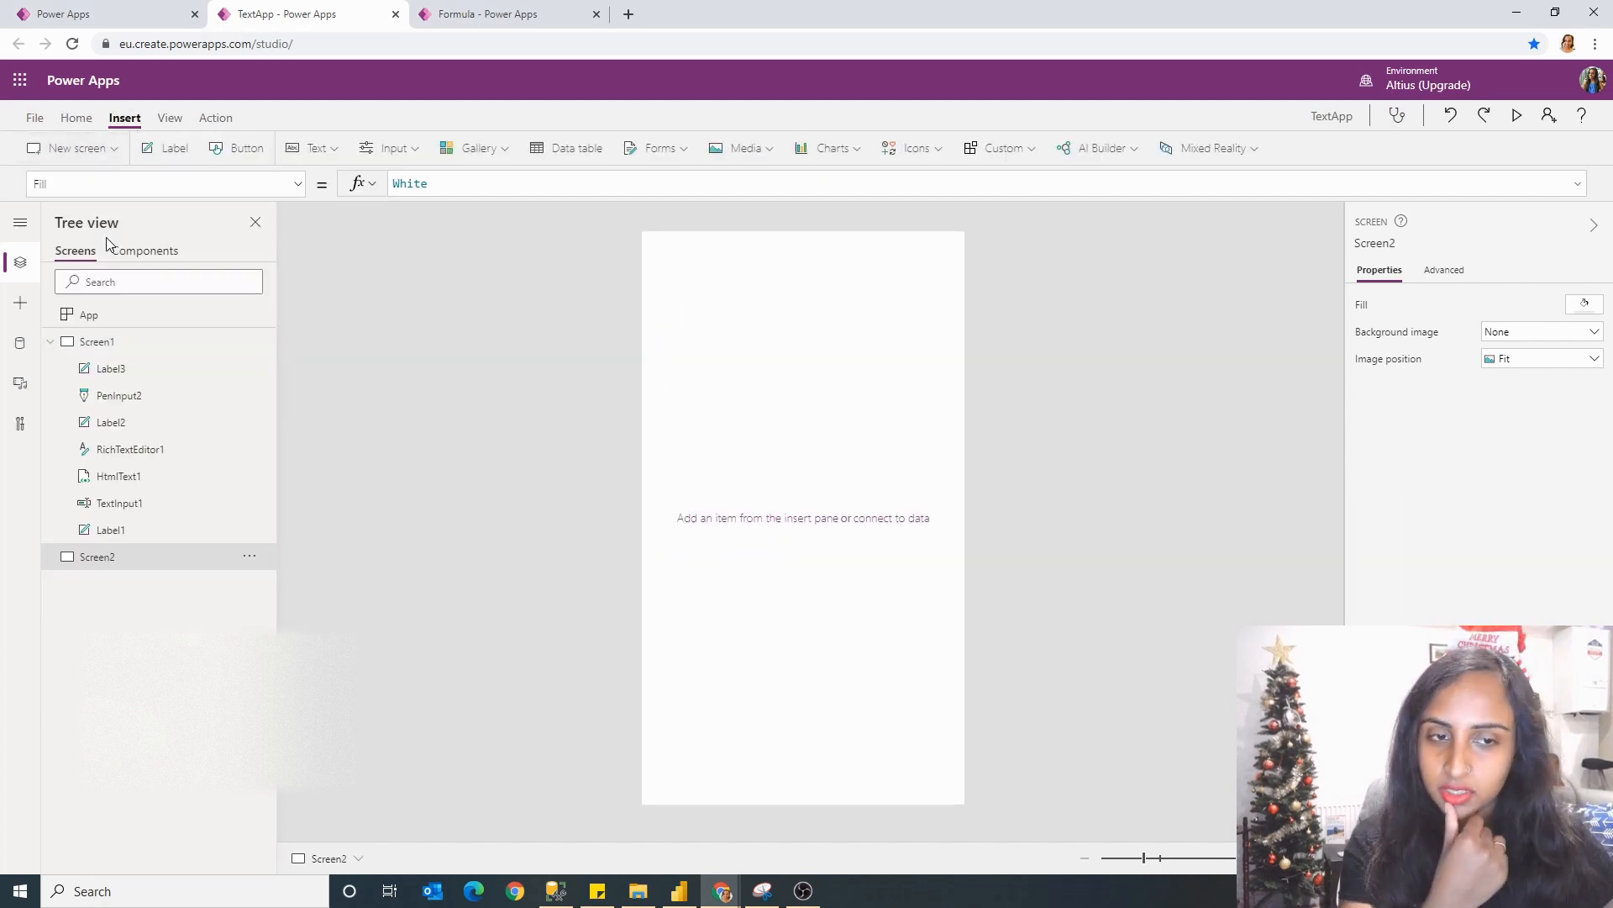
{"action": "mouse_move", "coordinate": [299, 393]}
{"action": "type", "text": "\"This a label\""}
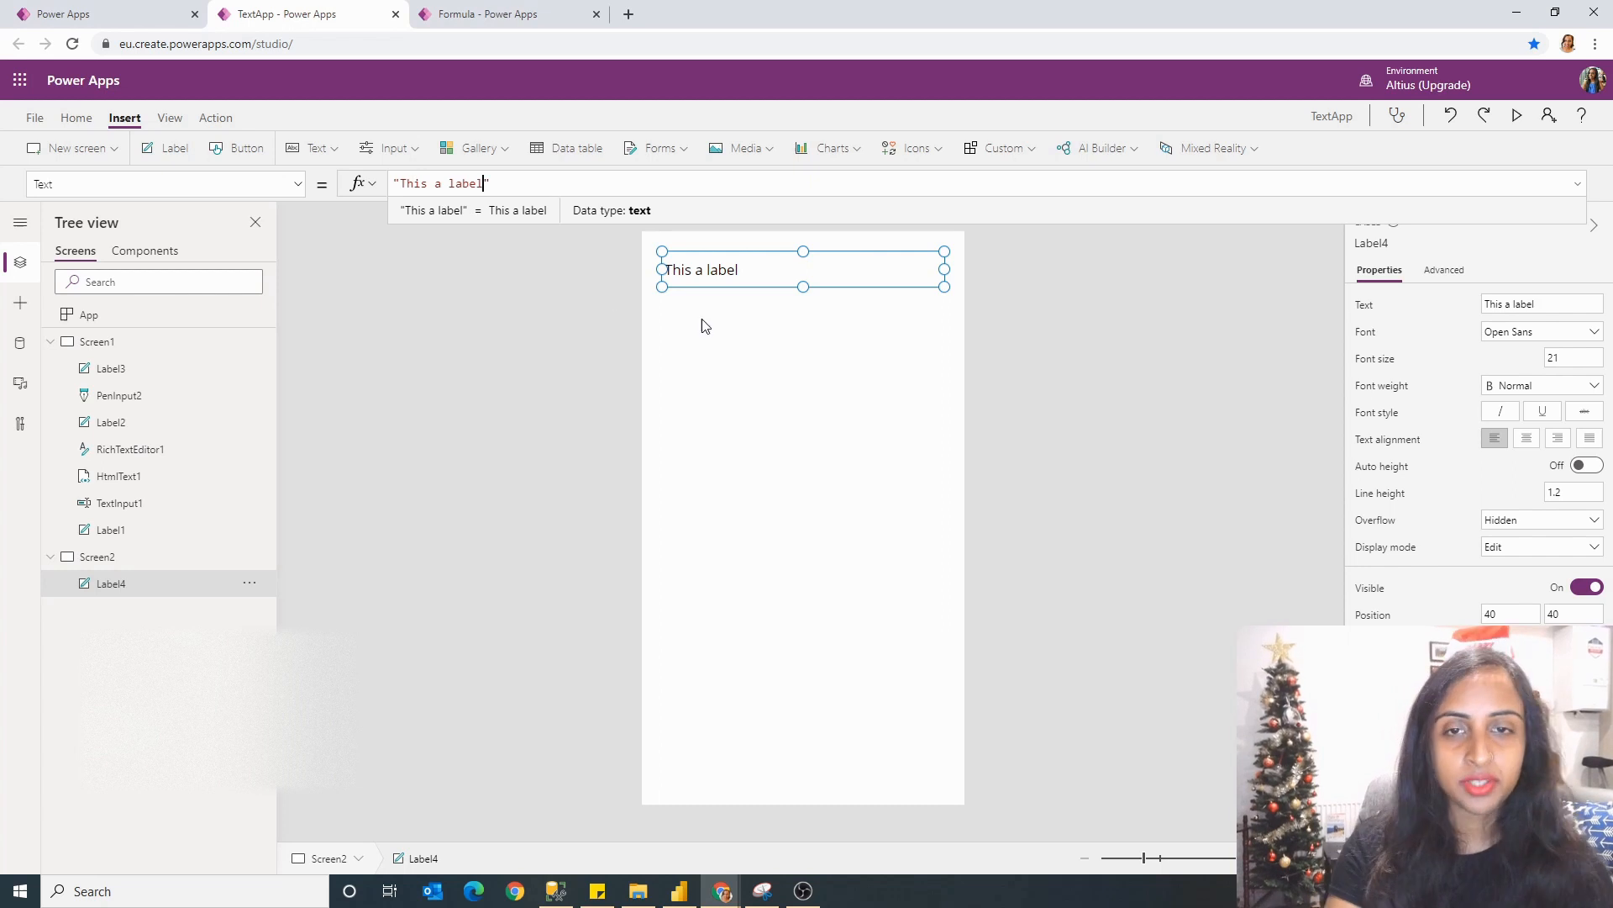
{"action": "left_click", "coordinate": [76, 117]}
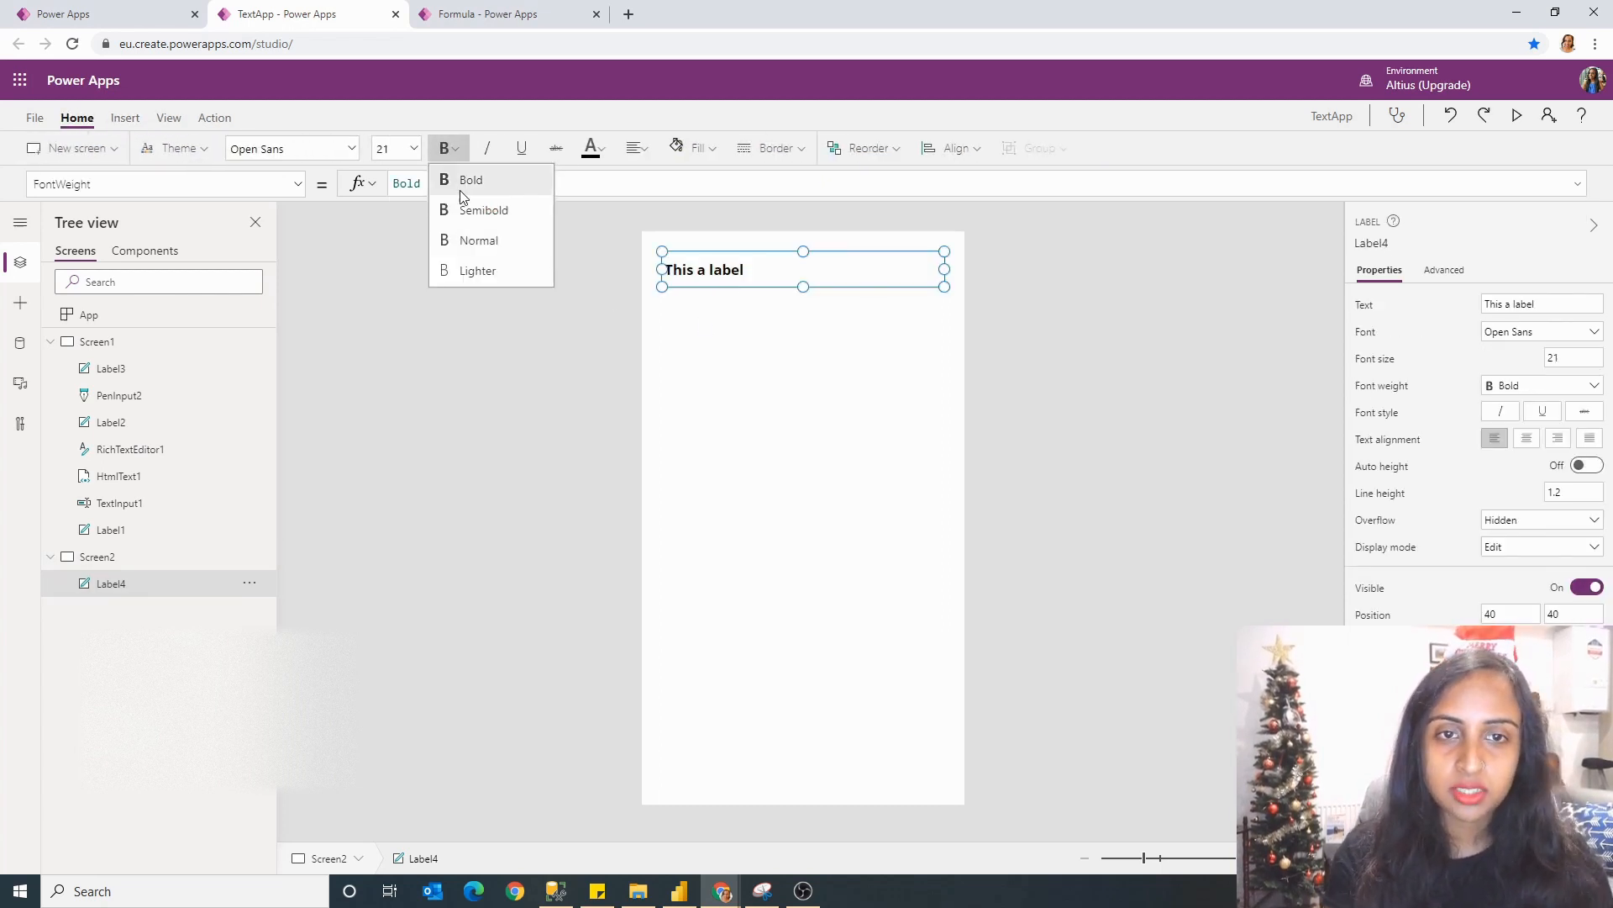
{"action": "left_click", "coordinate": [484, 210]}
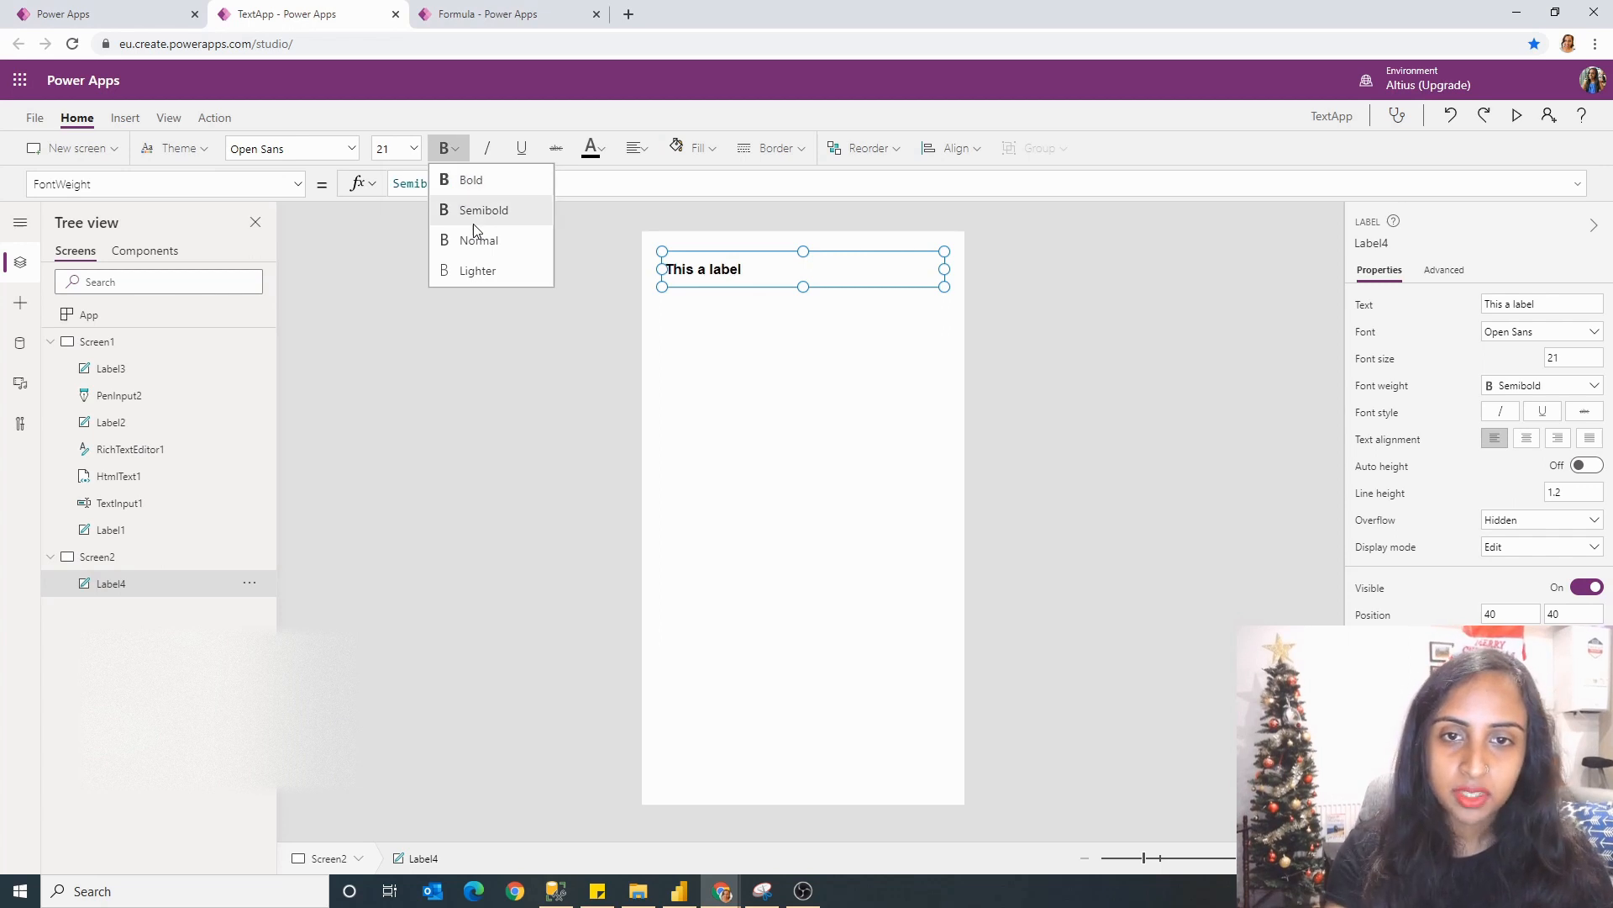
{"action": "left_click", "coordinate": [471, 179]}
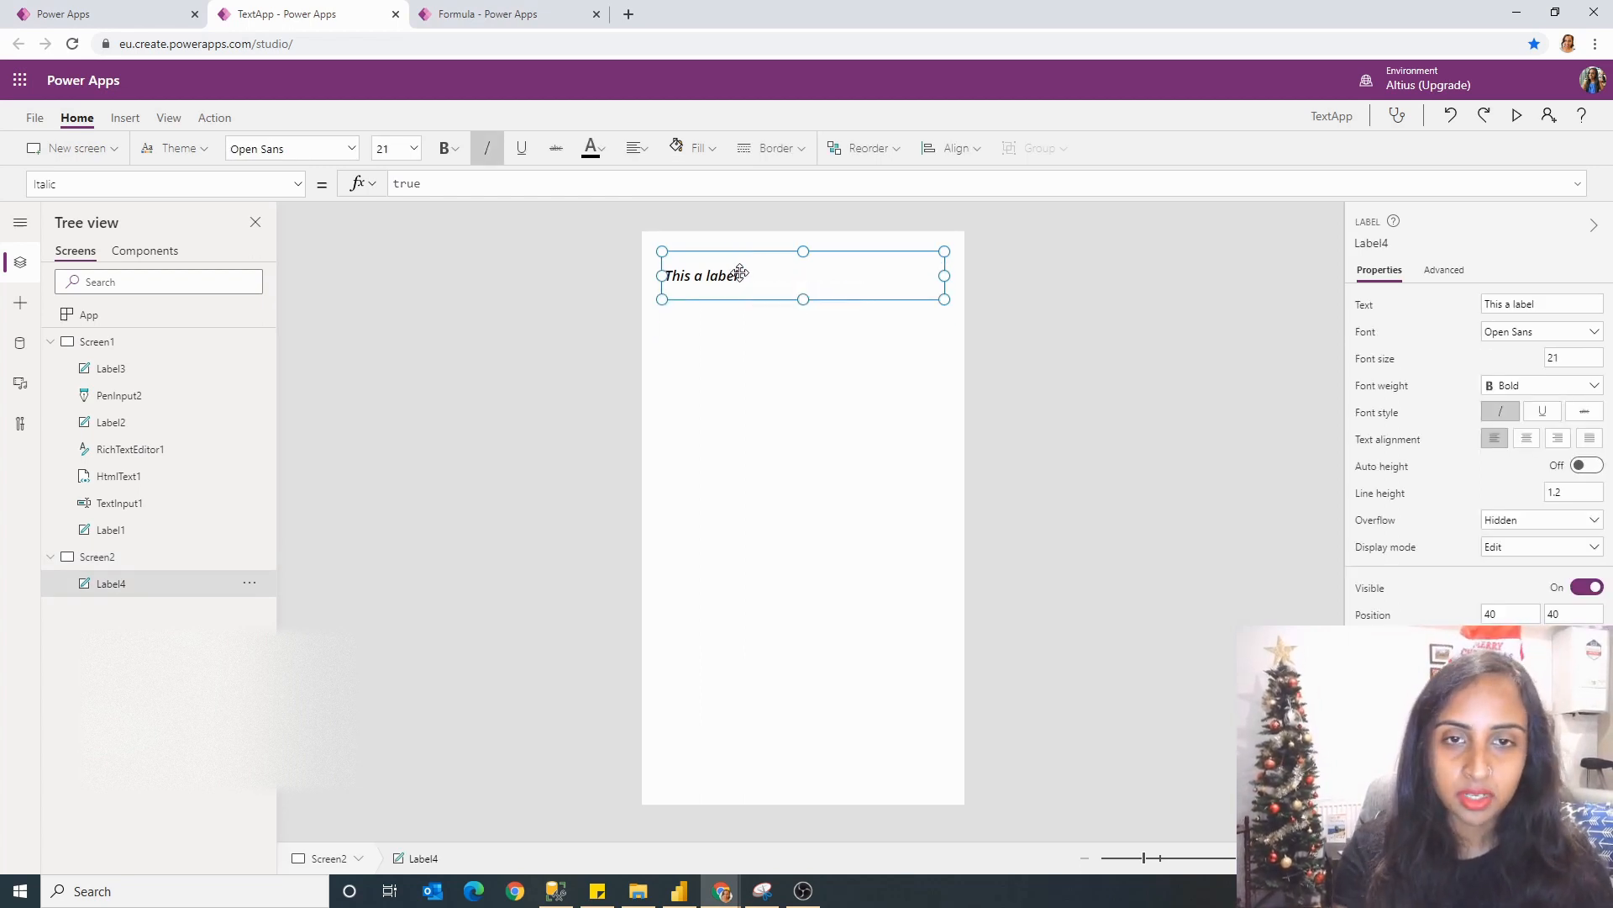
{"action": "left_click", "coordinate": [521, 148]}
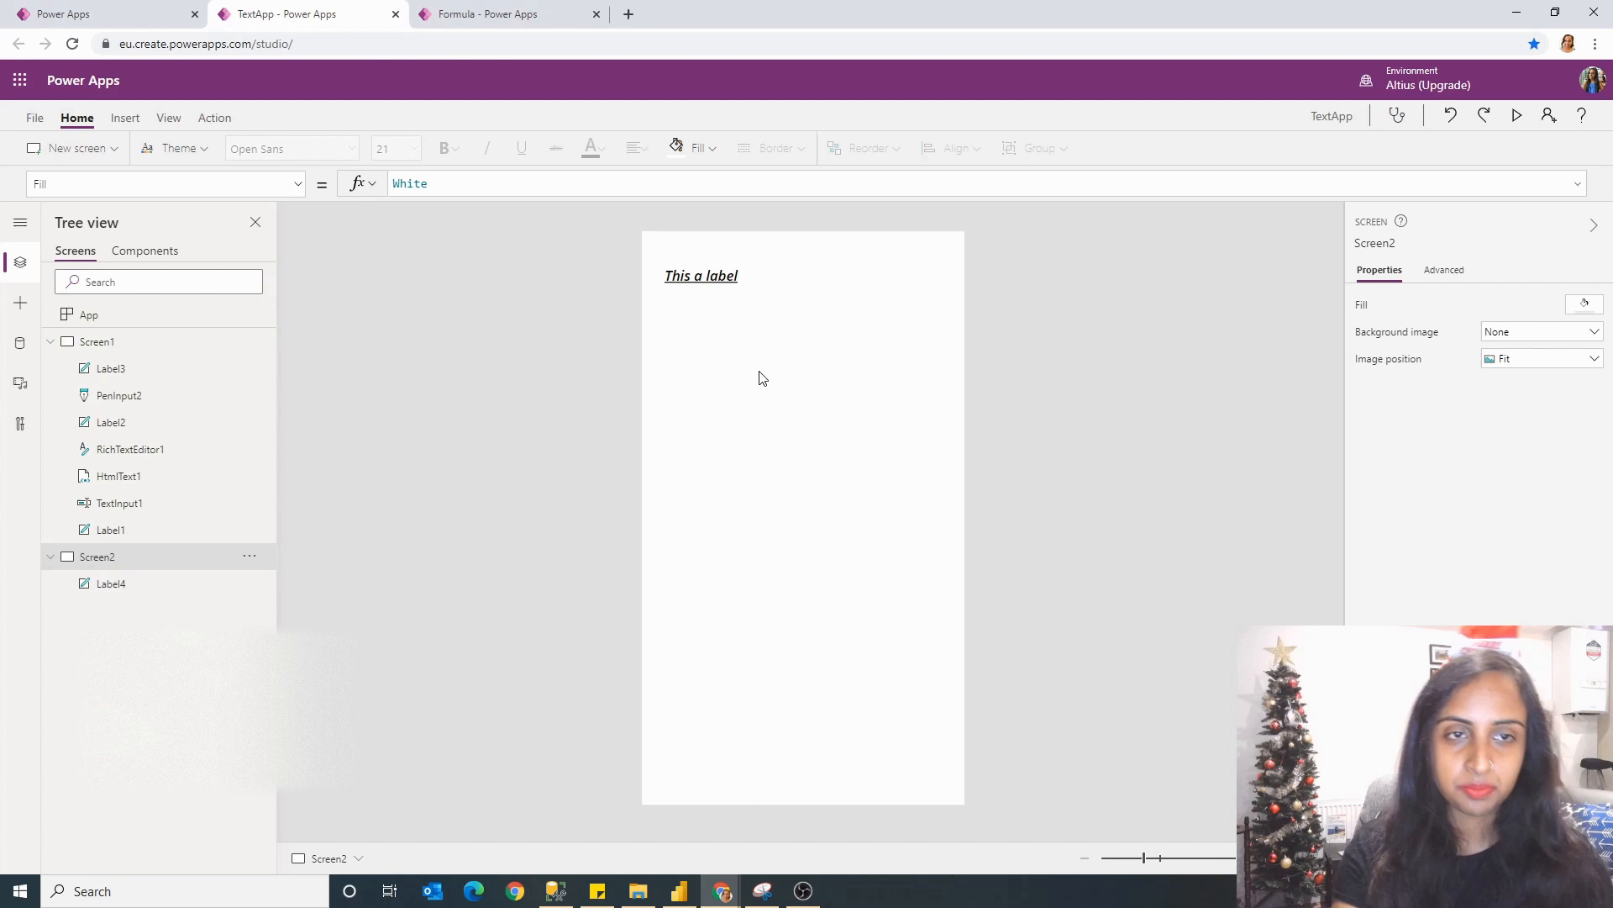
{"action": "left_click", "coordinate": [125, 117]}
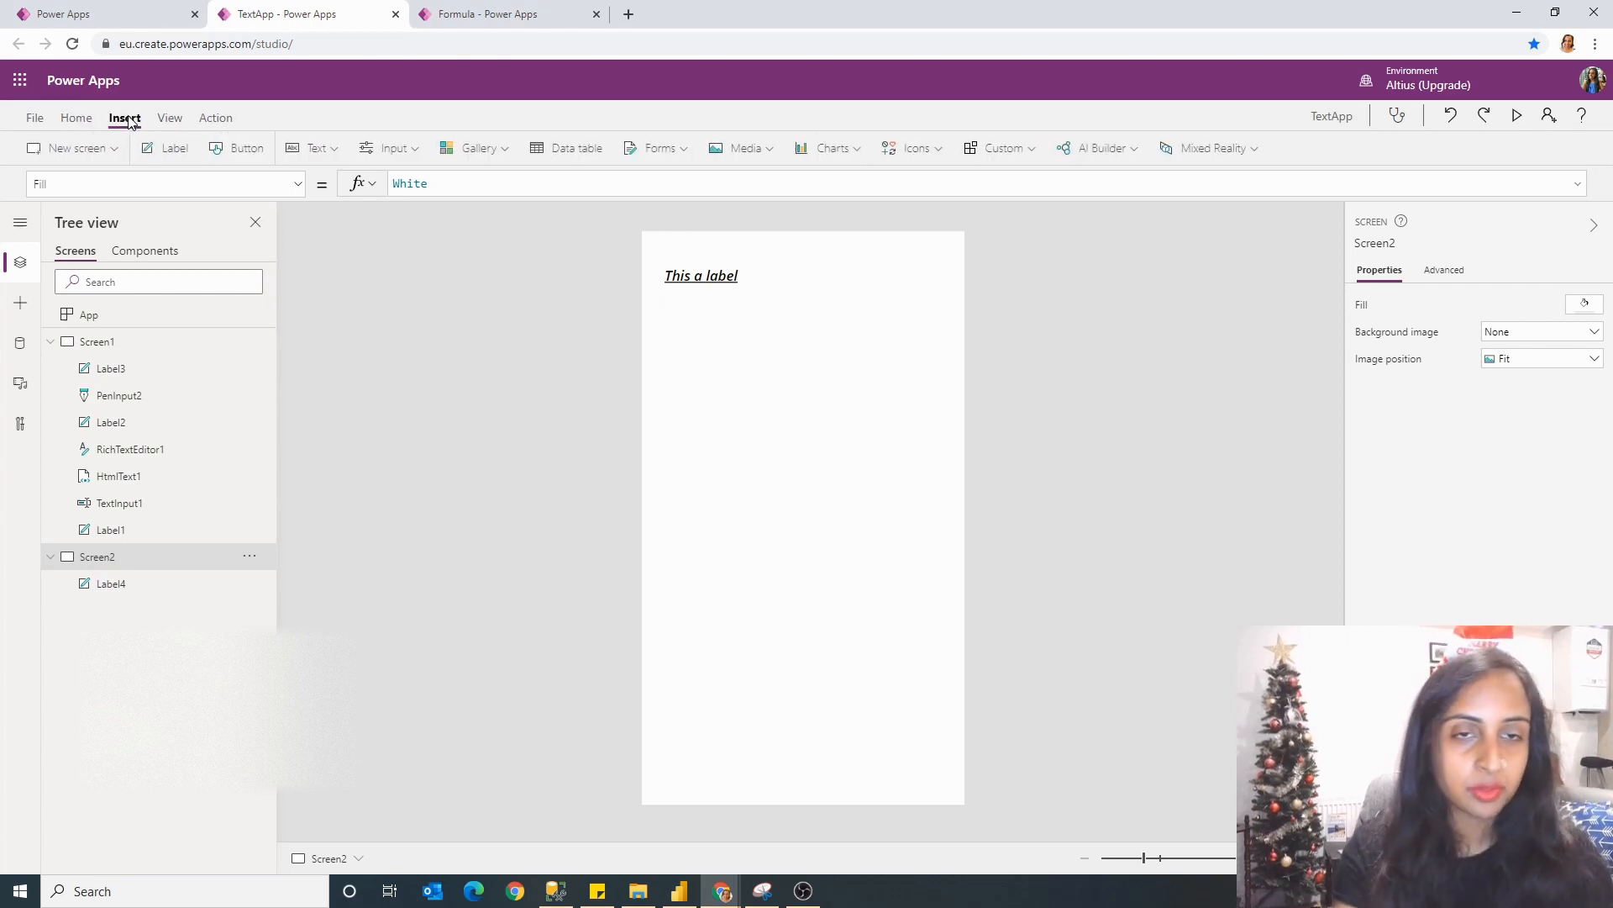
Step: Add a text input to Screen2 whose Default reads 'Please add your name'
{"action": "left_click", "coordinate": [393, 148]}
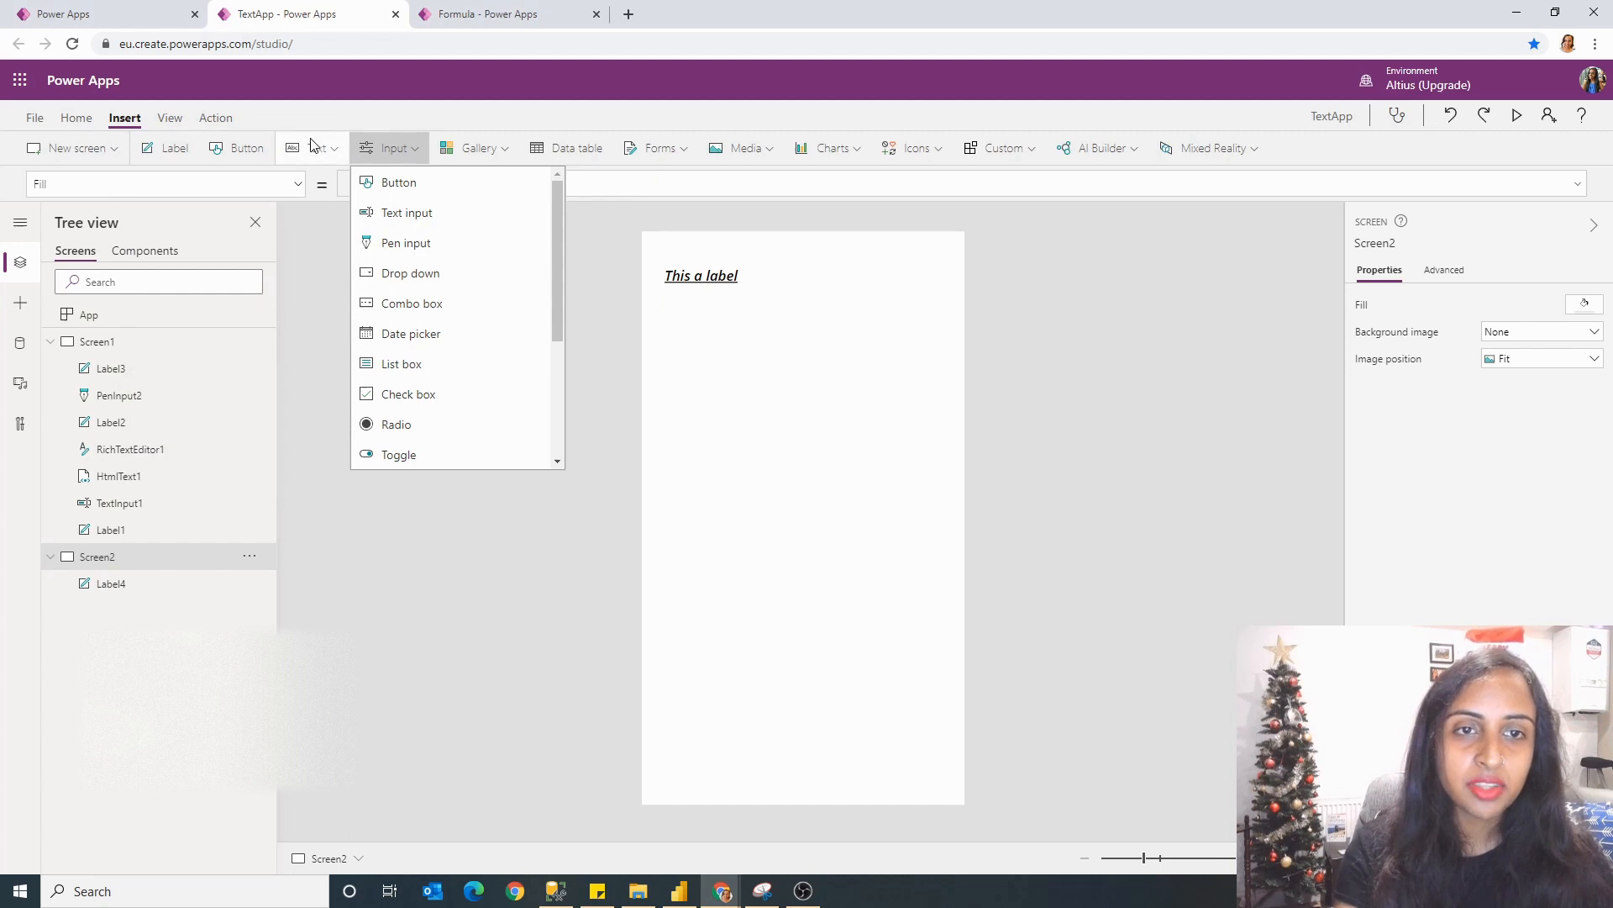
{"action": "left_click", "coordinate": [313, 148]}
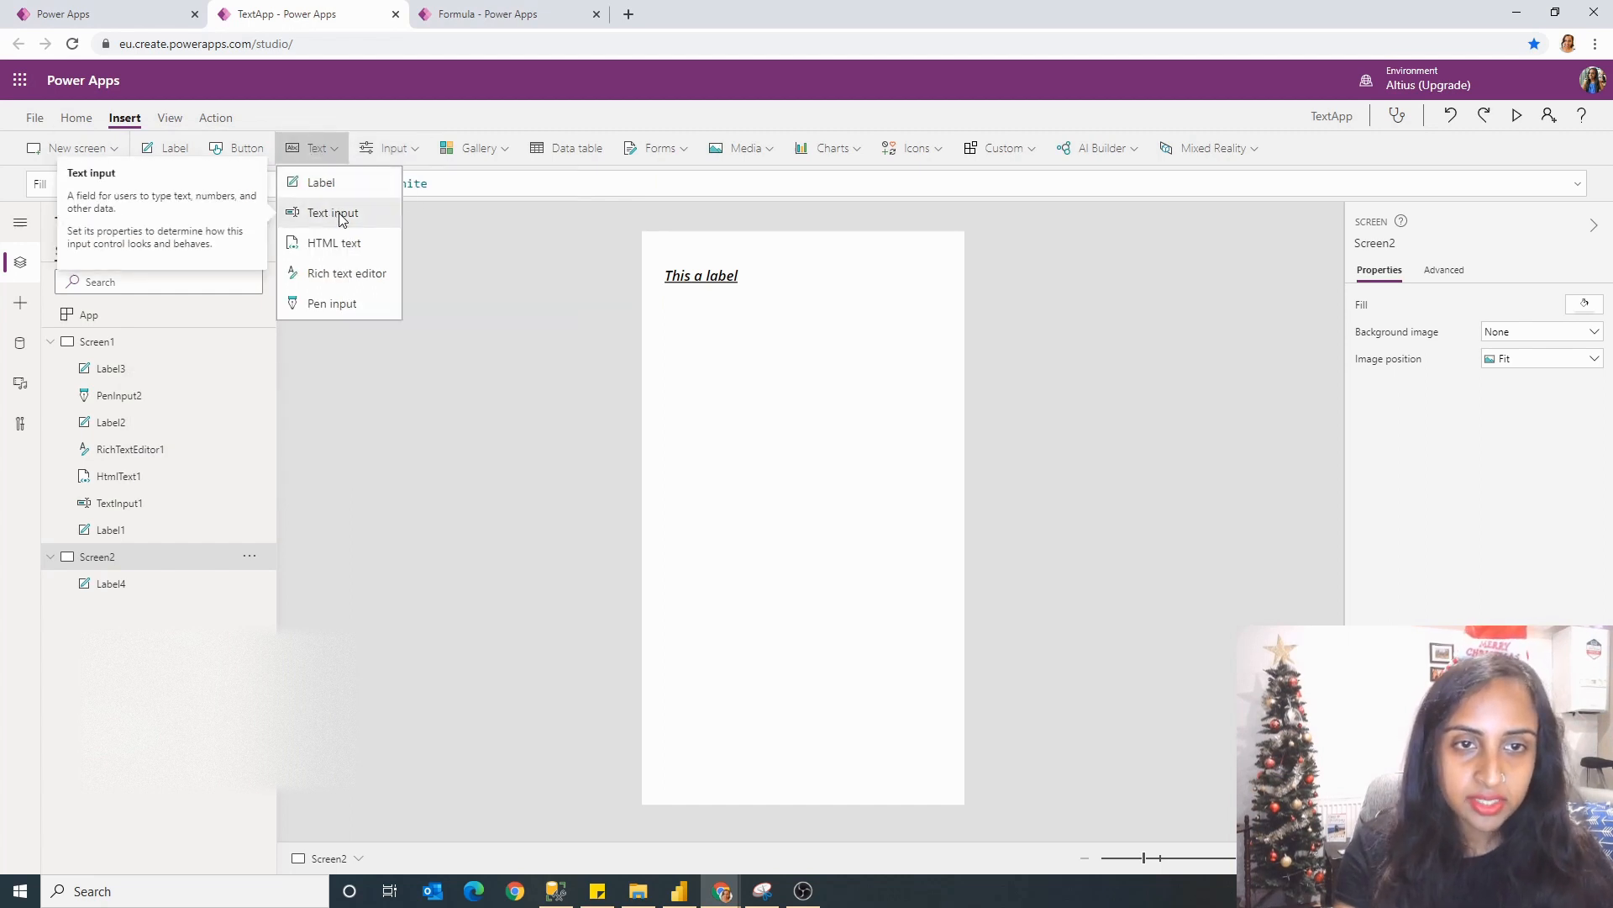
{"action": "left_click", "coordinate": [332, 214]}
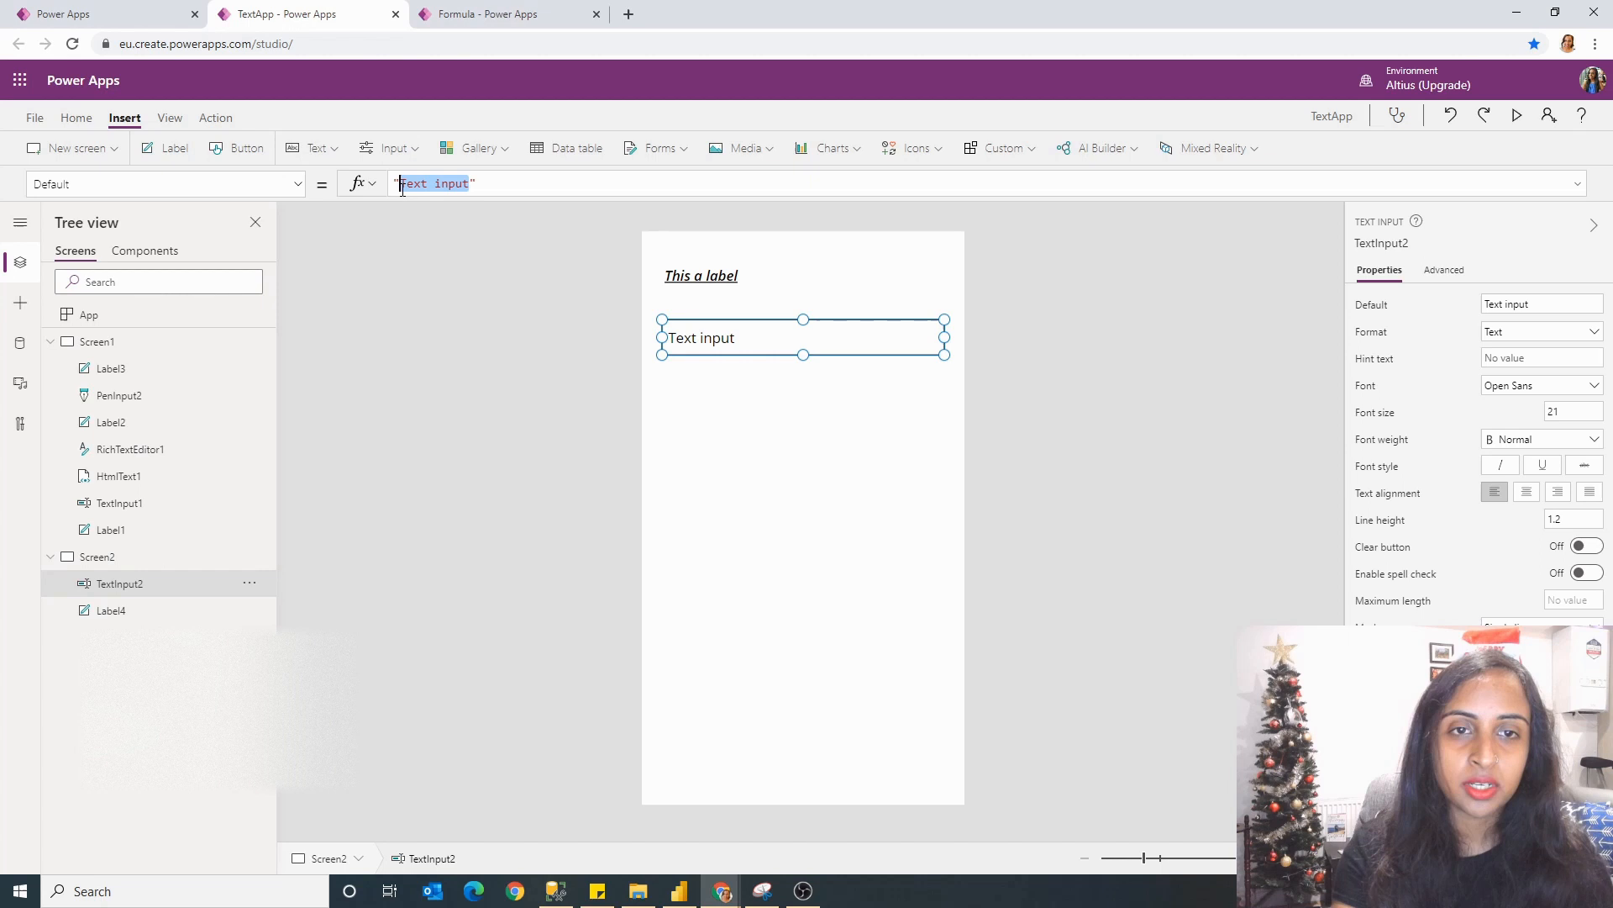
{"action": "left_click", "coordinate": [402, 184]}
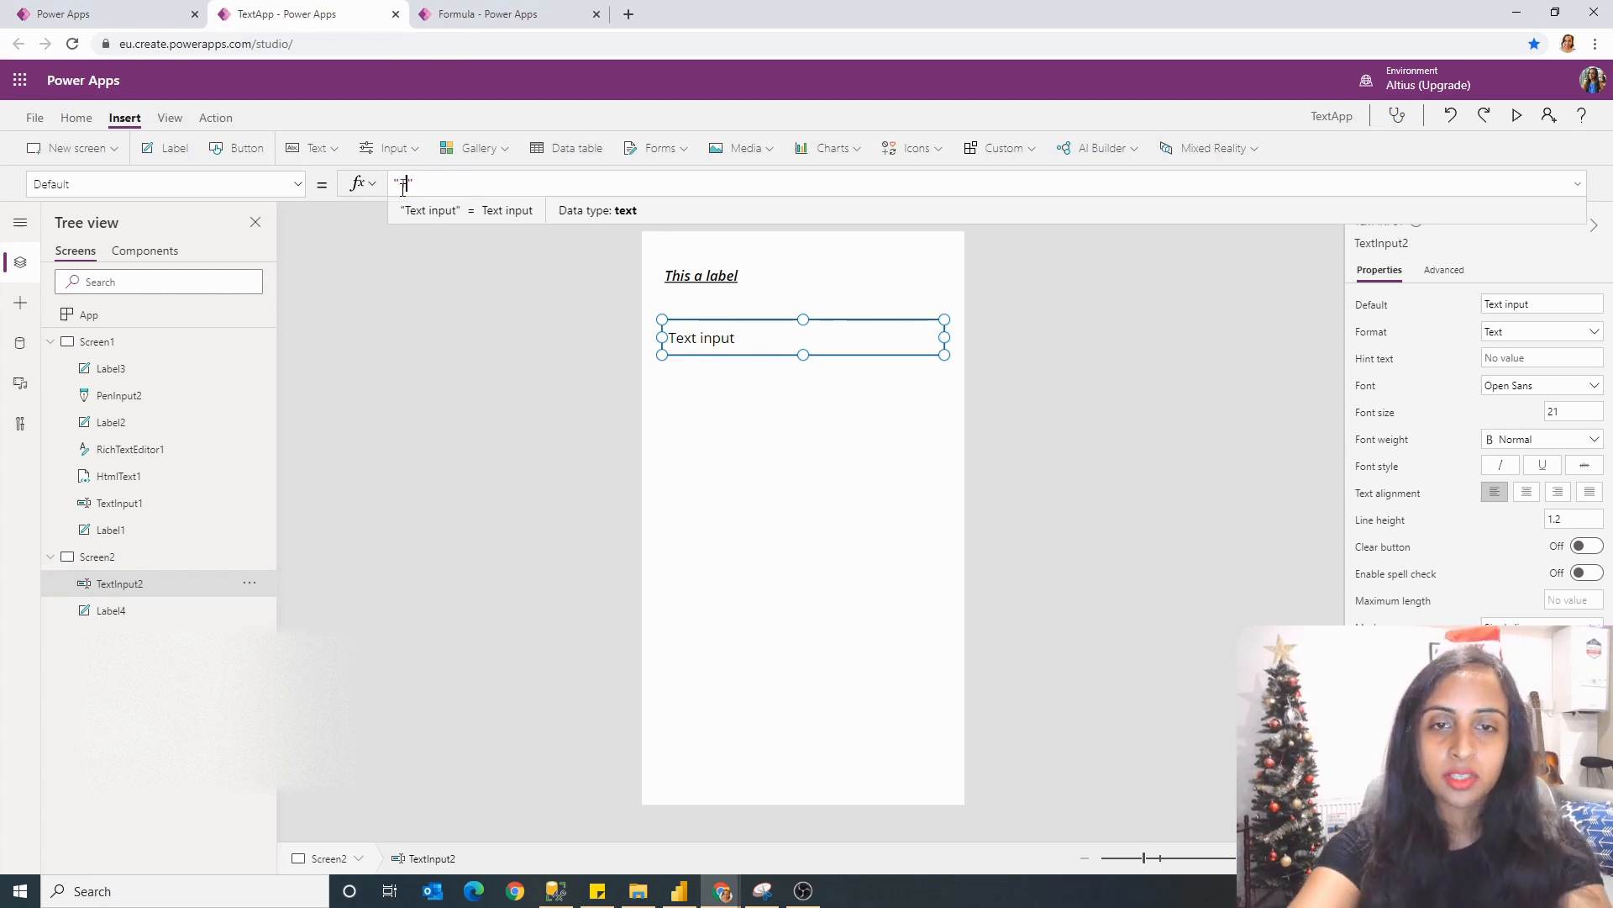
{"action": "type", "text": "Please add your name"}
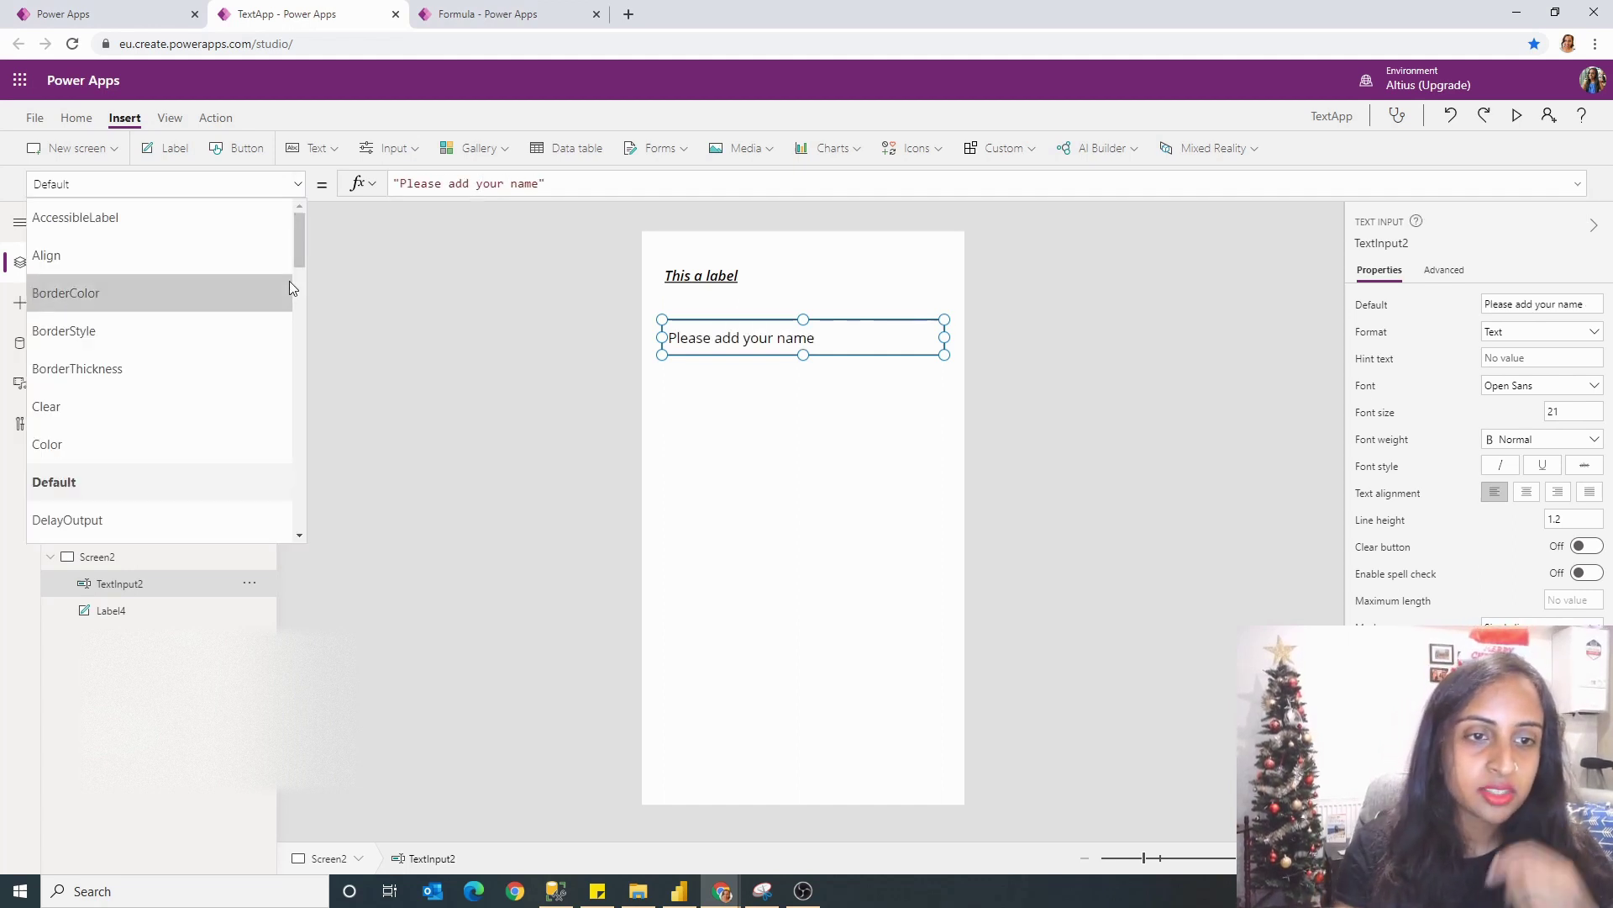
{"action": "scroll", "scroll_direction": "down", "scroll_amount": 3}
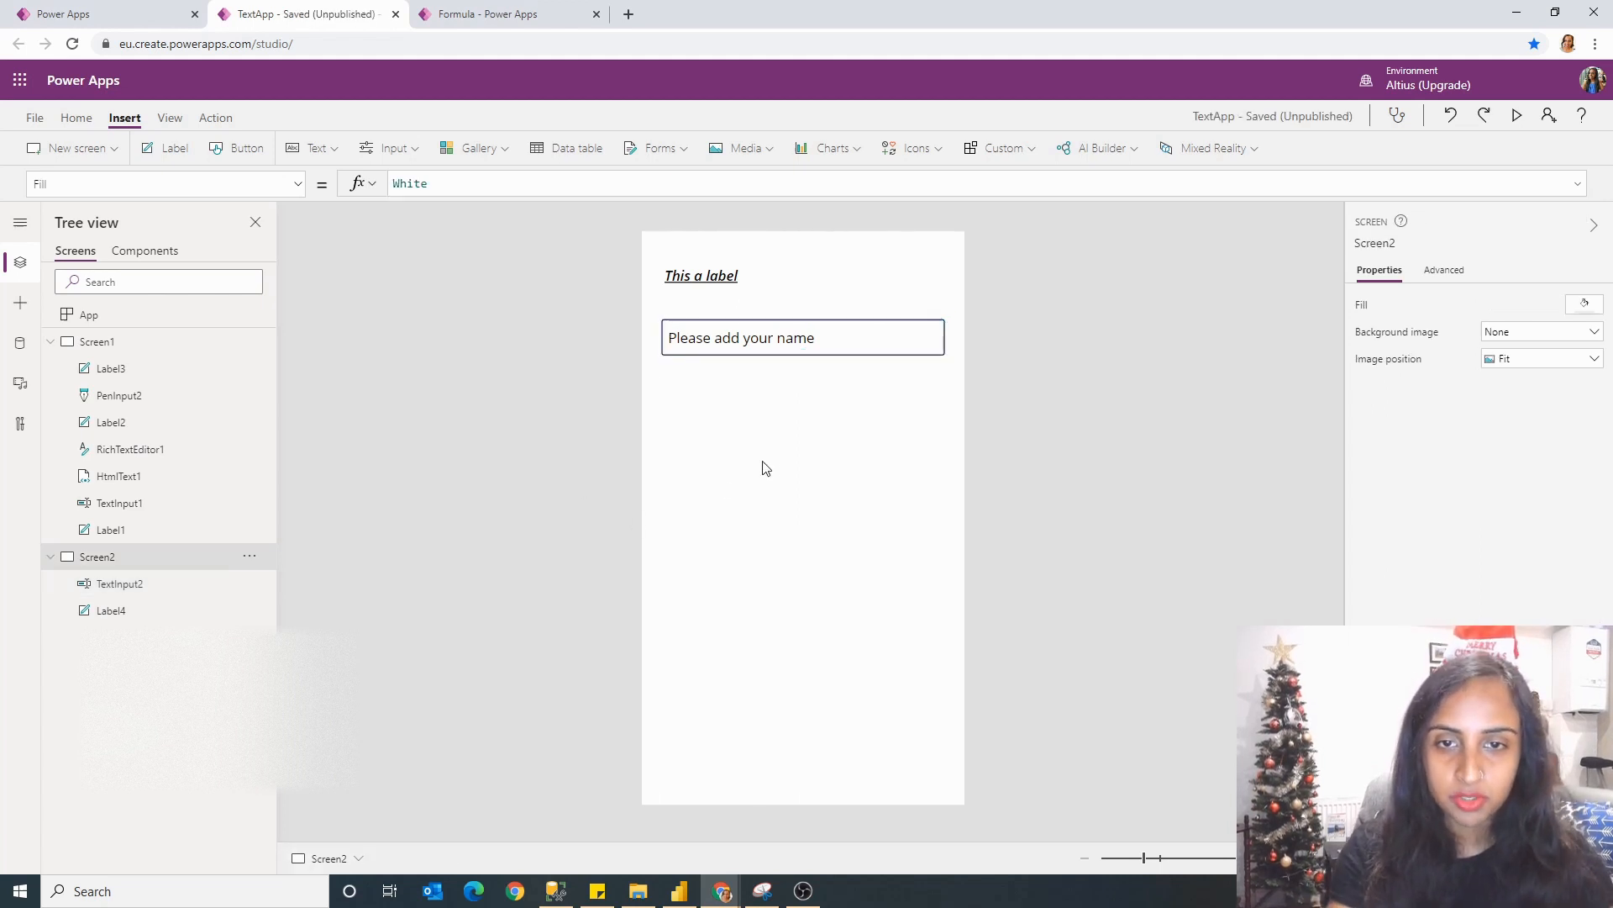
Step: Preview the text input, then give it hint text 'Please add your name in capital letters' and add an HTML text control
{"action": "left_click", "coordinate": [803, 336]}
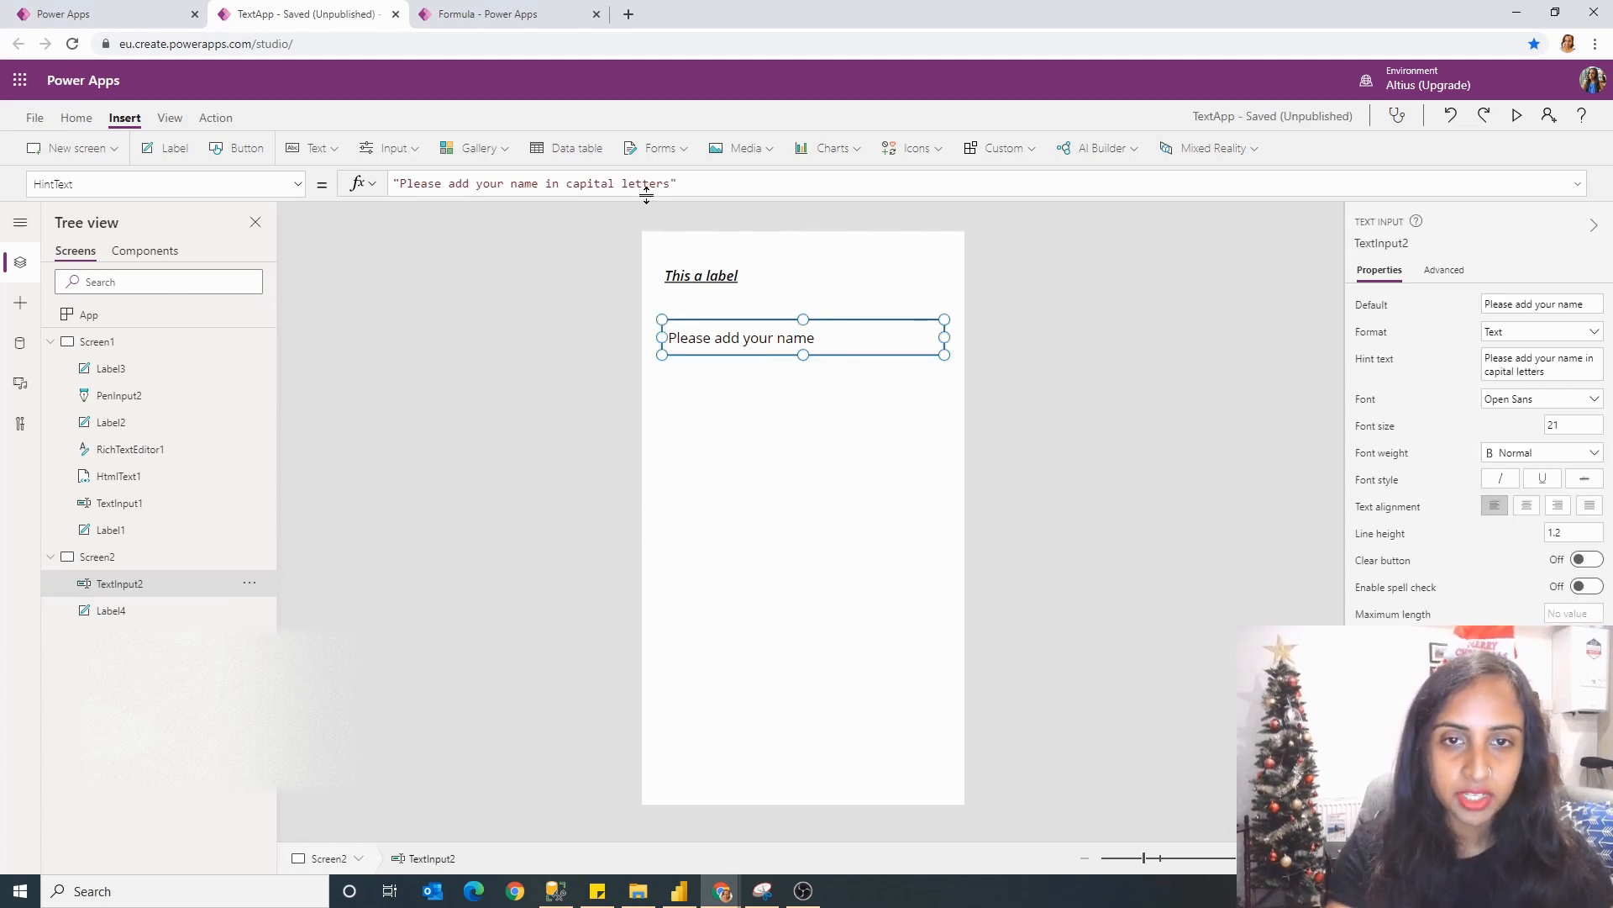
{"action": "left_click", "coordinate": [1523, 116]}
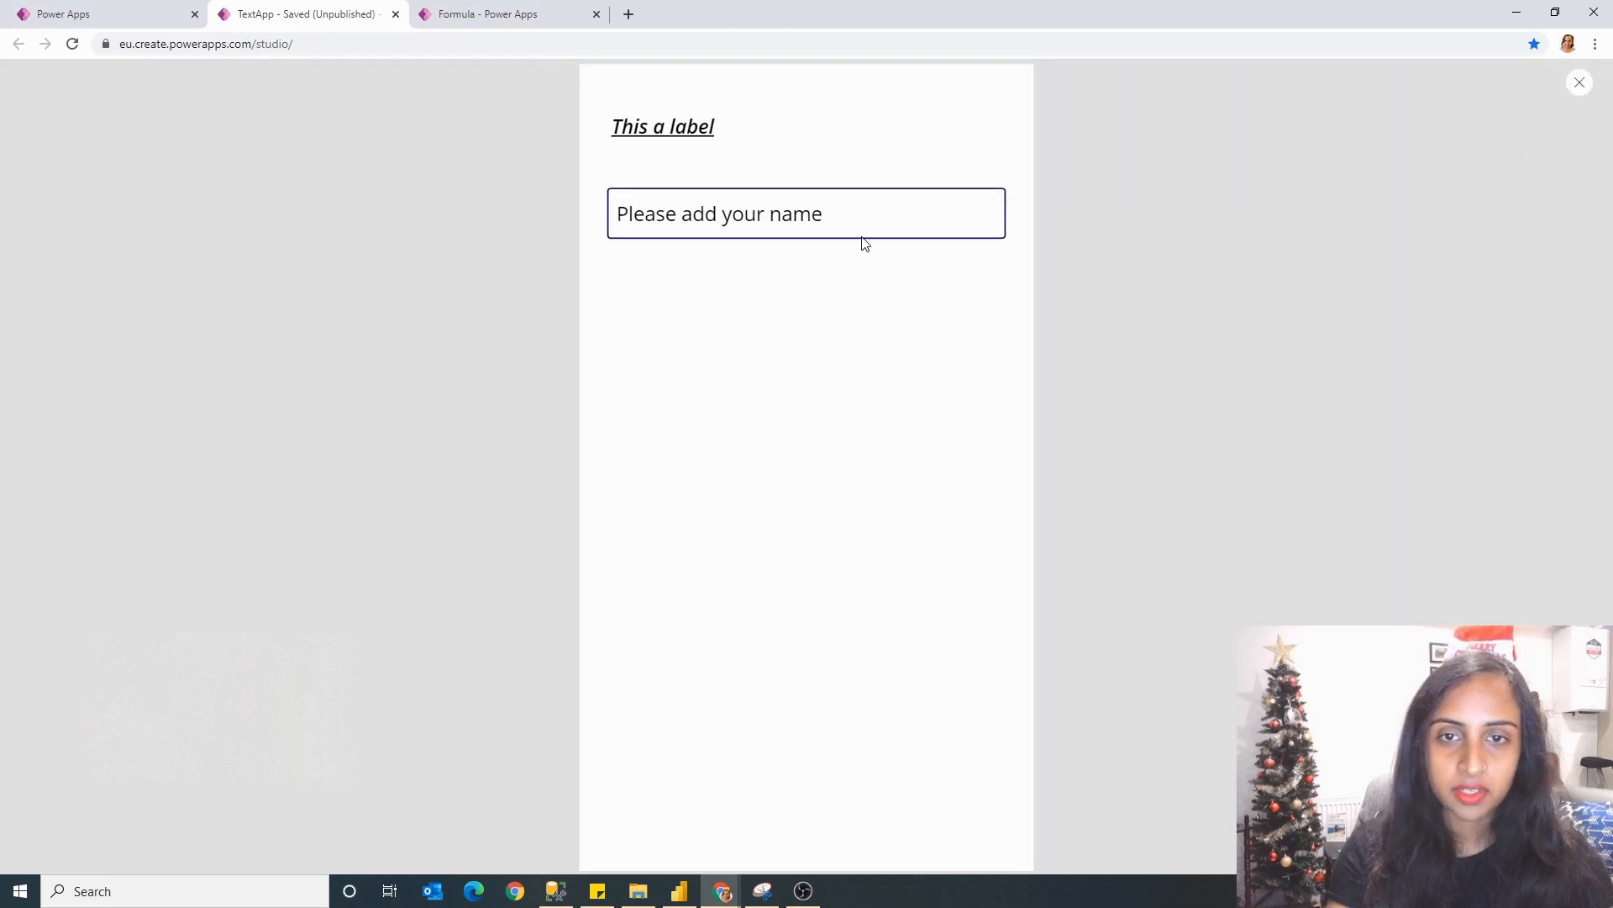
{"action": "double_click", "coordinate": [749, 214]}
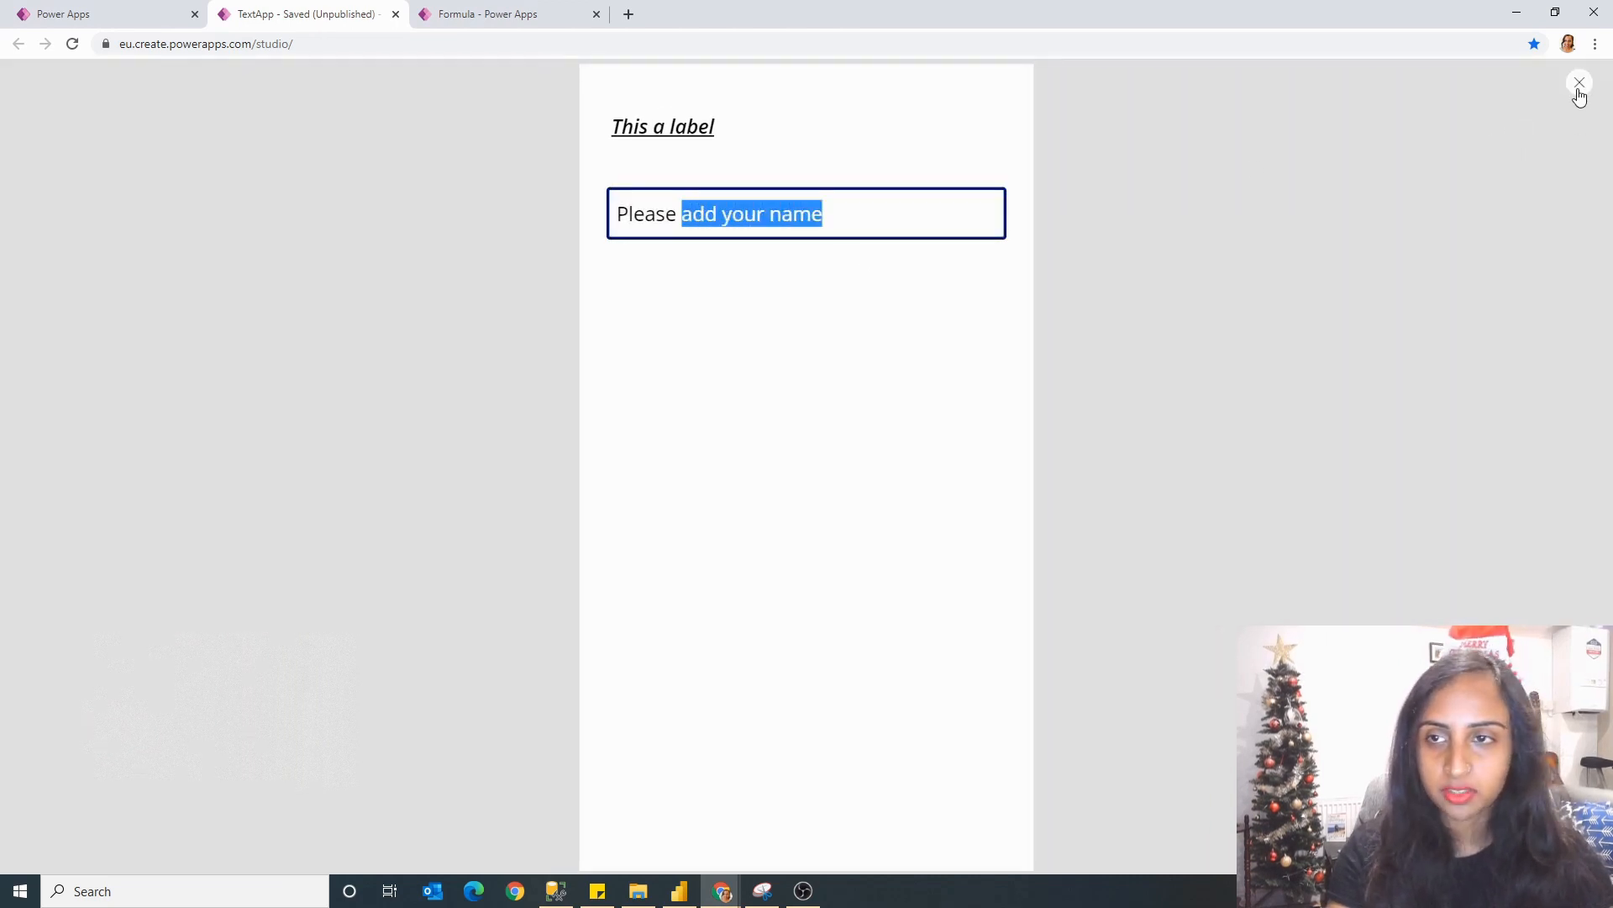
{"action": "left_click", "coordinate": [1580, 83]}
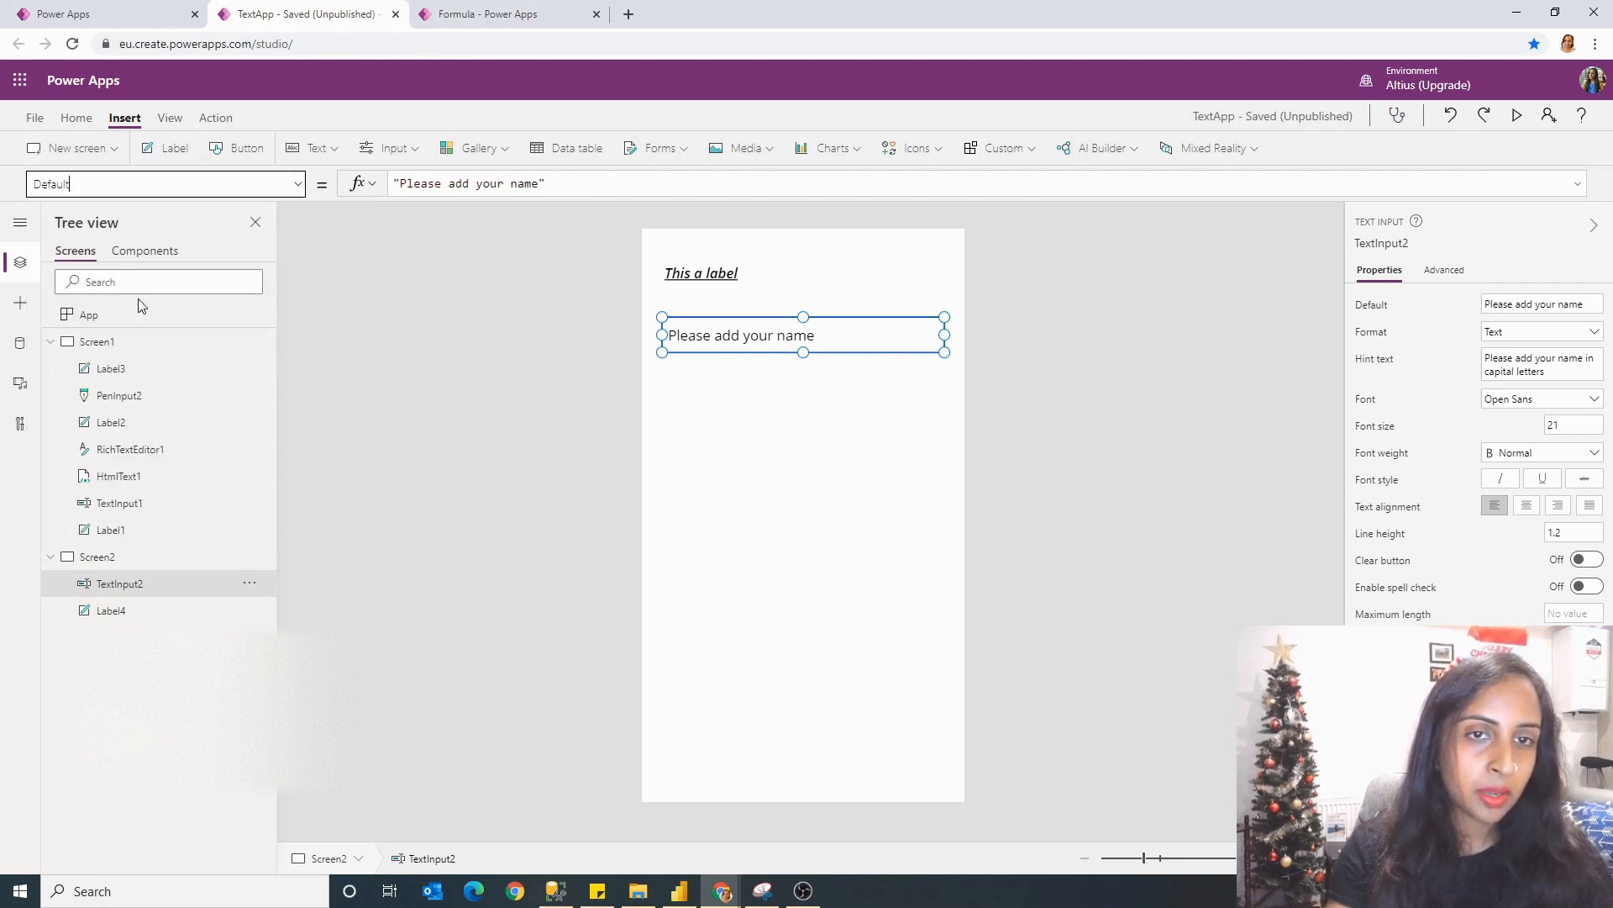
{"action": "left_click", "coordinate": [468, 184]}
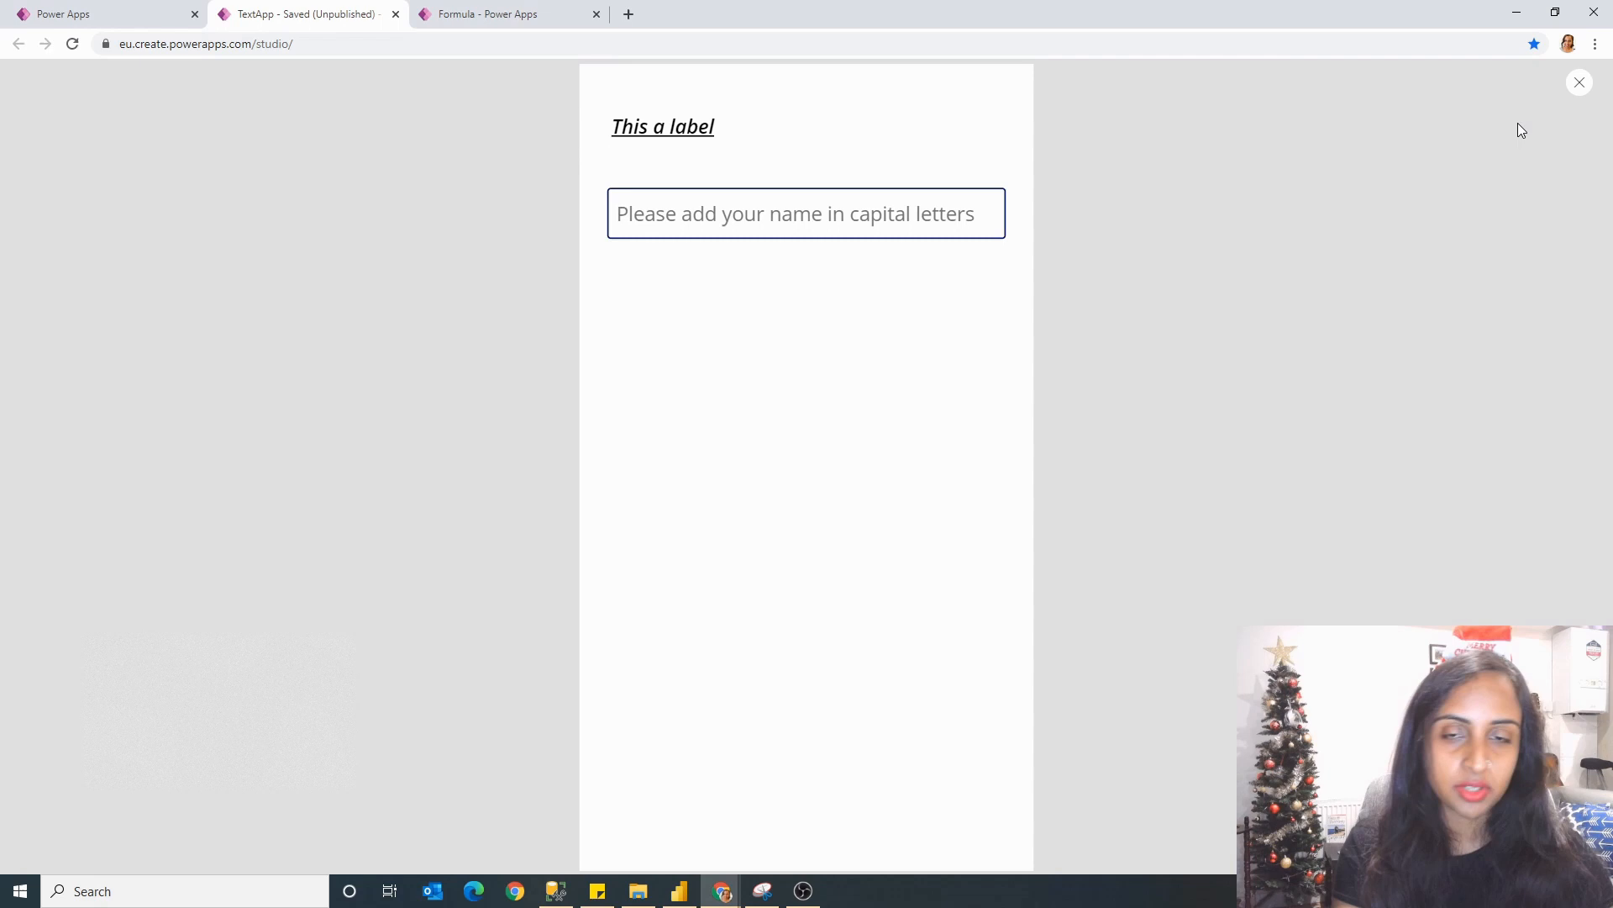
{"action": "type", "text": "nz\\"}
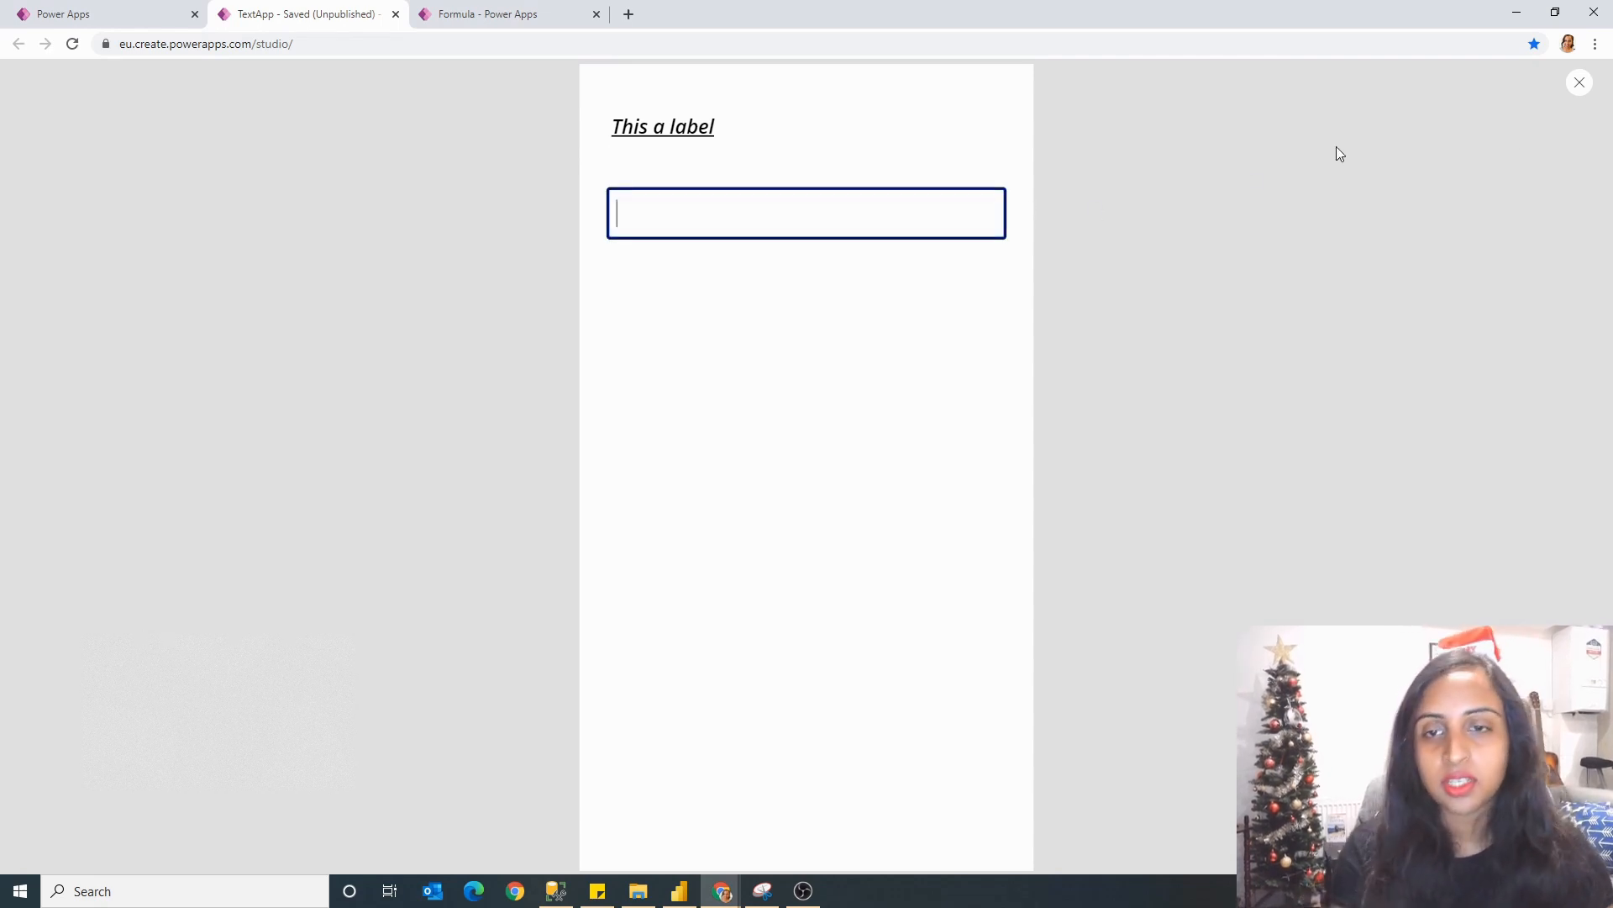
{"action": "left_click", "coordinate": [1580, 81]}
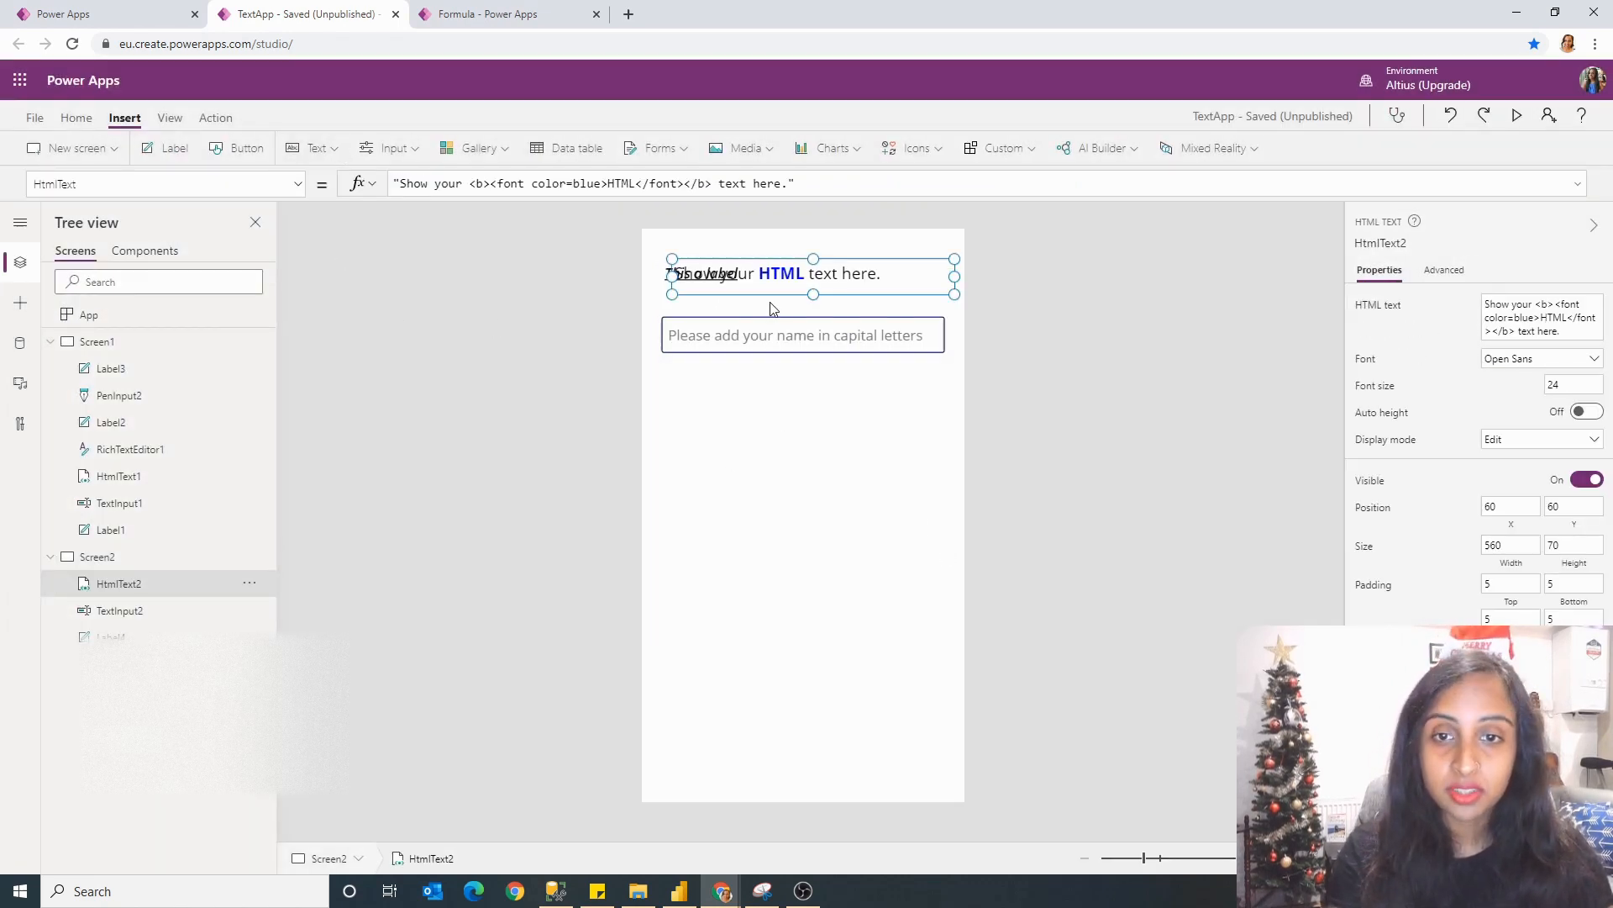
Step: Place the HTML text box below the name input, enlarge it and fill HtmlText with bold, italic, sub and sup markup
{"action": "left_click_drag", "start_coordinate": [813, 274], "coordinate": [804, 388]}
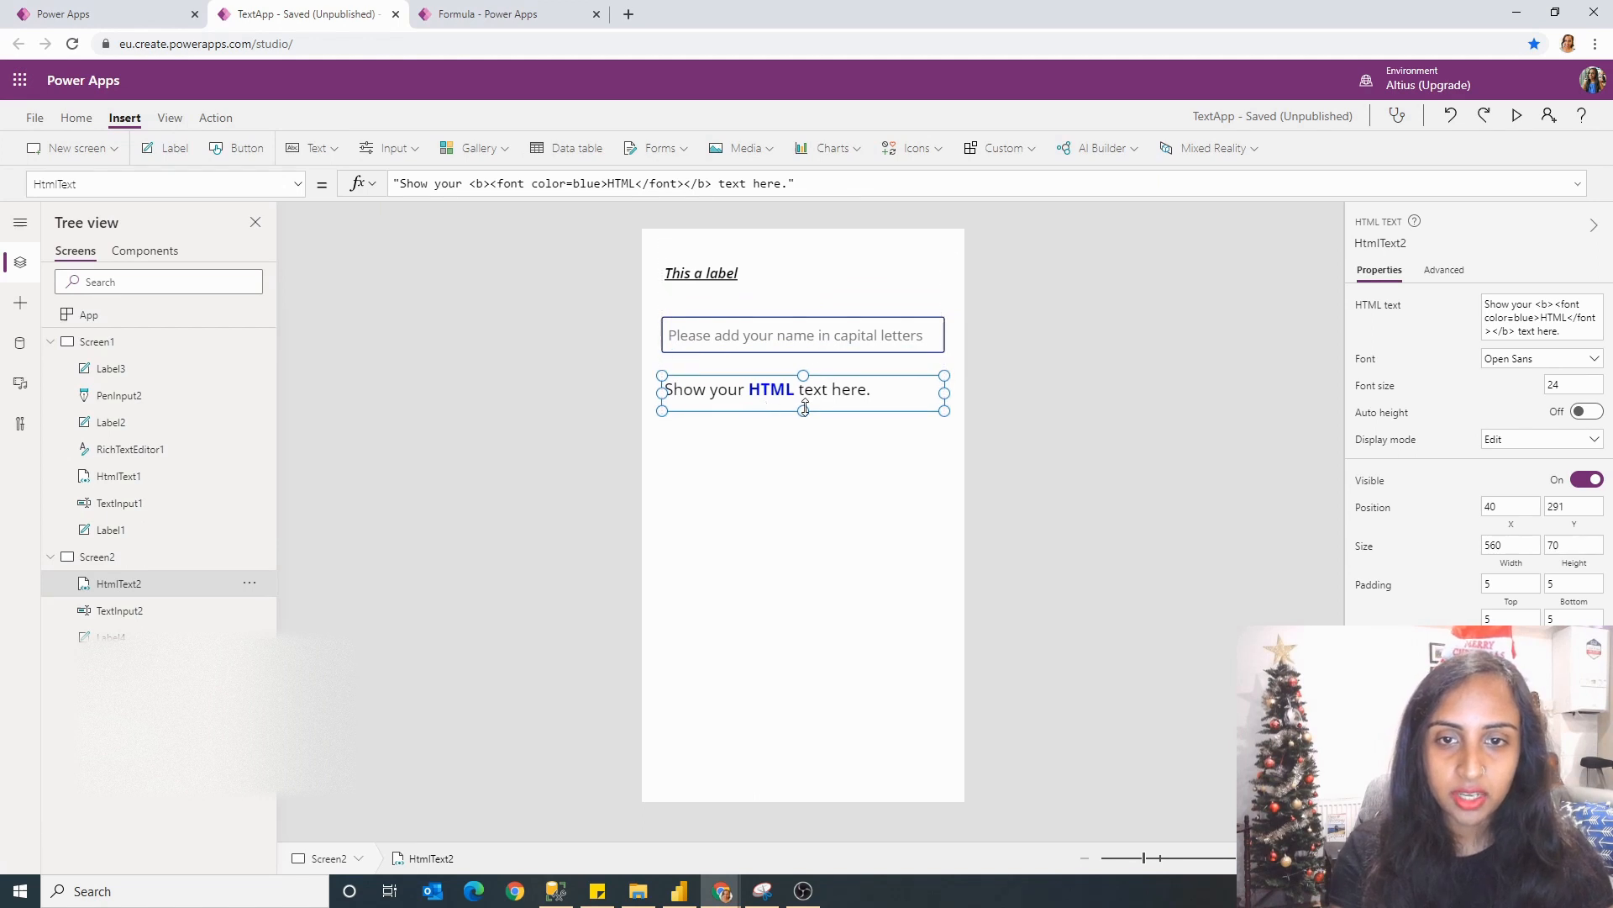
{"action": "left_click_drag", "start_coordinate": [804, 410], "coordinate": [803, 543]}
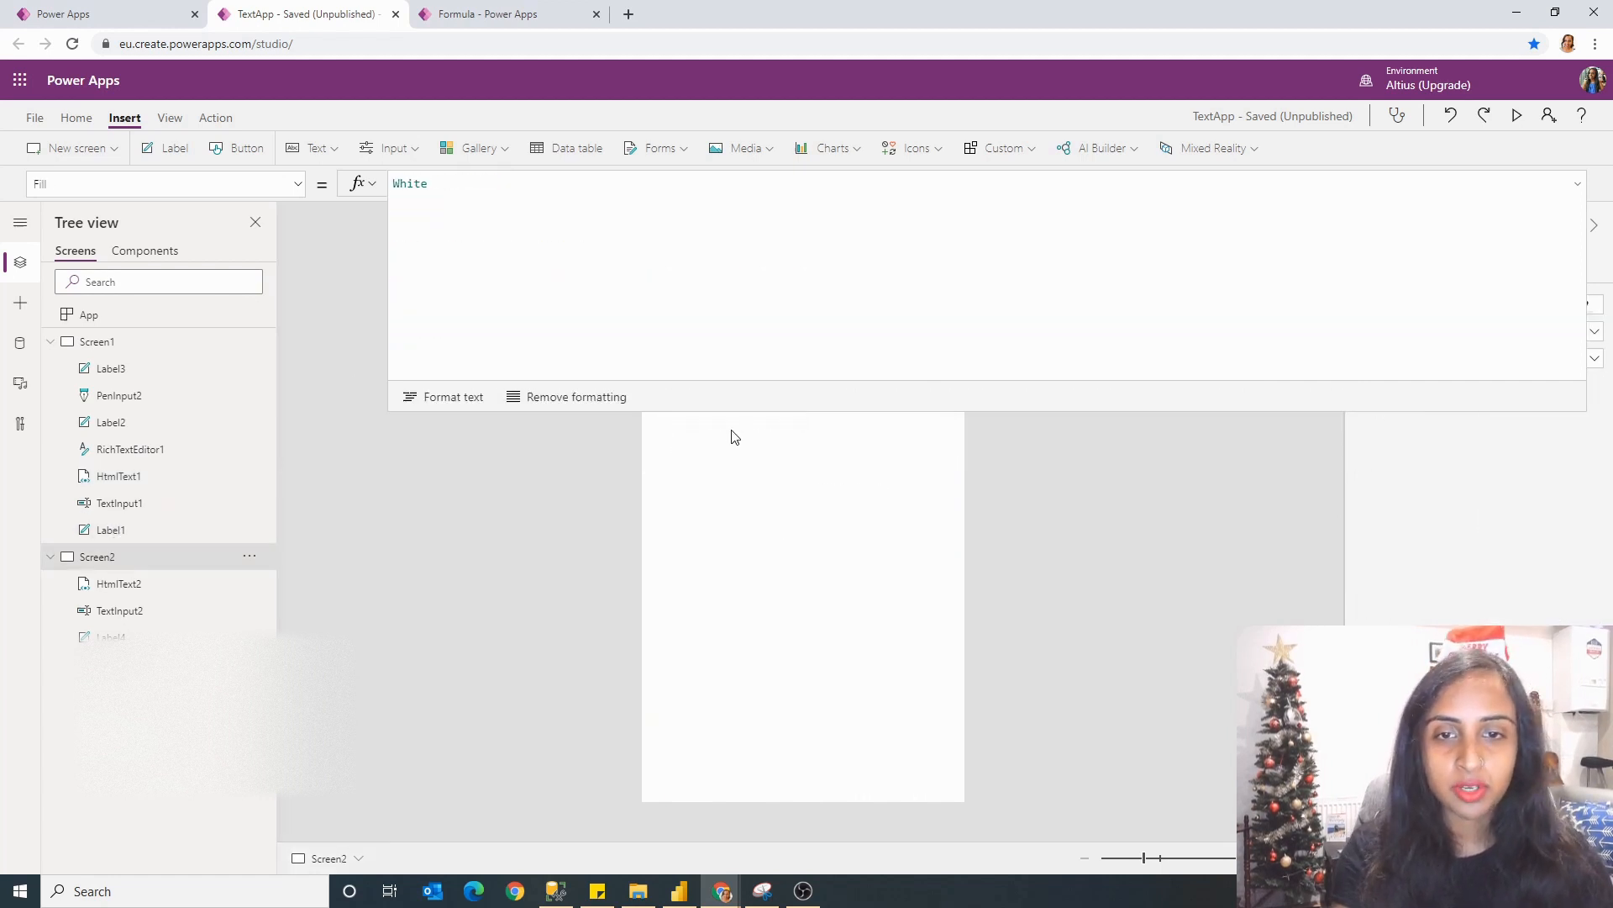
{"action": "left_click", "coordinate": [117, 583]}
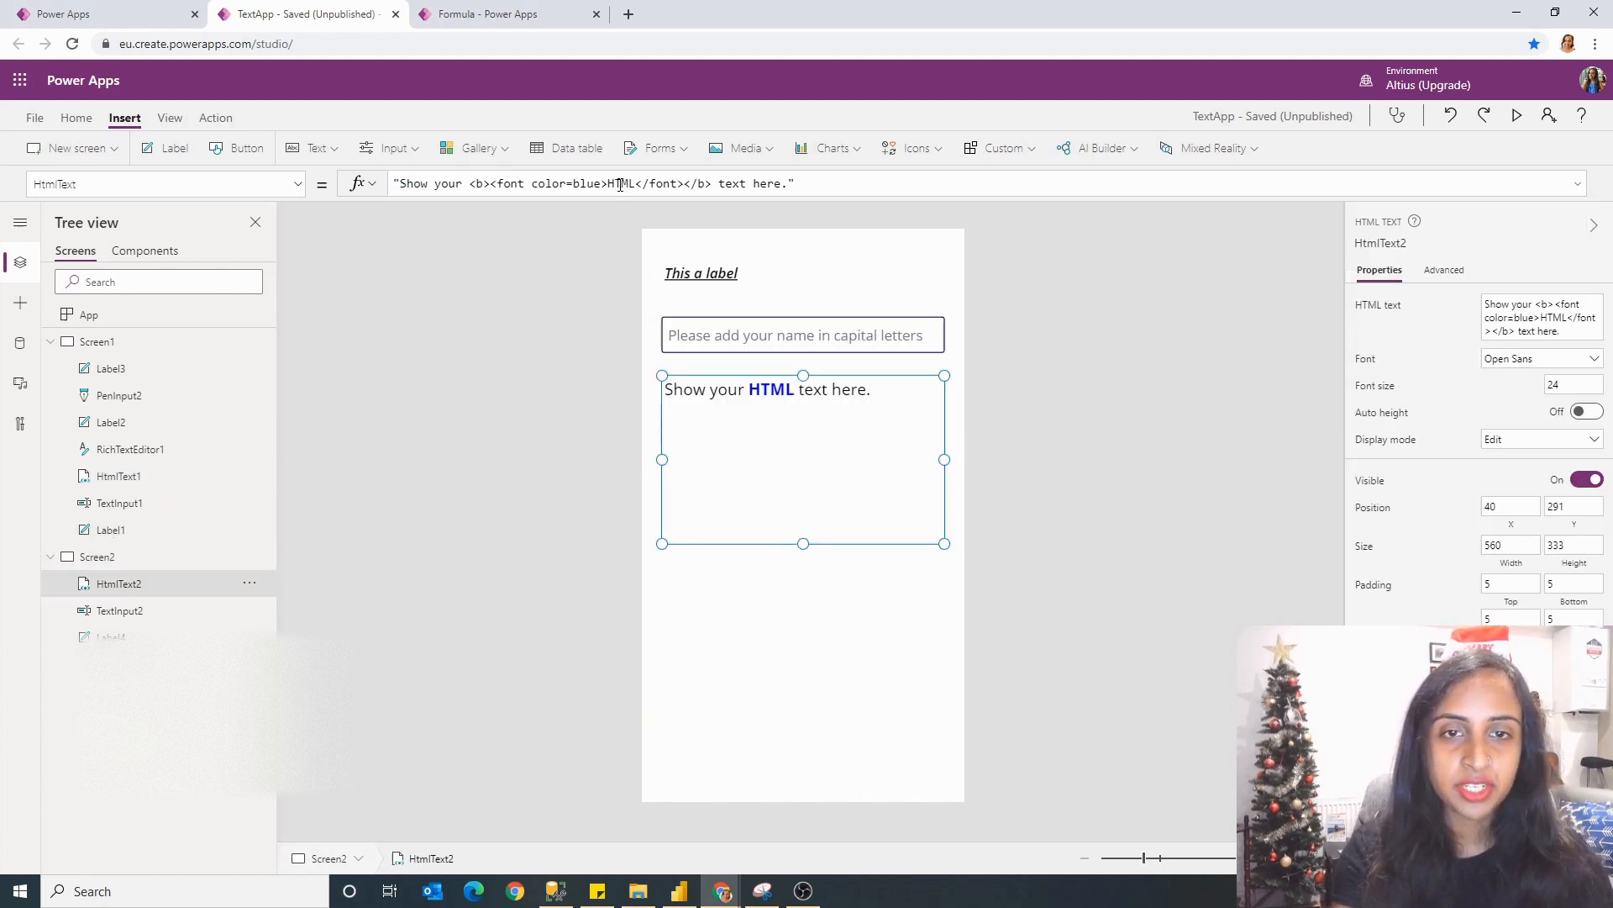
{"action": "type", "text": "<!DOCTYPE html> <html> <body> <p><b>This text is bold</b></p> <p><i>This text is italic</i></p> <p>This is<sub> subscript</sub> and <sup>superscript</sup></p> </body> </html>"}
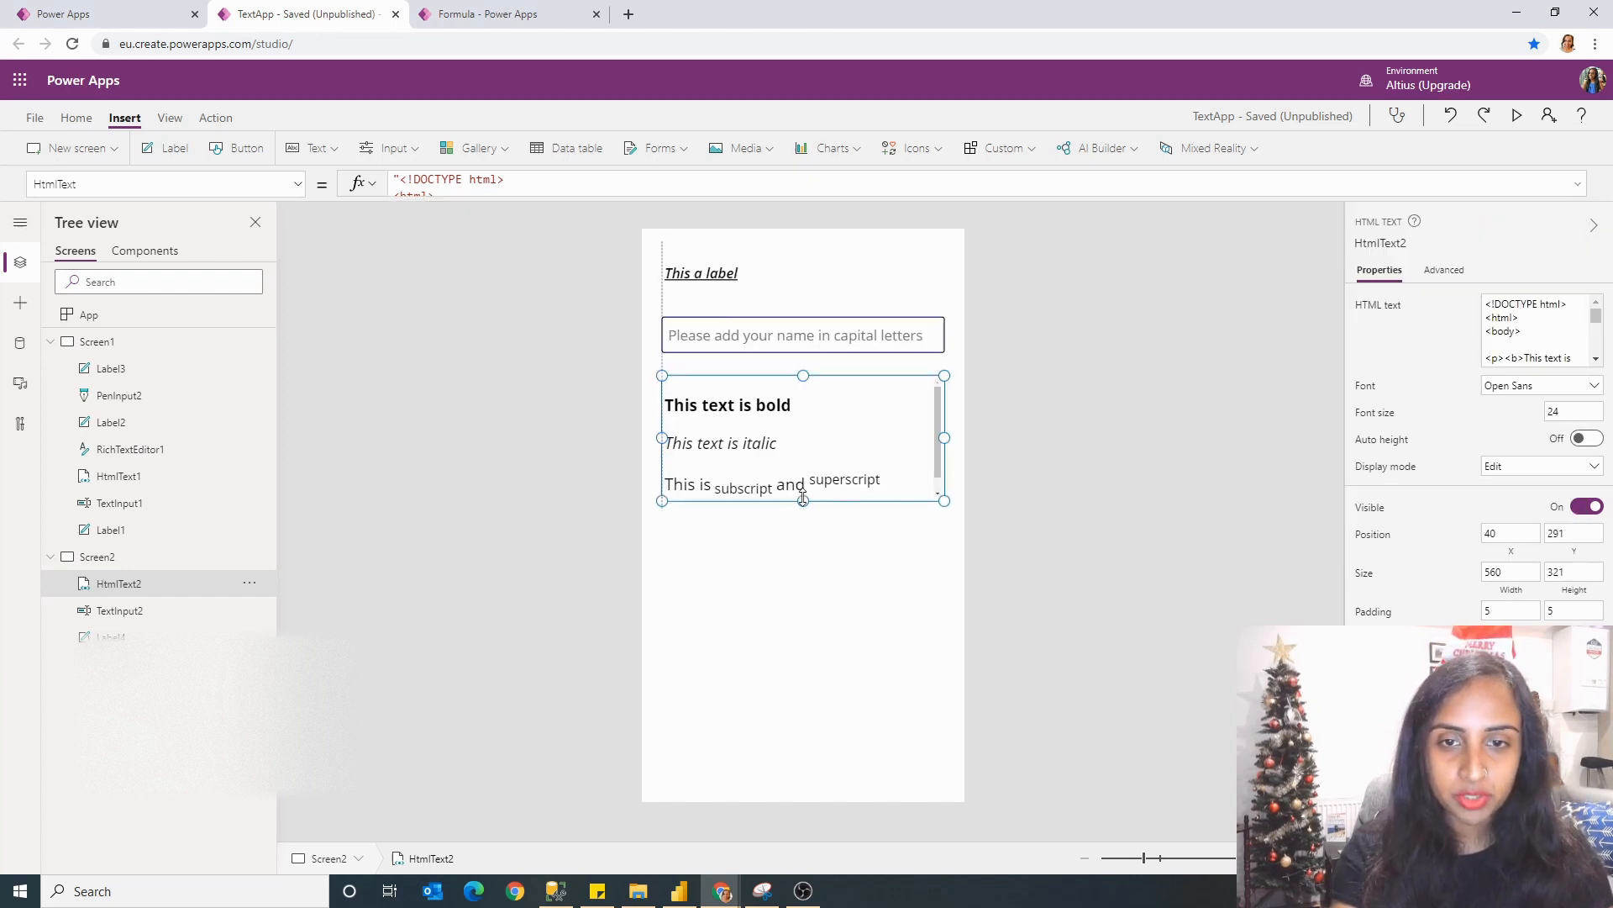
{"action": "left_click", "coordinate": [800, 564]}
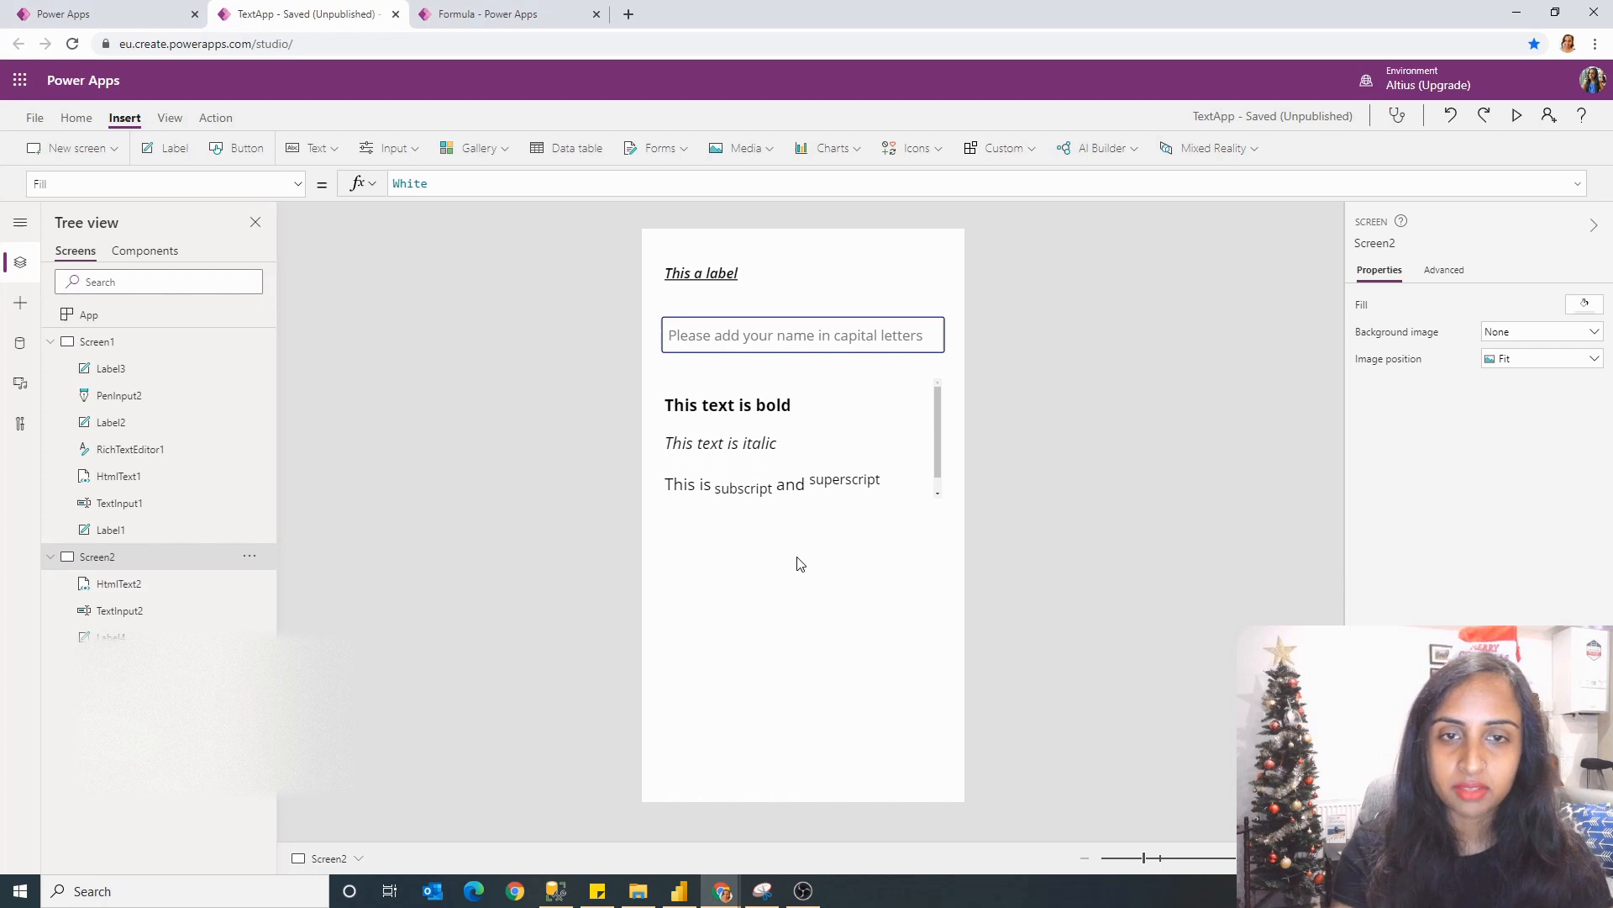
Step: Add a rich text editor to Screen2 and run the app in preview
{"action": "left_click", "coordinate": [389, 148]}
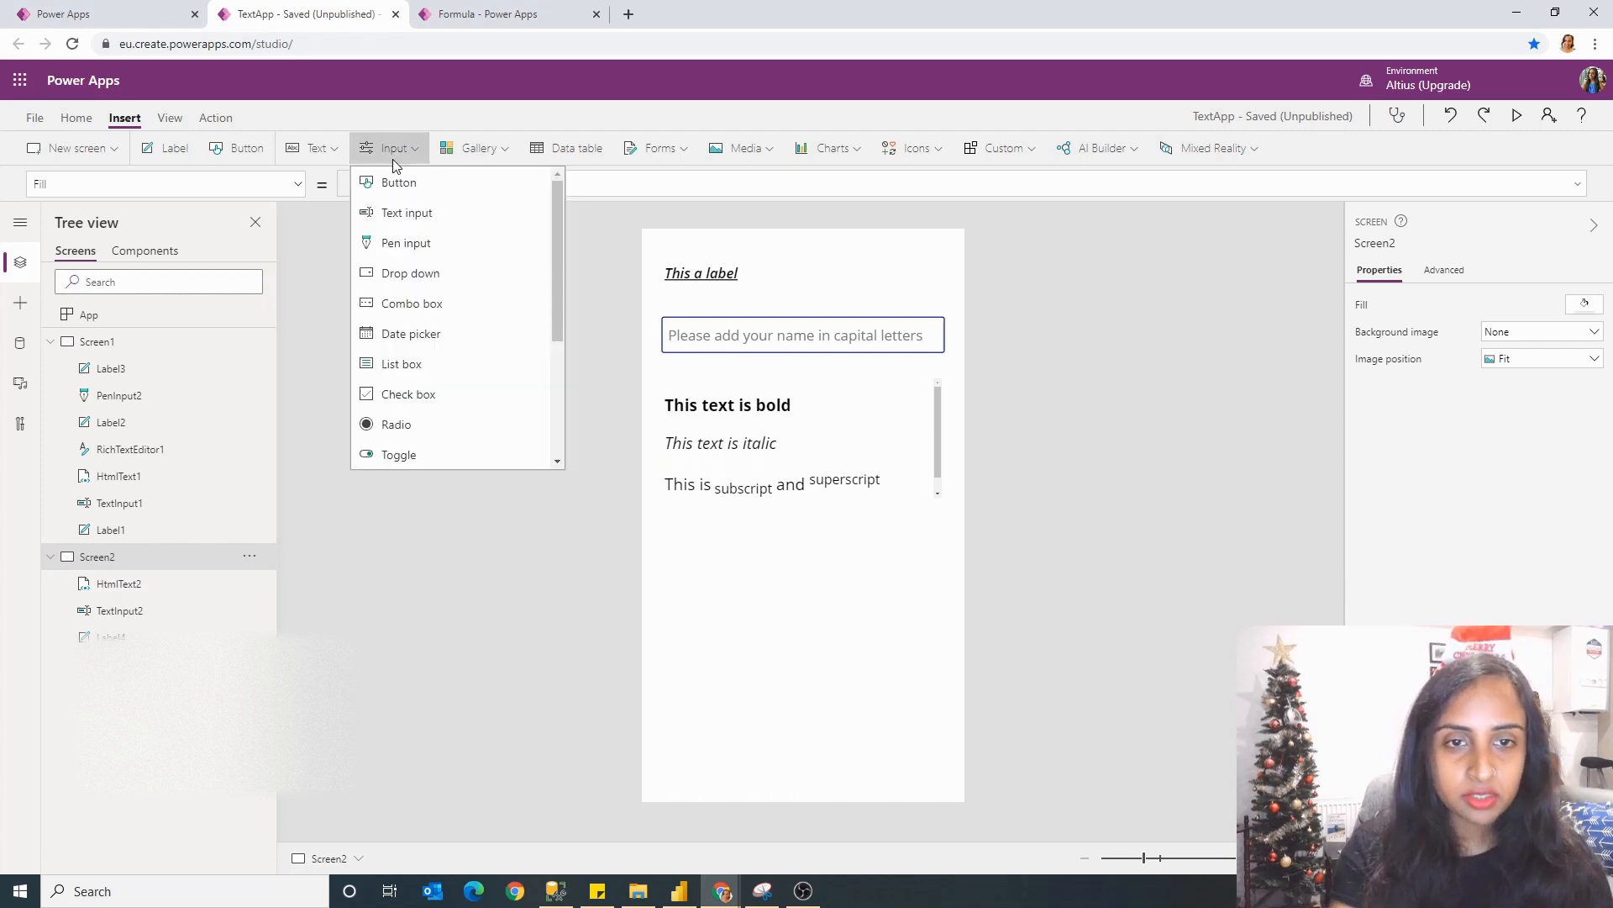
{"action": "left_click", "coordinate": [309, 148]}
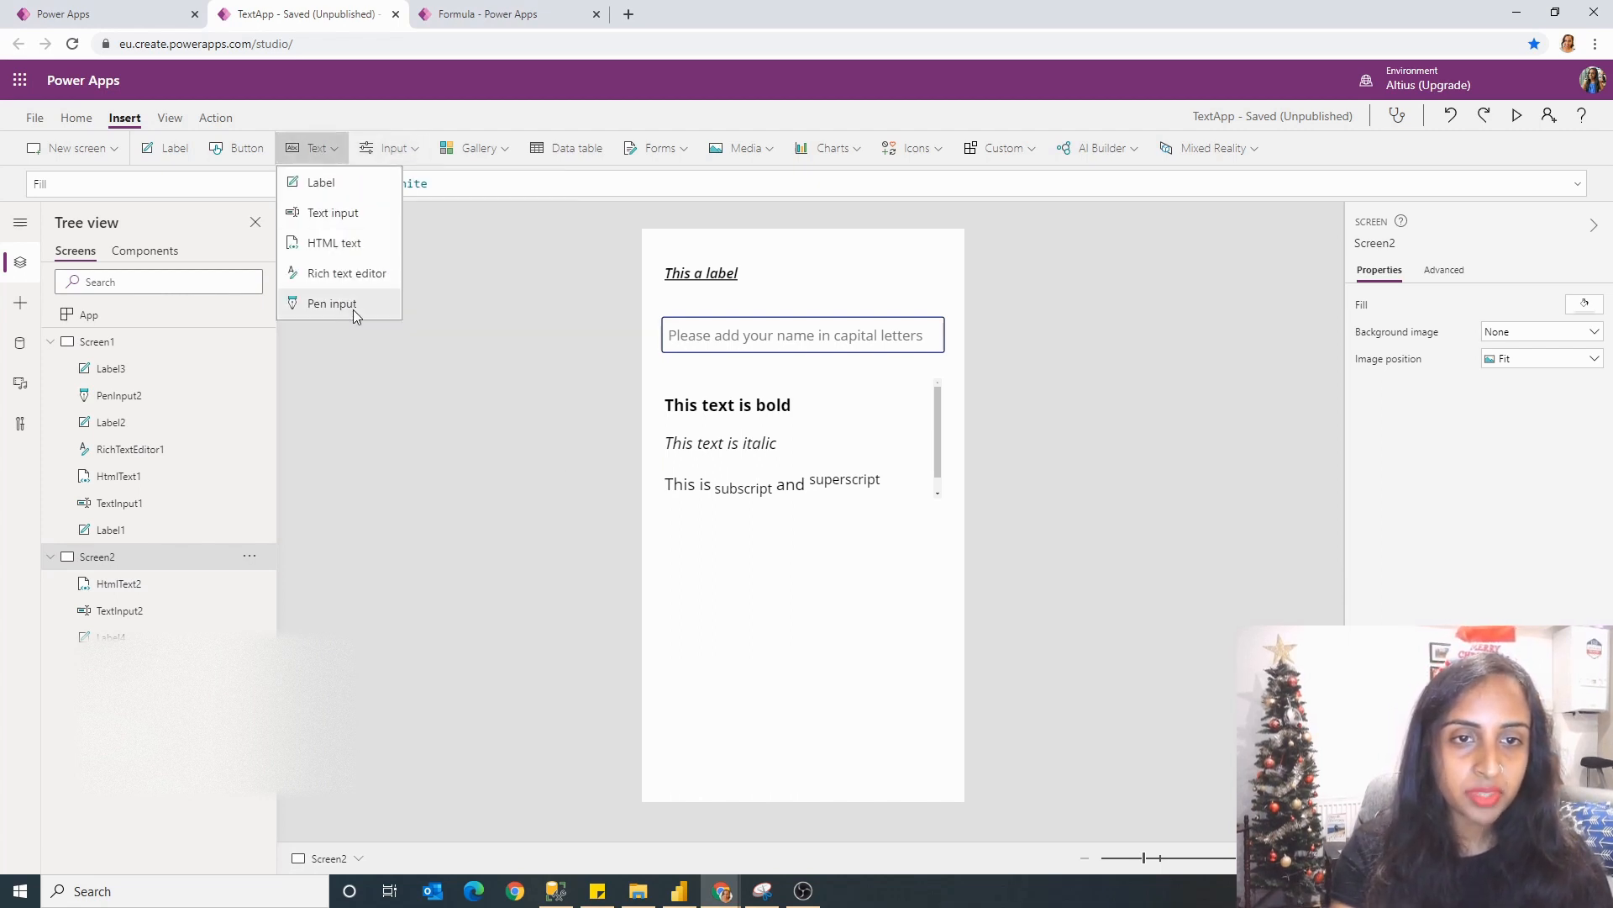
{"action": "left_click", "coordinate": [347, 272]}
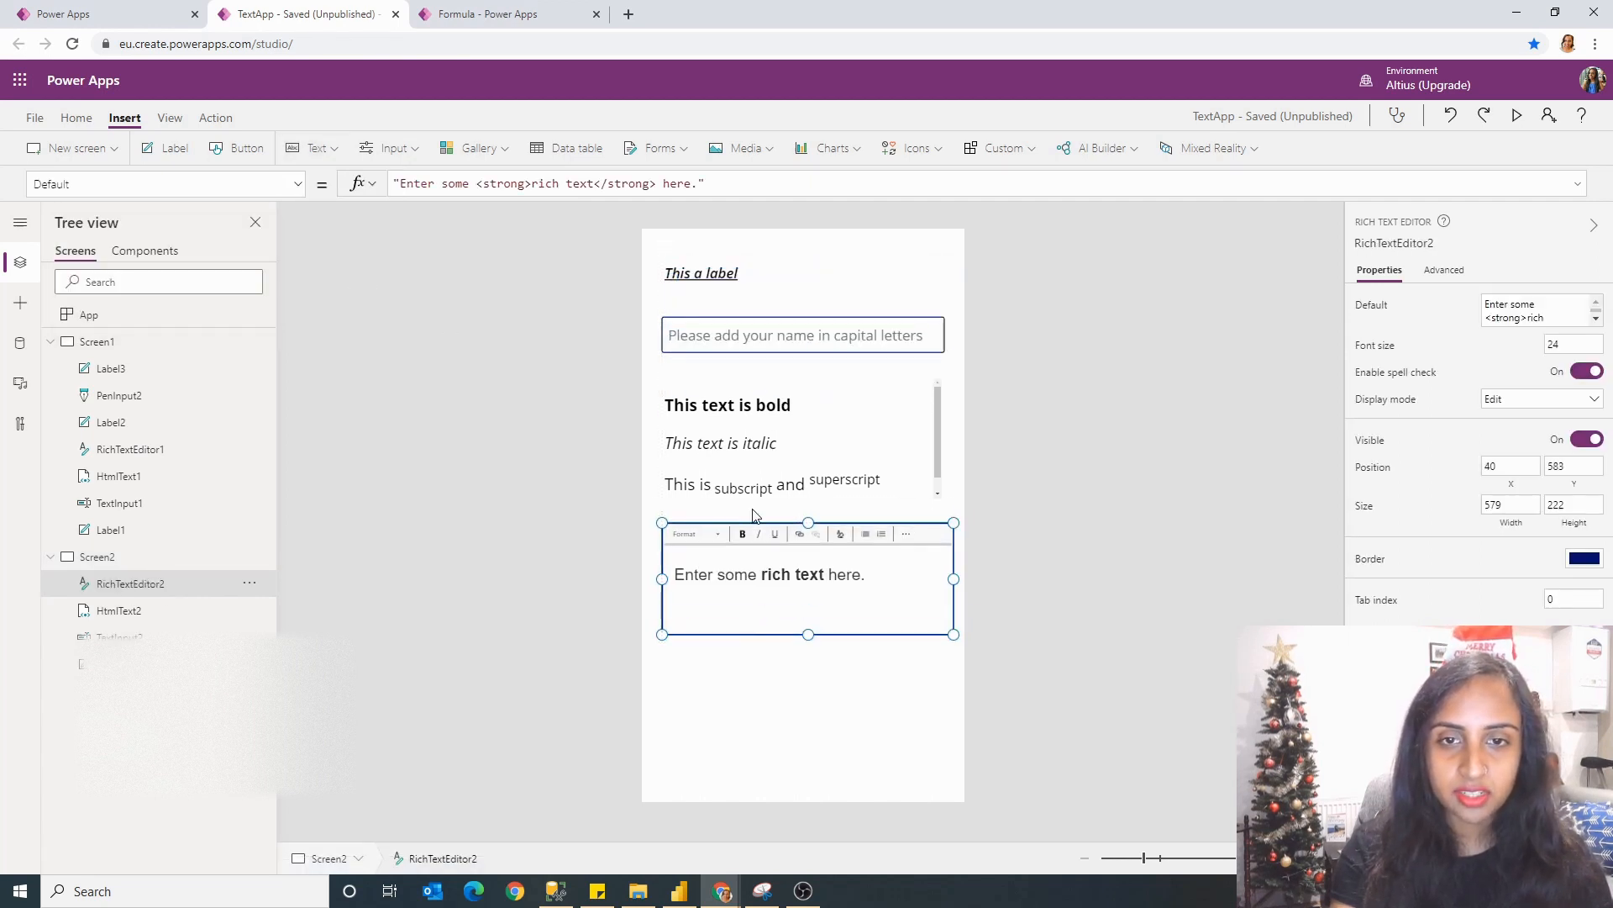
{"action": "left_click", "coordinate": [1521, 114]}
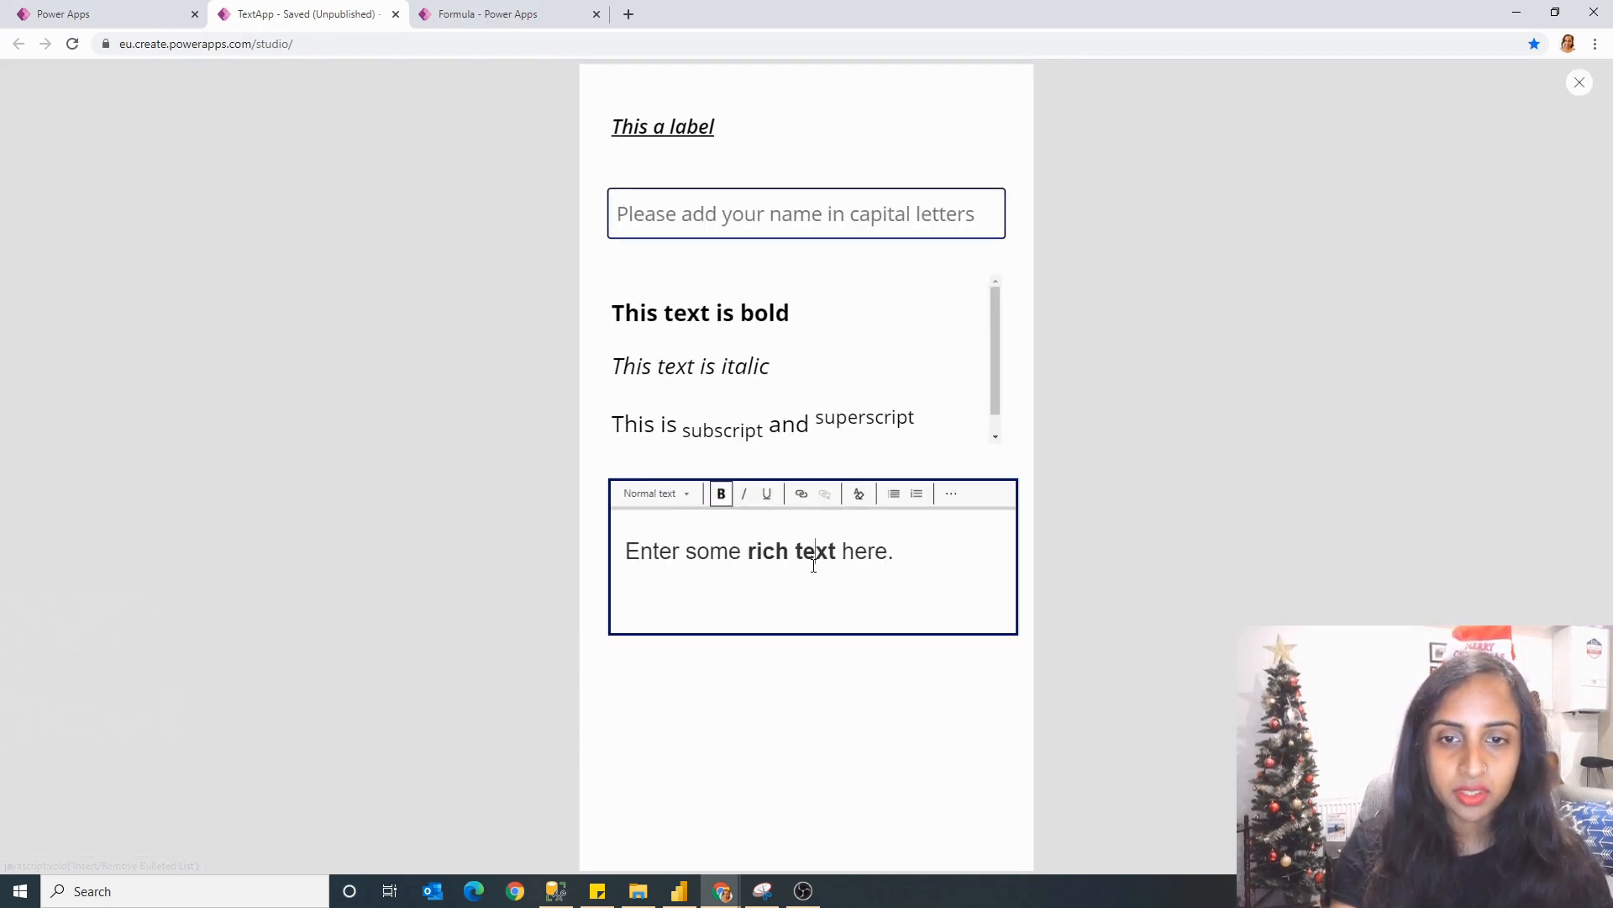
Step: Enter a sentence in the editor, underline 'text underline' and make it a bulleted list
{"action": "type", "text": "Hello I want this"}
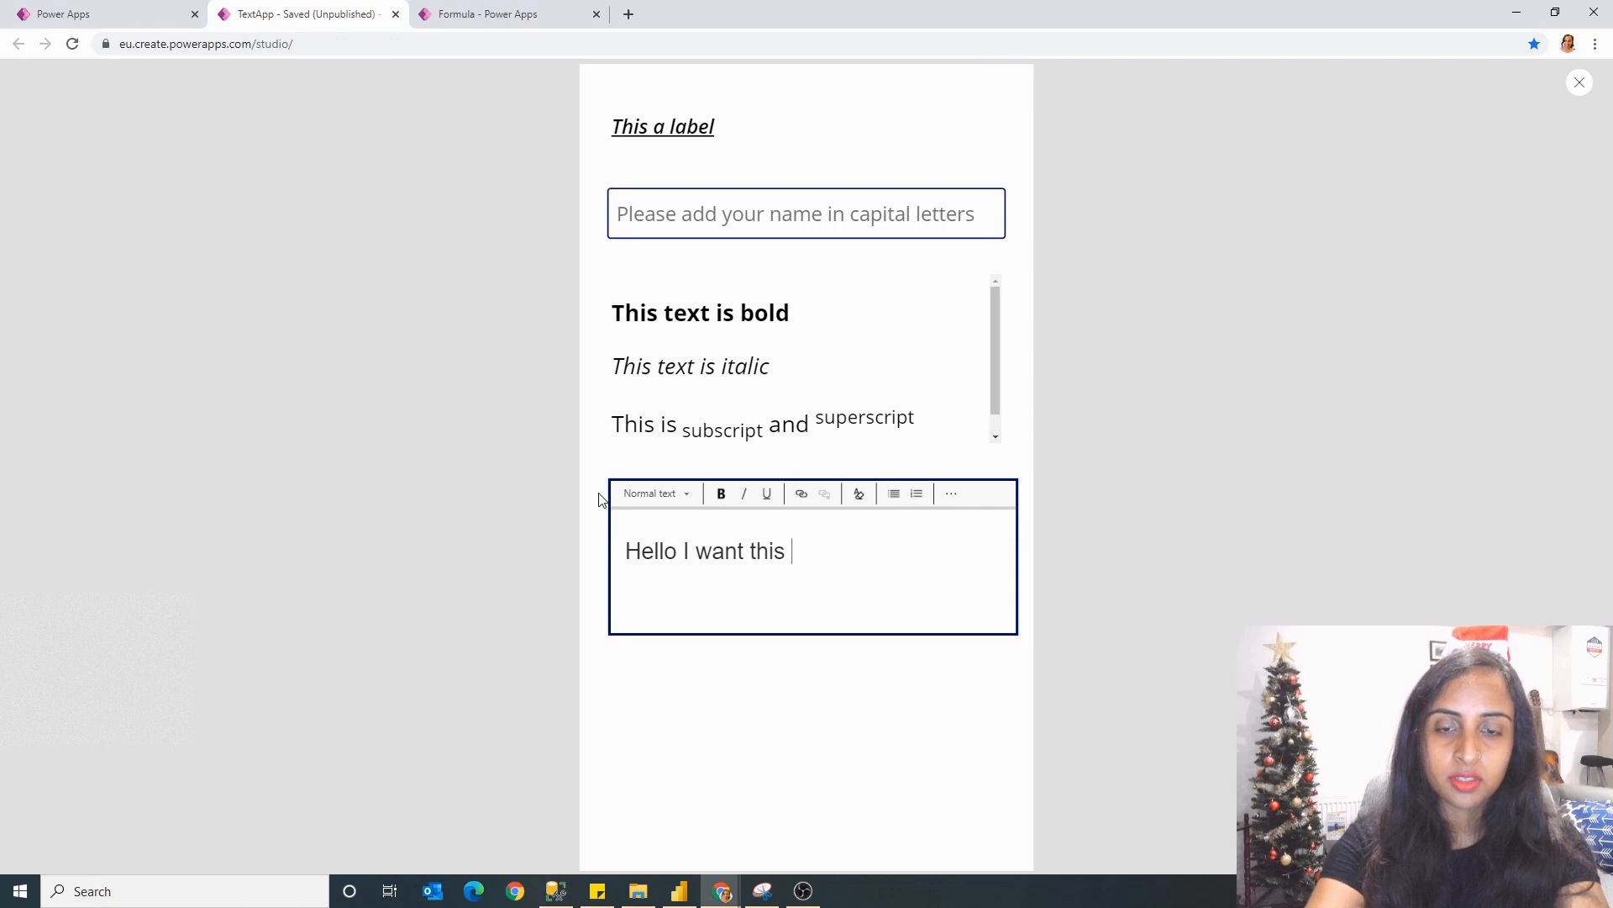
{"action": "type", "text": "text bold but t"}
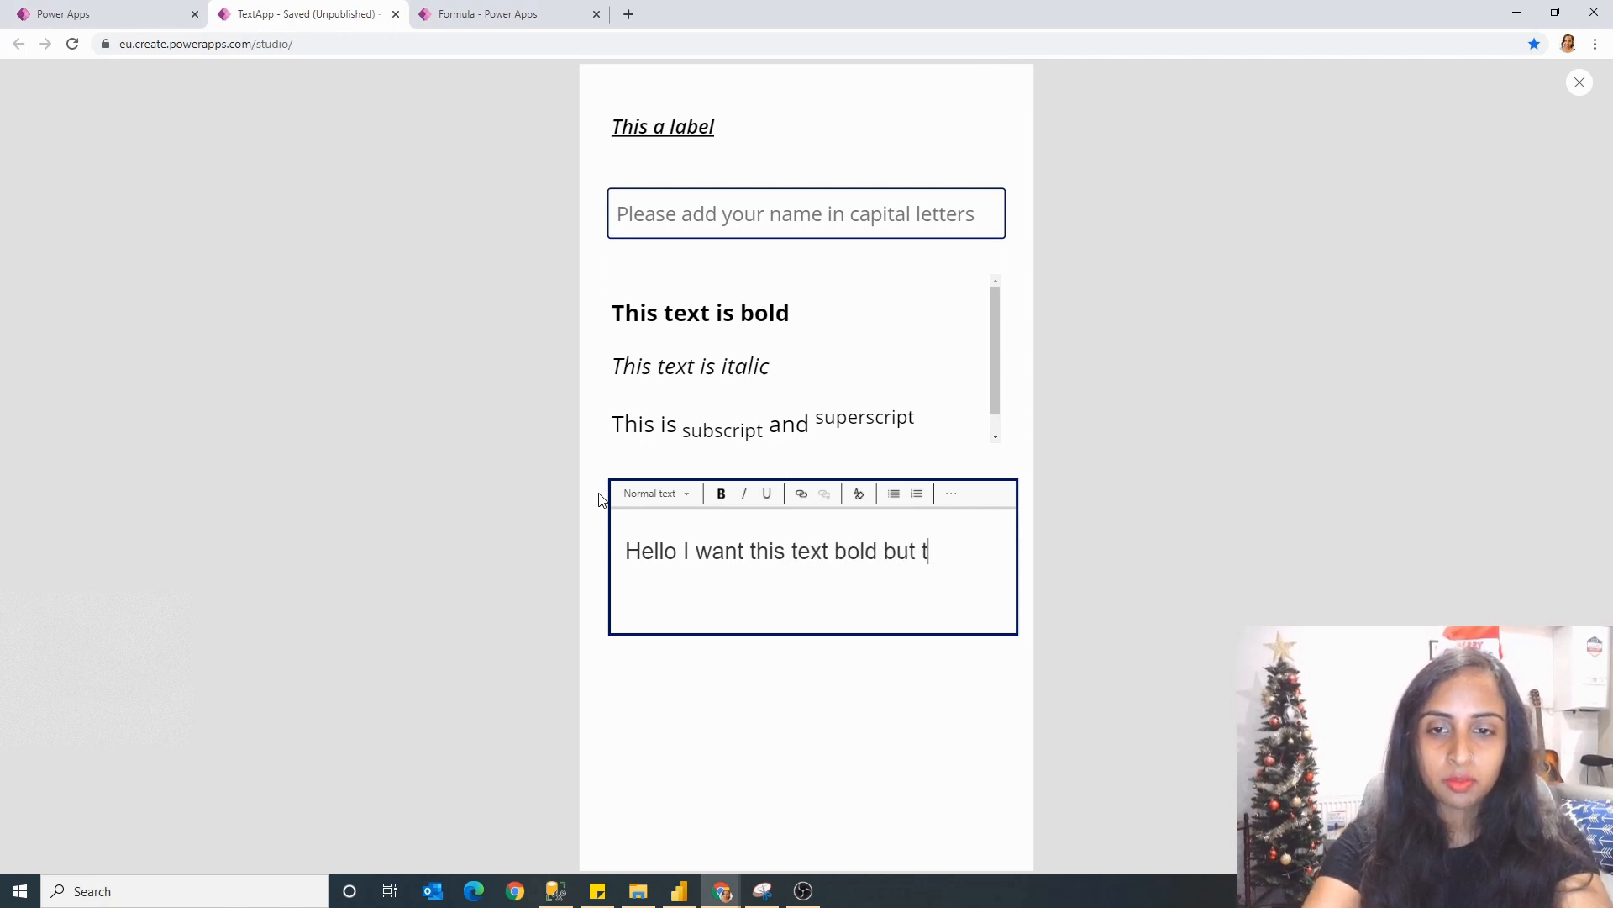
{"action": "type", "text": "his text underl"}
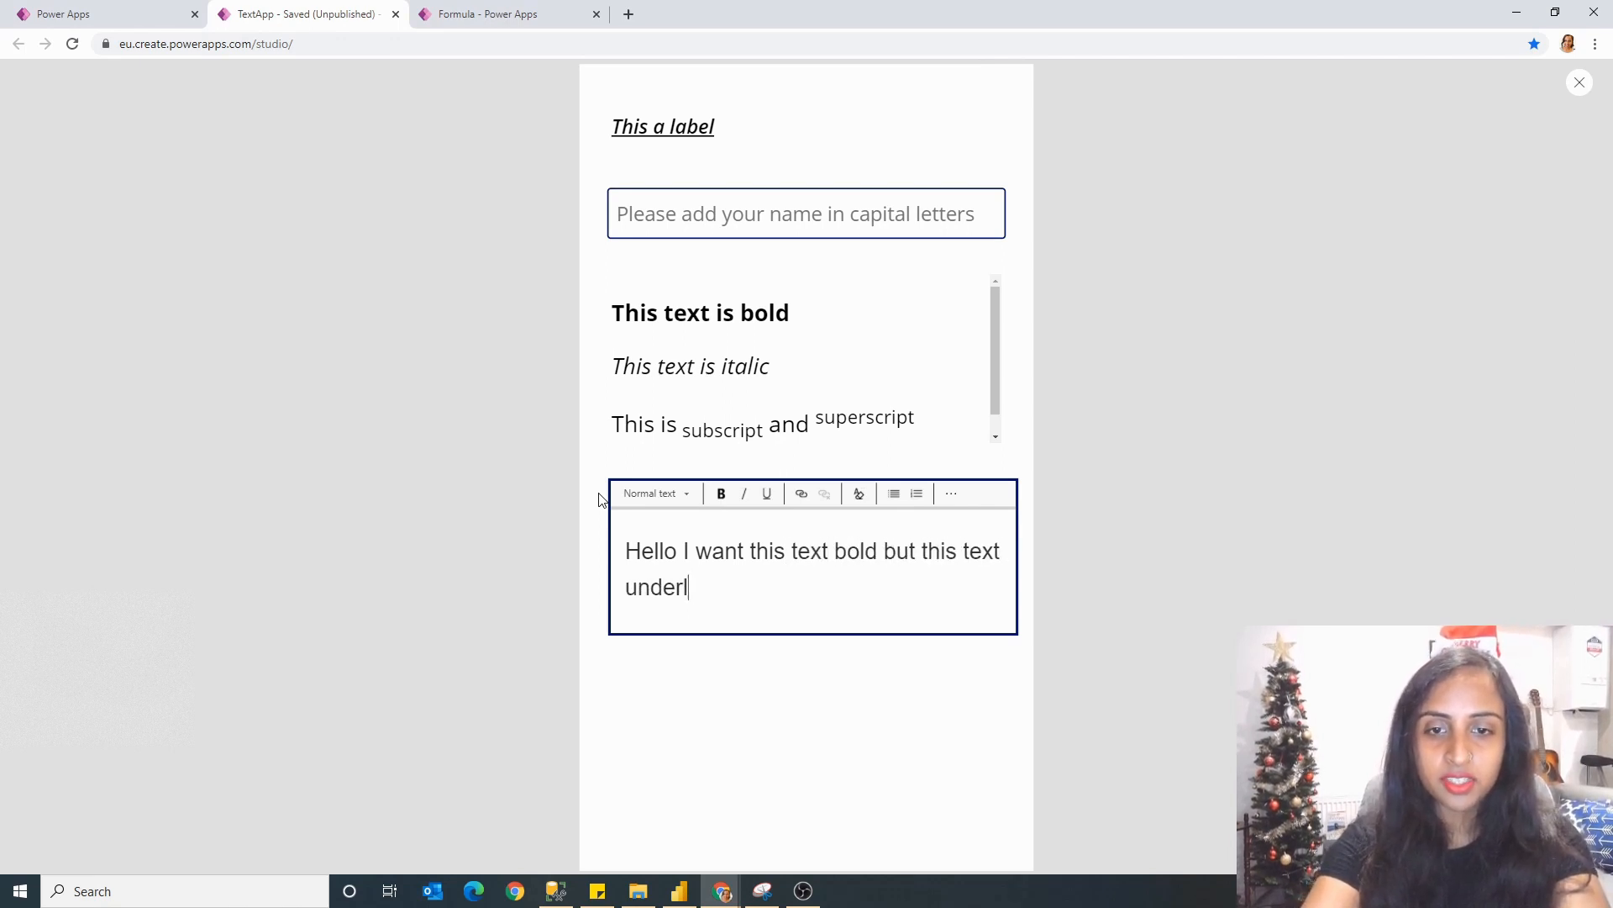
{"action": "type", "text": "ine"}
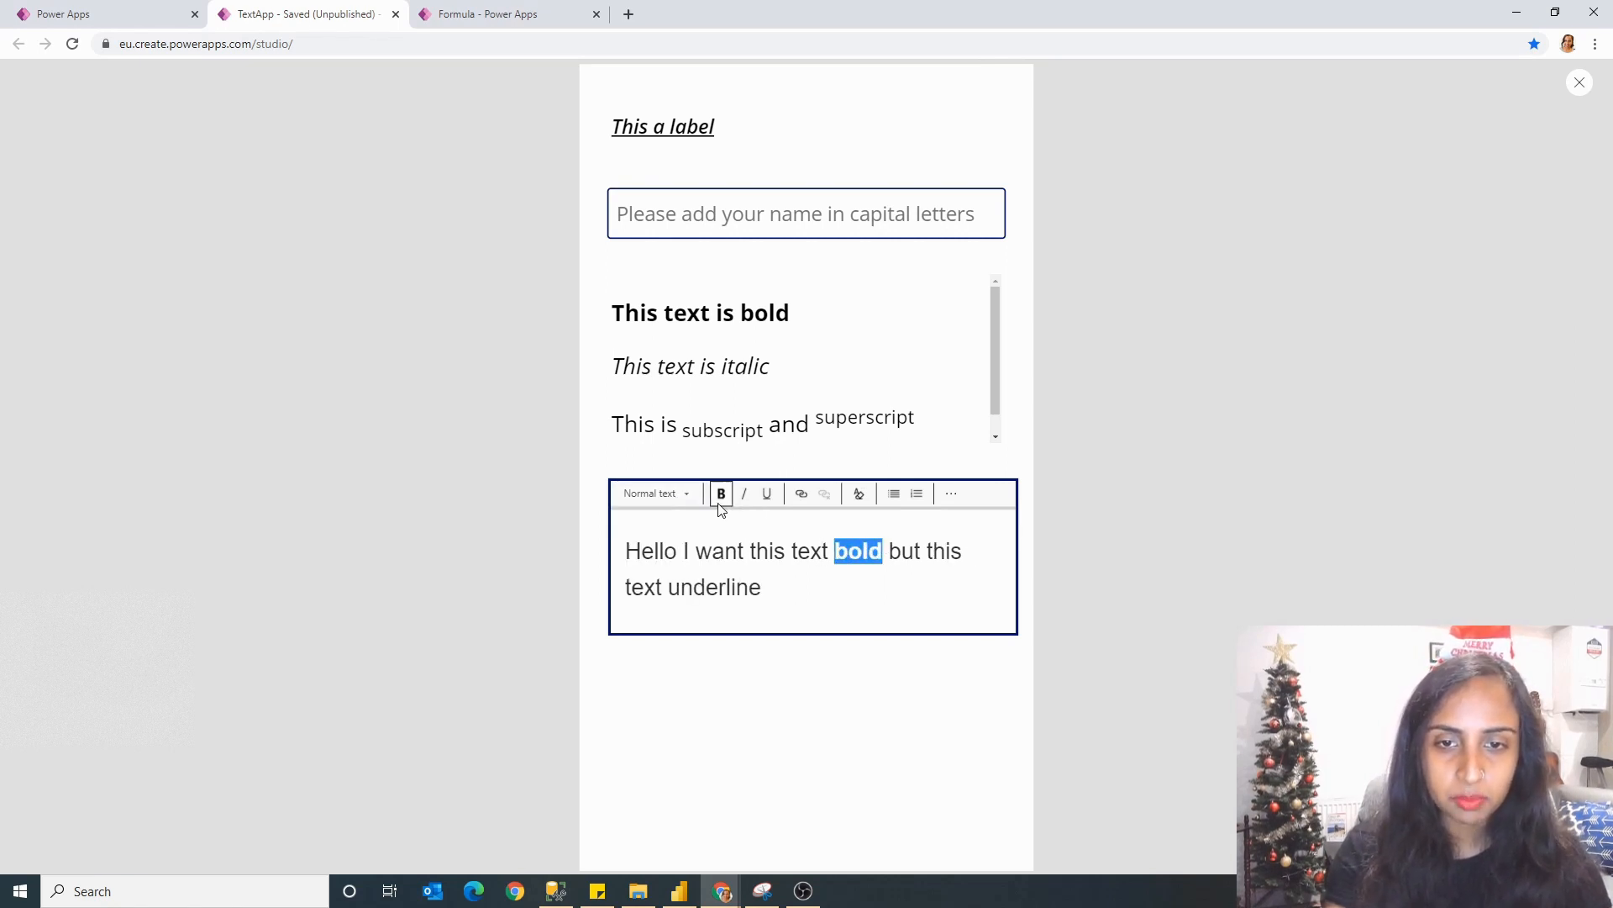
{"action": "double_click", "coordinate": [643, 587]}
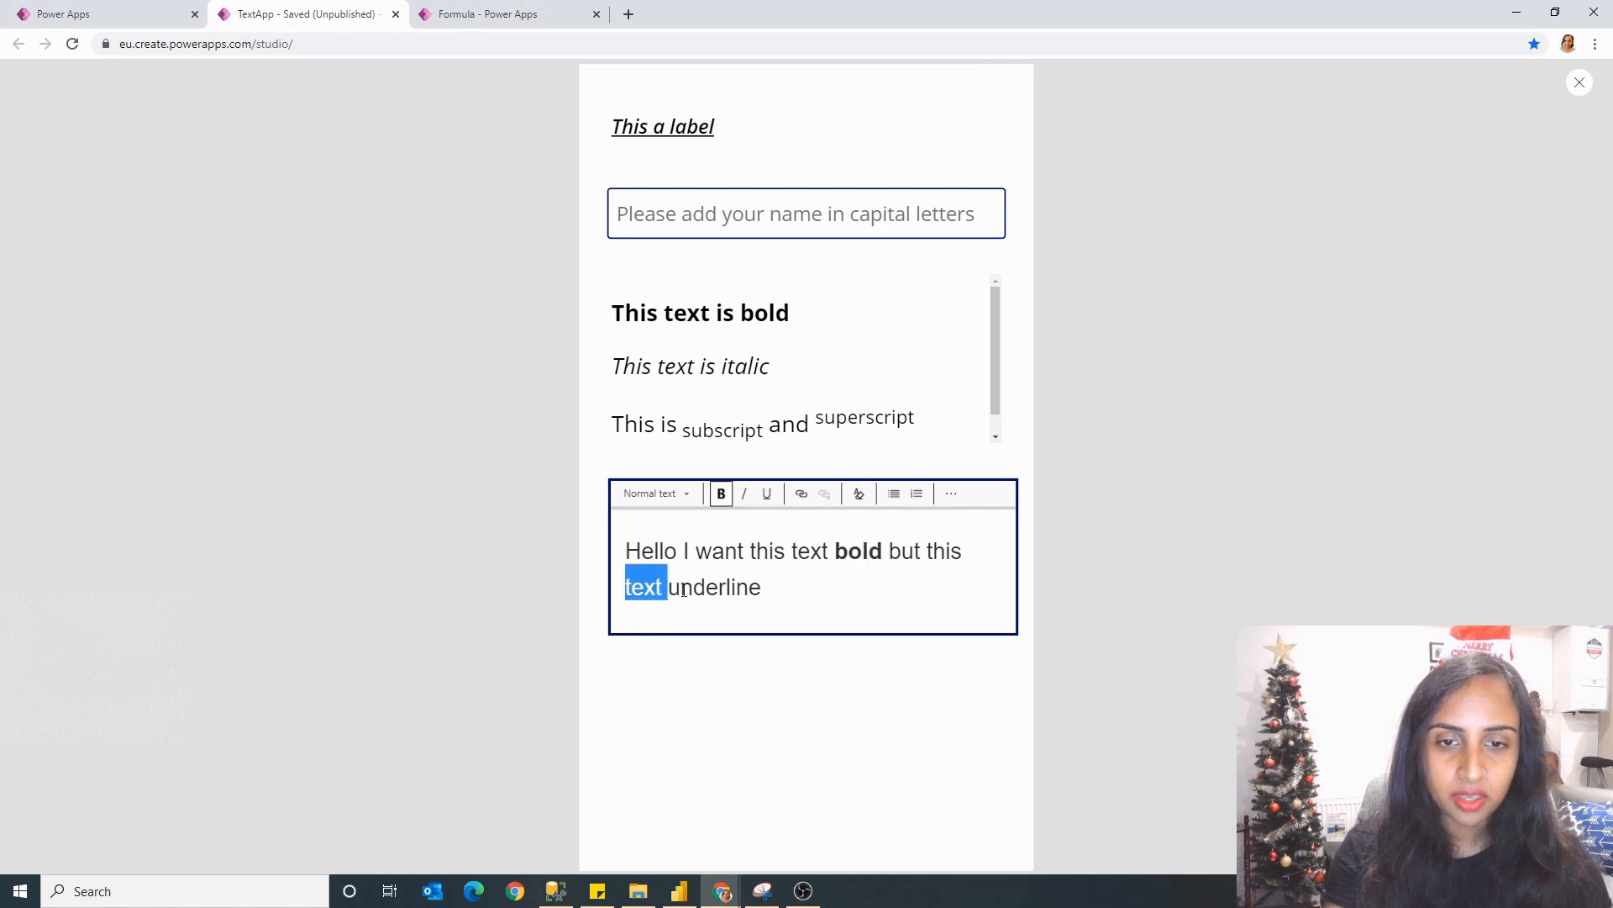
{"action": "left_click", "coordinate": [767, 494]}
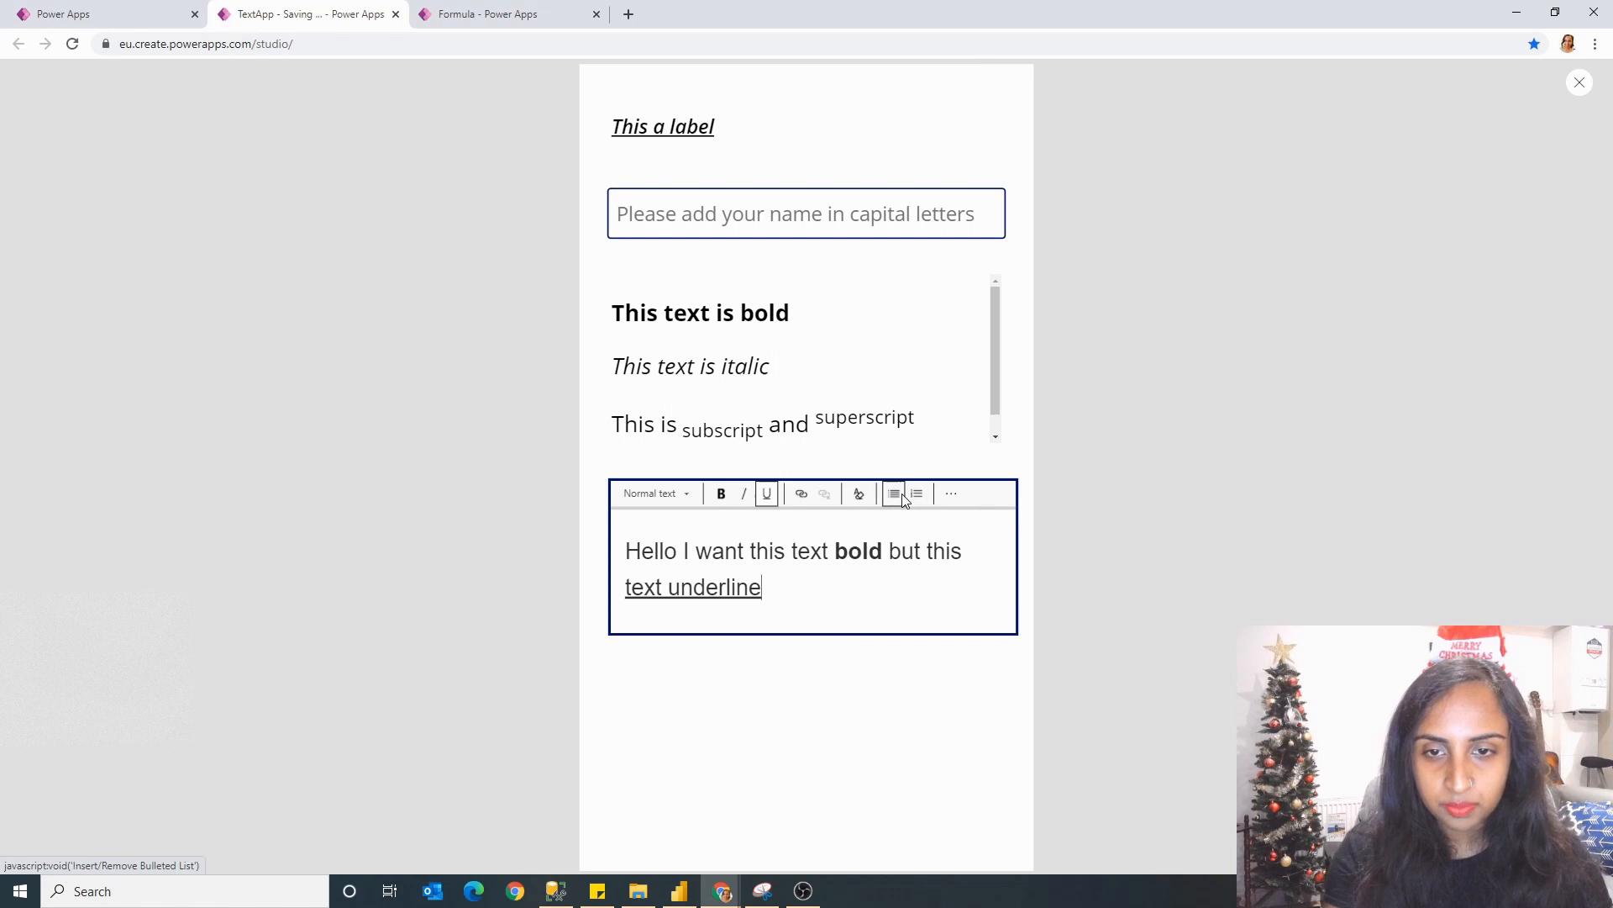
{"action": "left_click", "coordinate": [916, 494]}
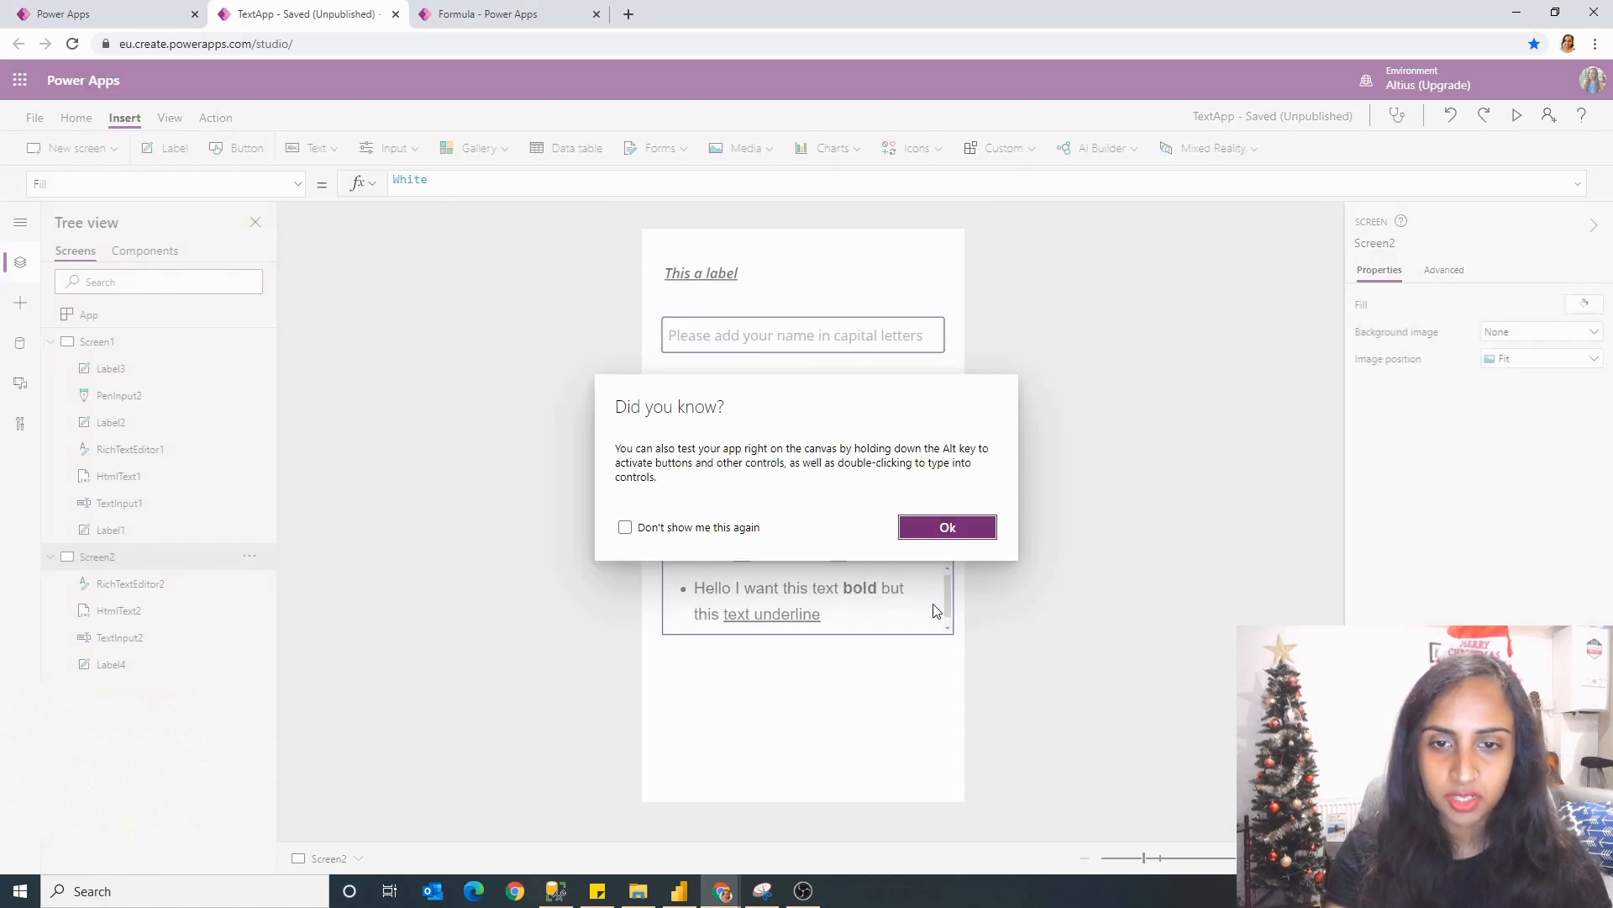
Step: Add a label whose Text is RichTextEditor2.HtmlText to show the editor's HTML markup
{"action": "left_click", "coordinate": [948, 526]}
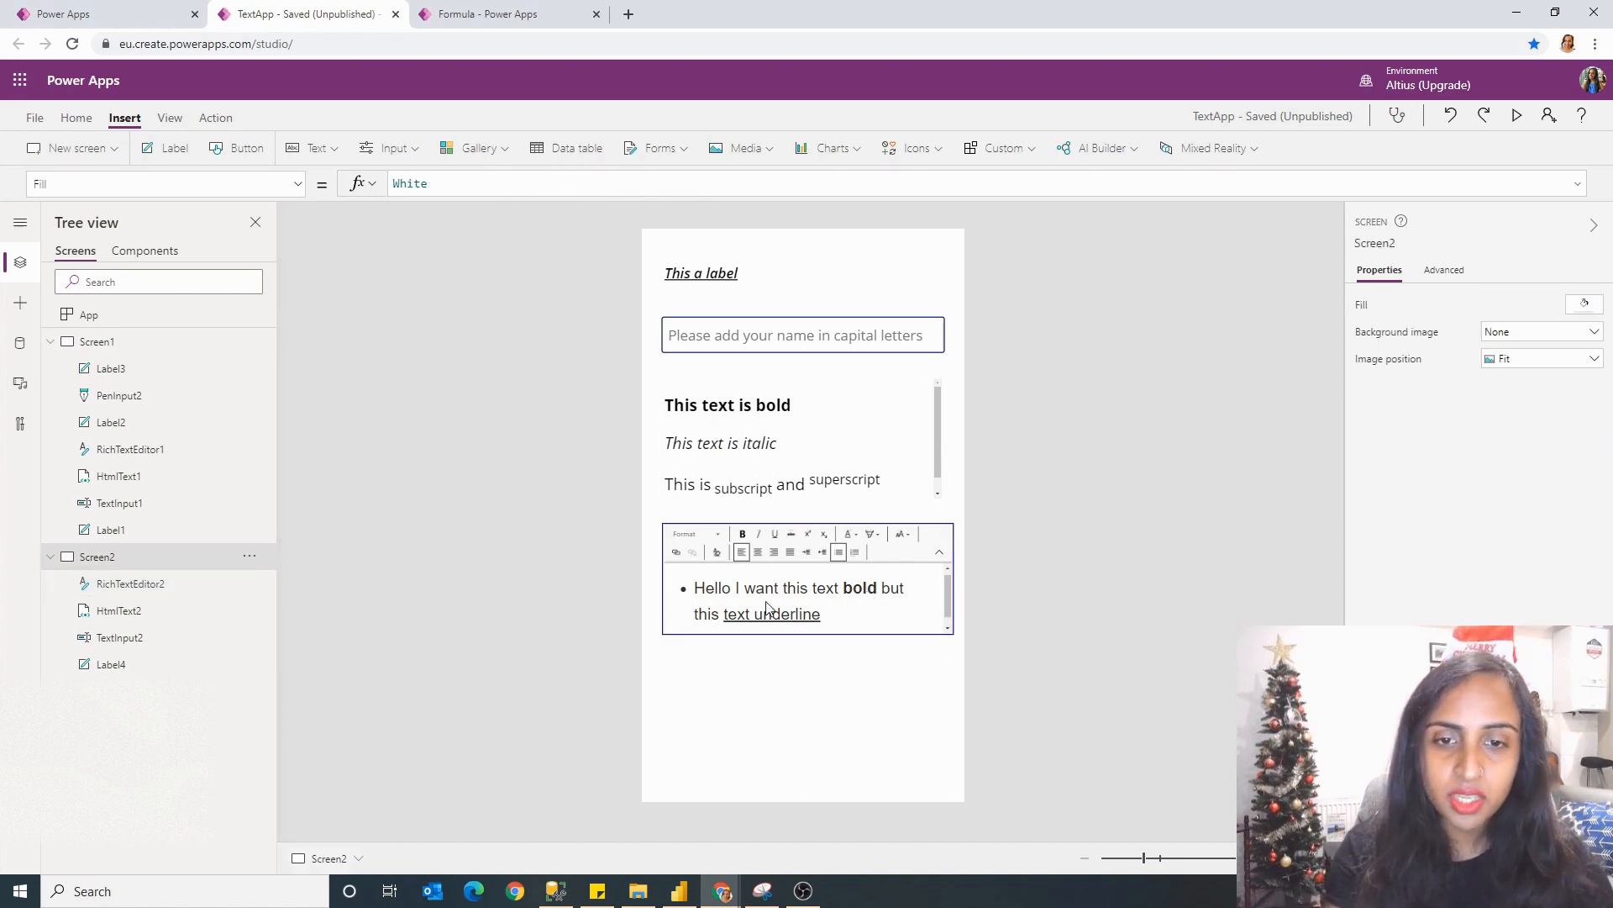
{"action": "left_click", "coordinate": [699, 274]}
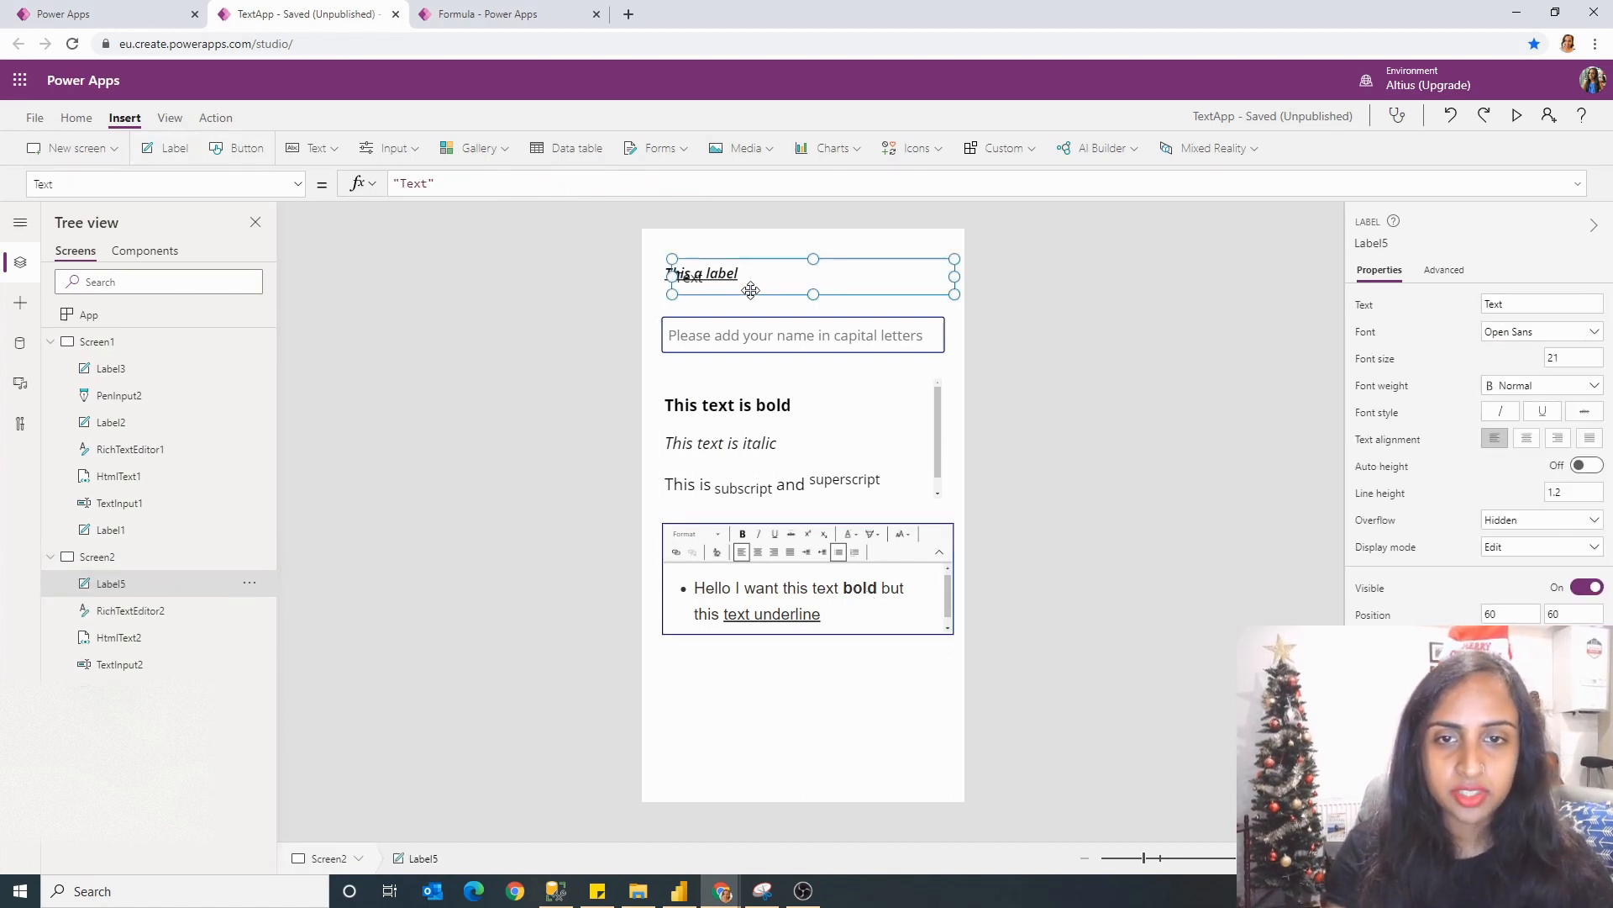
{"action": "left_click", "coordinate": [129, 610]}
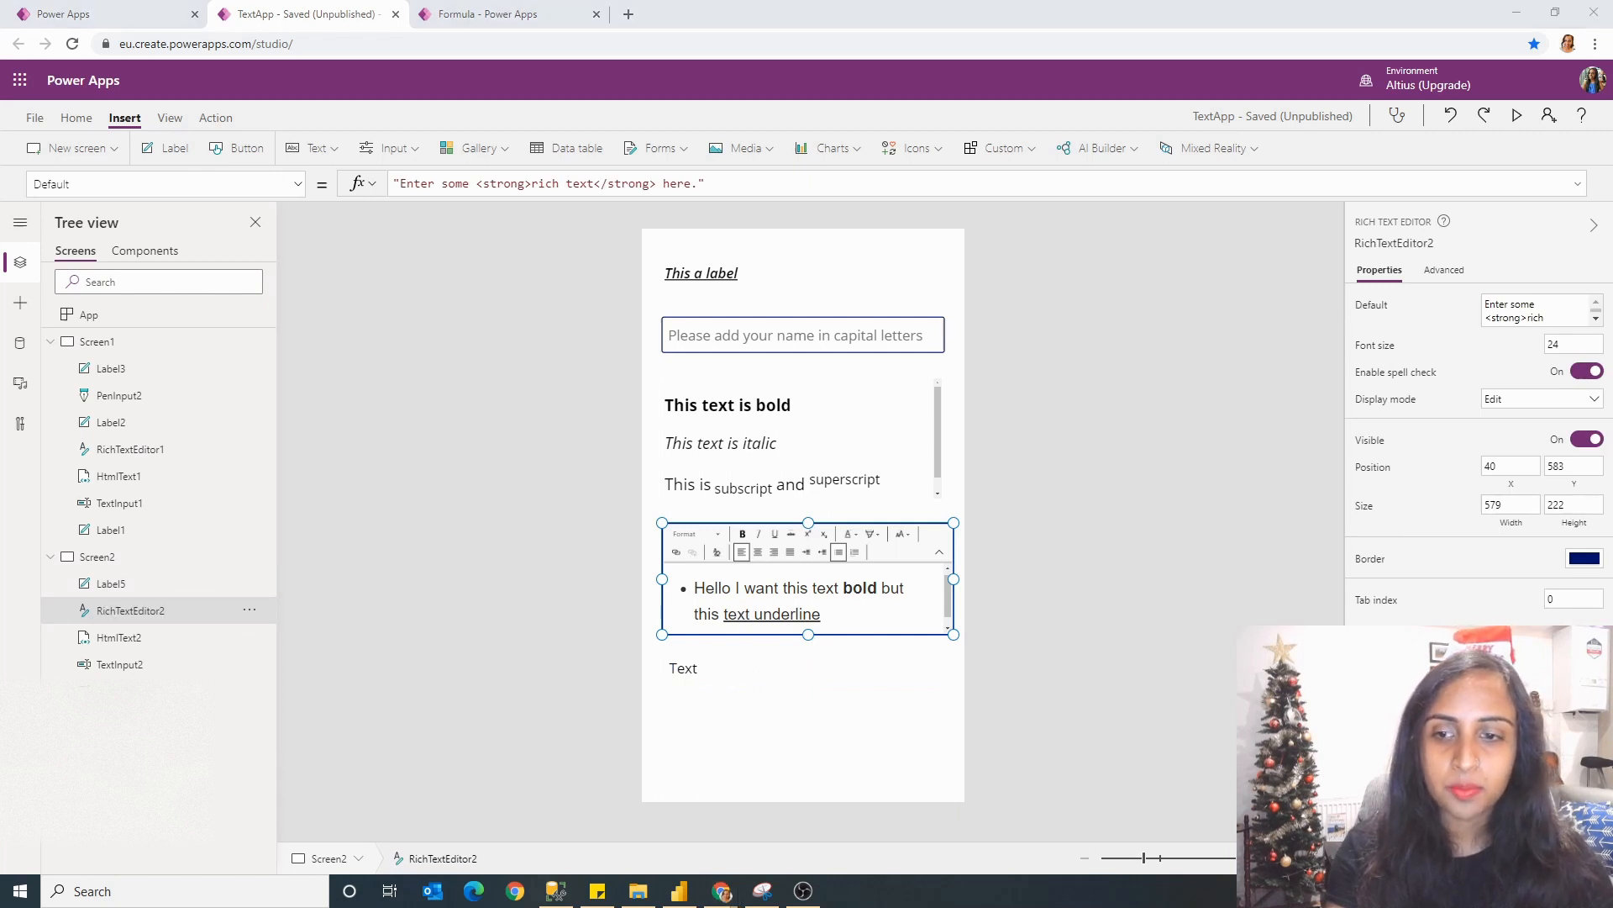
{"action": "double_click", "coordinate": [130, 611]}
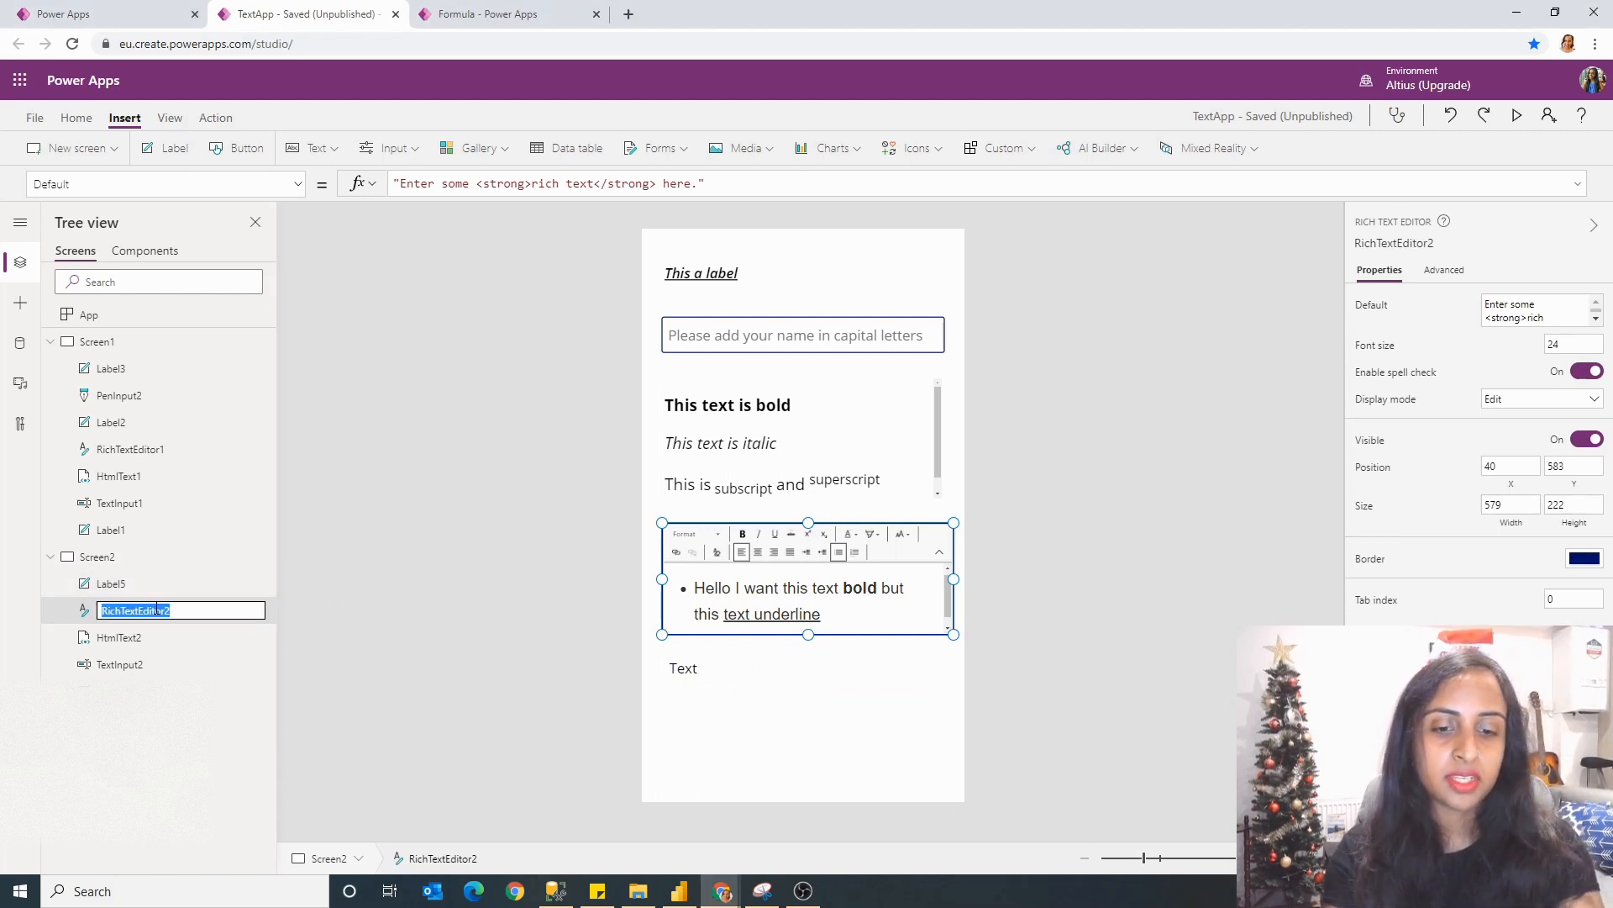
{"action": "left_click", "coordinate": [682, 668]}
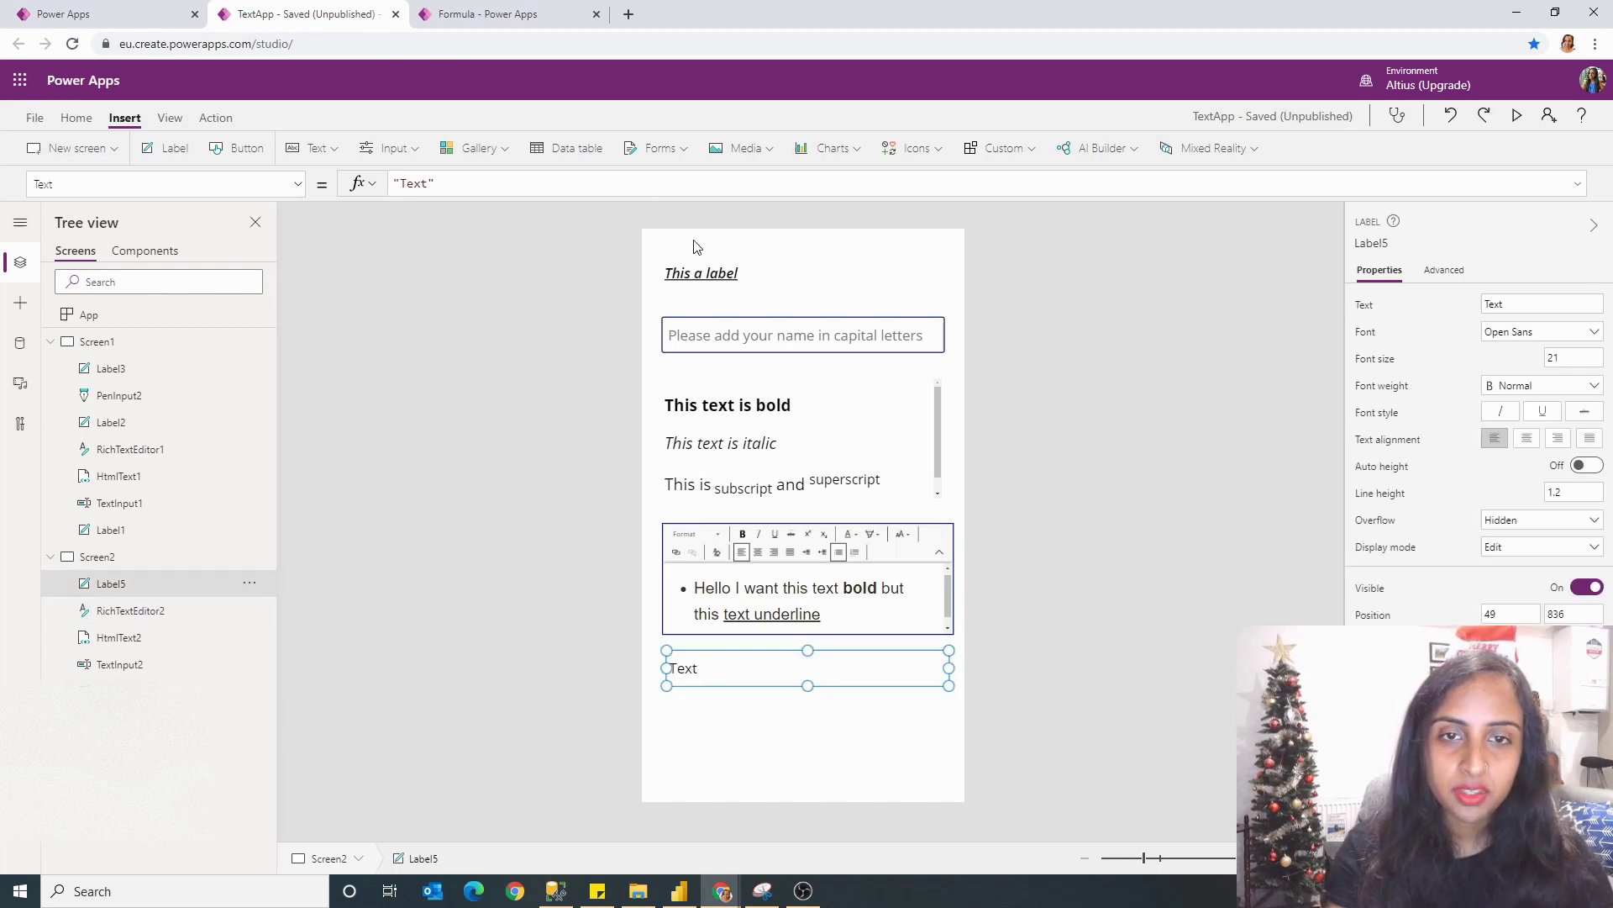
{"action": "type", "text": "RichTextEditor2"}
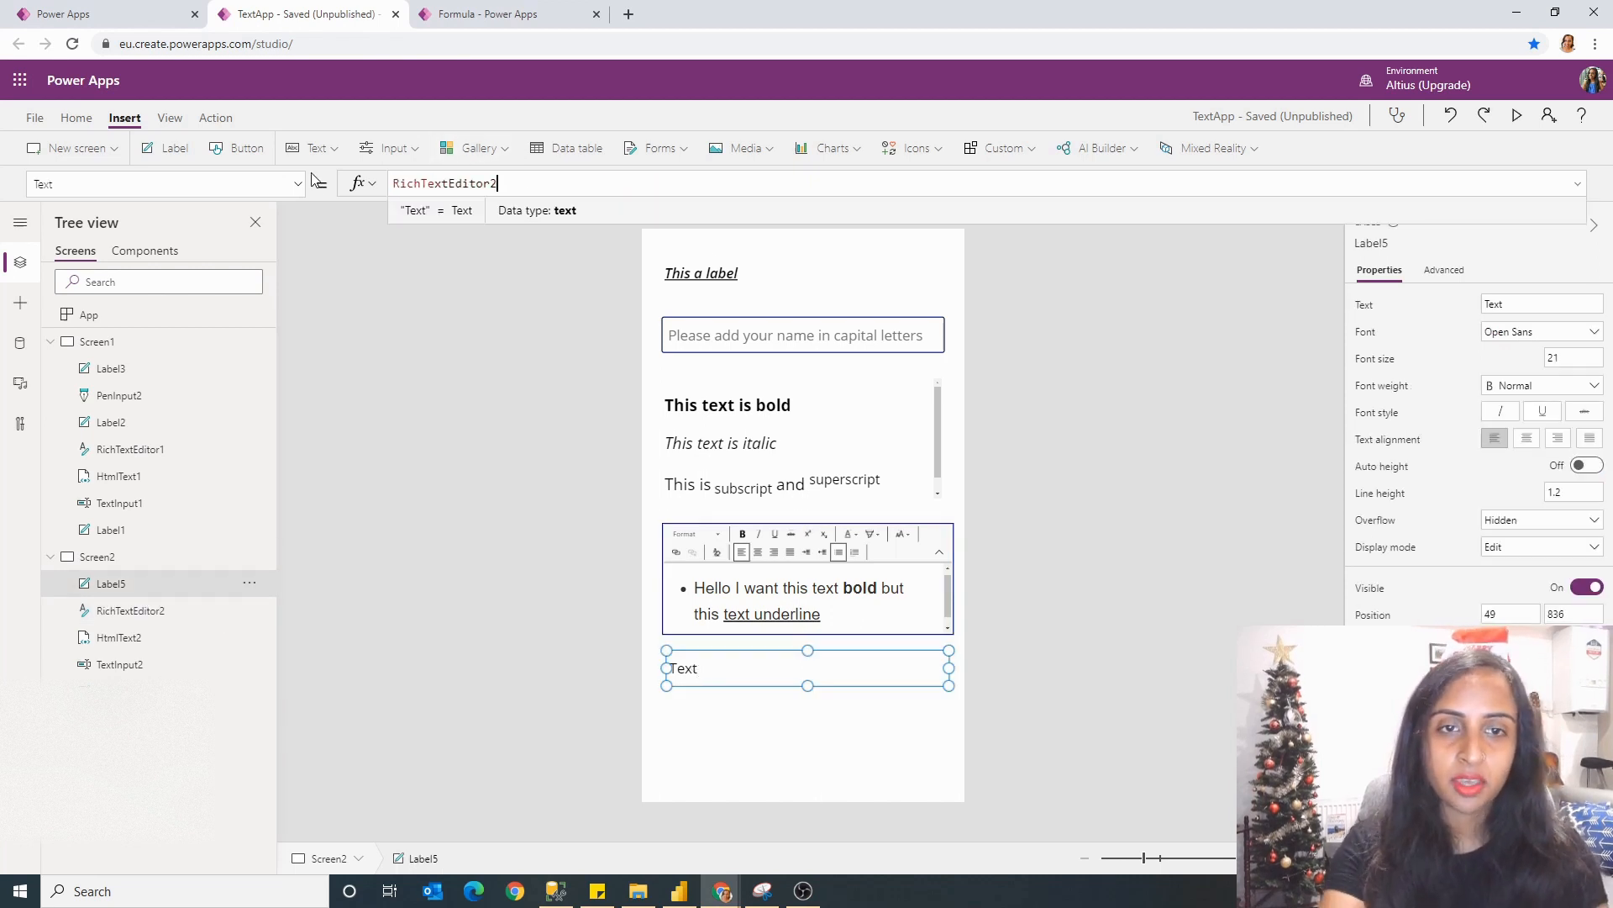
{"action": "type", "text": ".HT"}
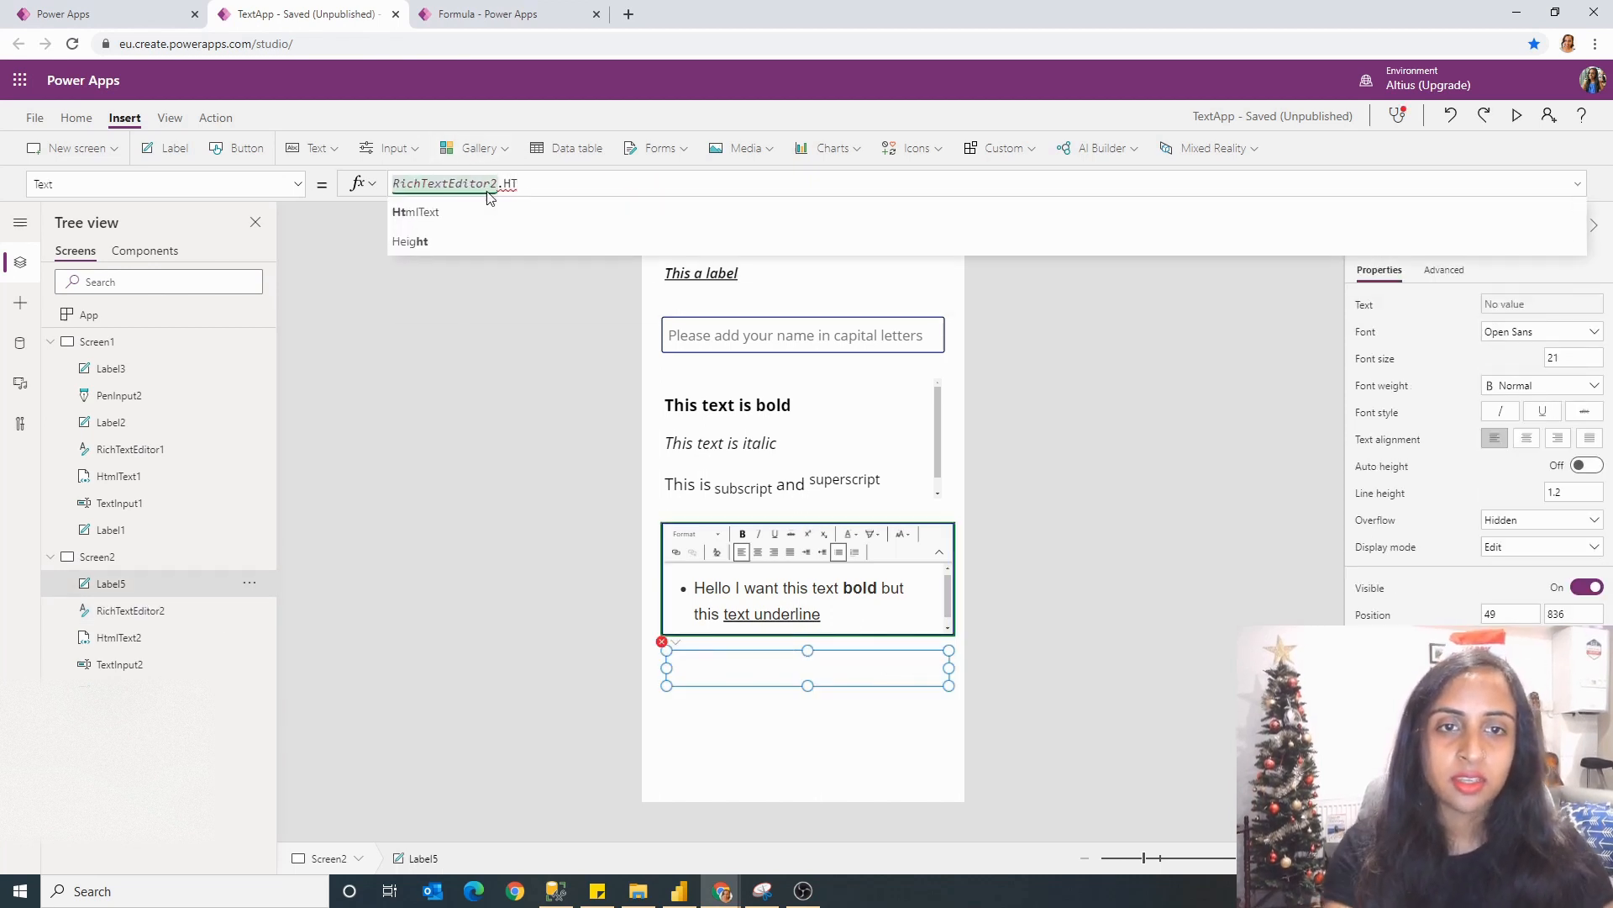
{"action": "left_click", "coordinate": [415, 212]}
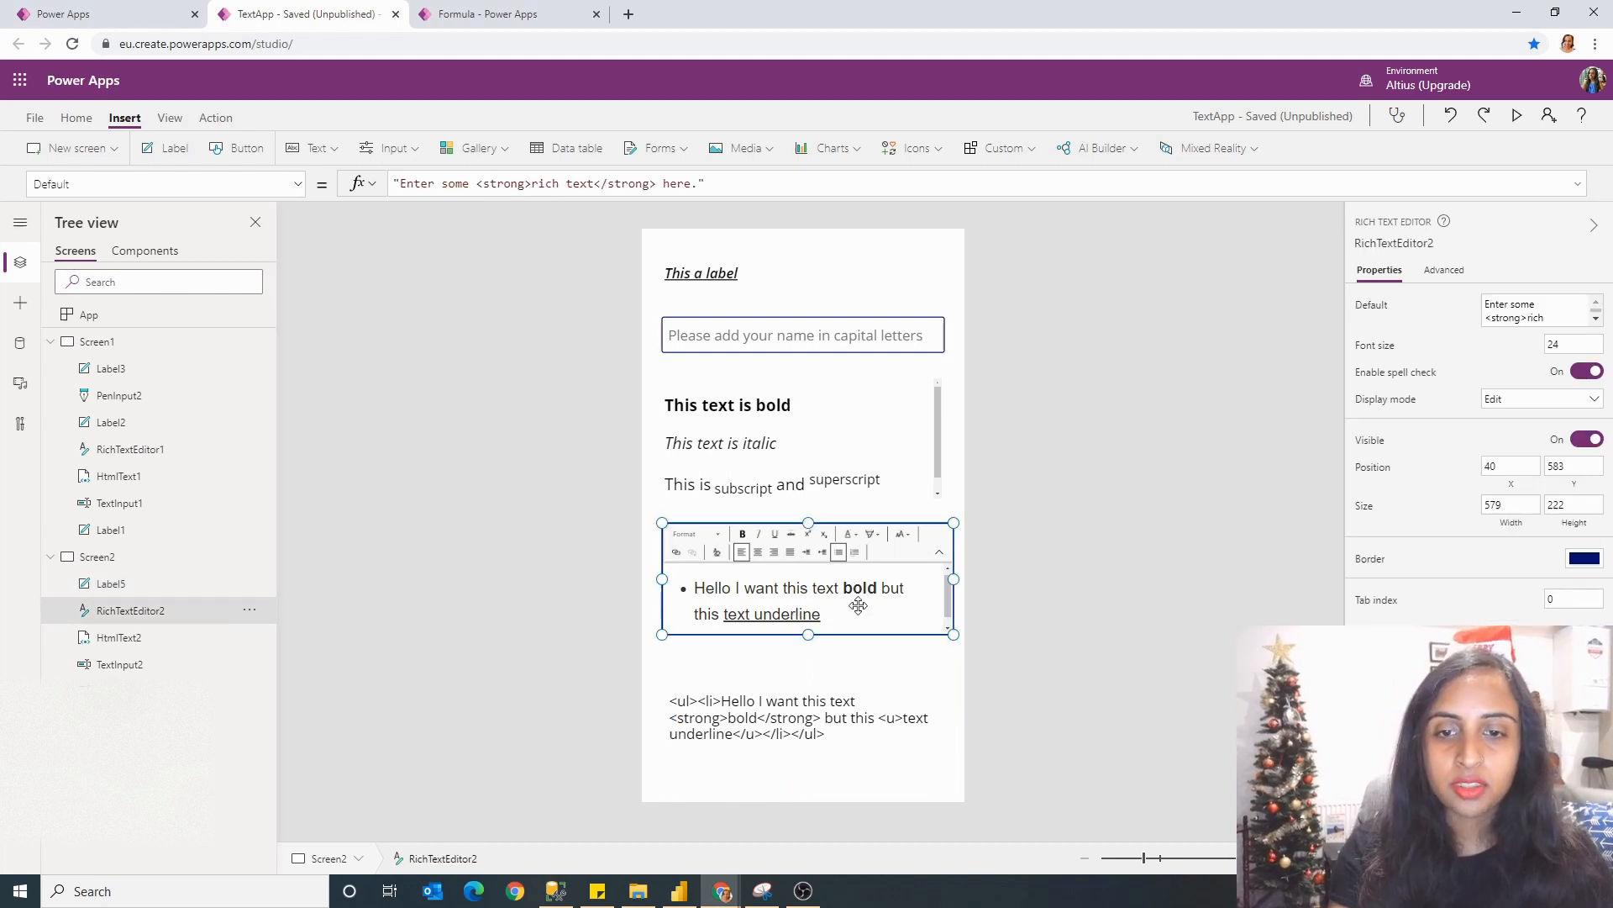
{"action": "mouse_move", "coordinate": [1035, 578]}
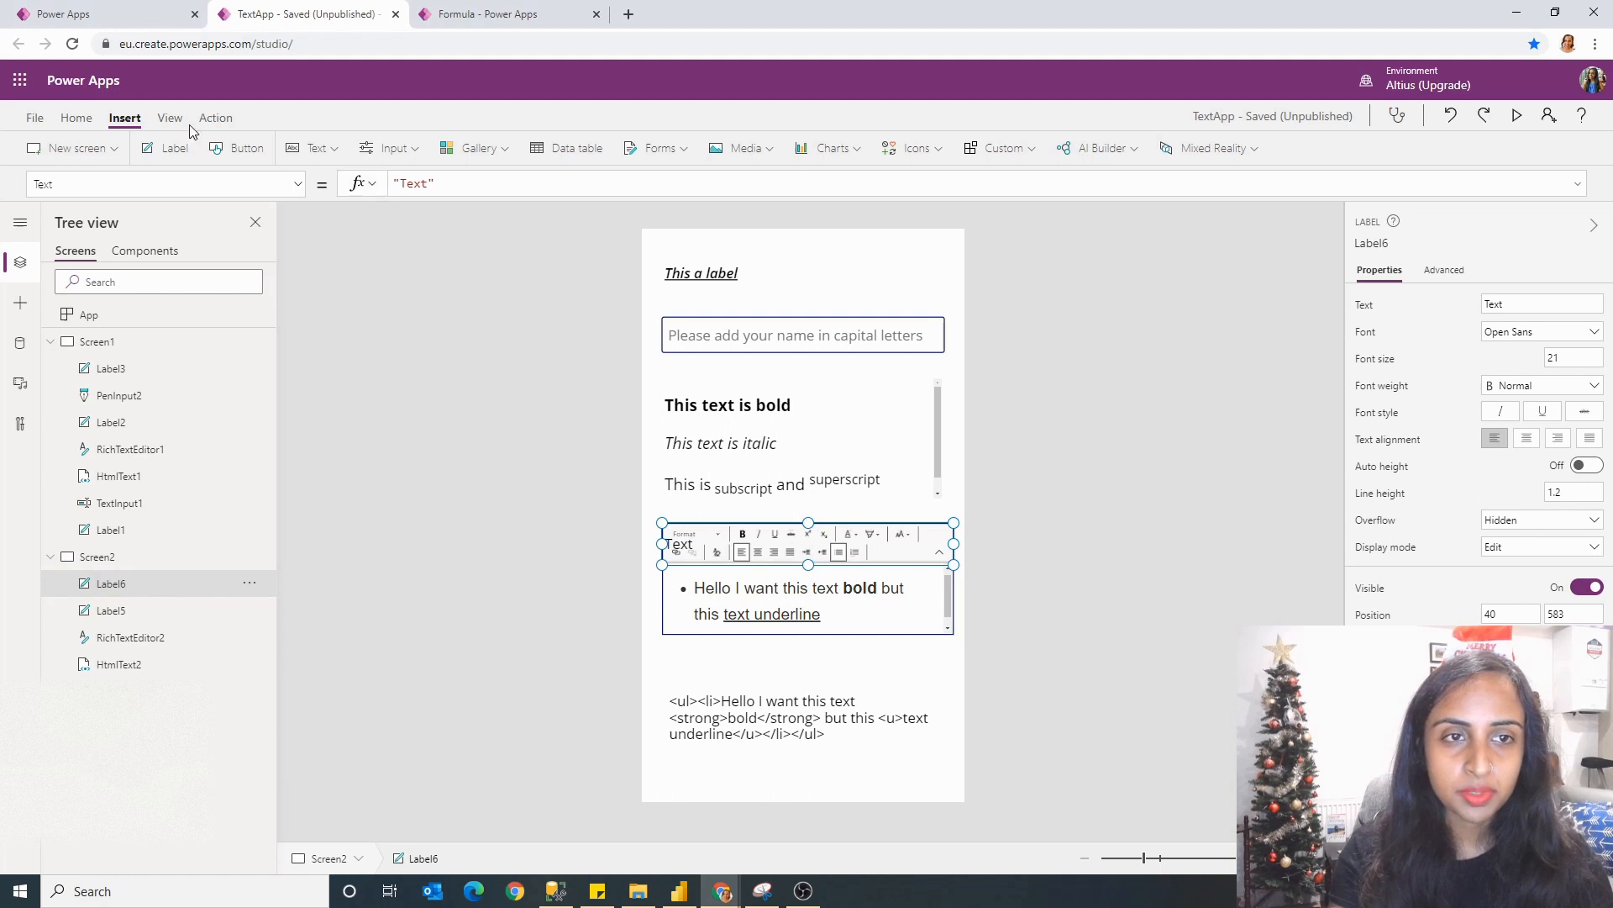
Step: Add a blank white label covering the rich text editor's formatting toolbar
{"action": "left_click", "coordinate": [692, 148]}
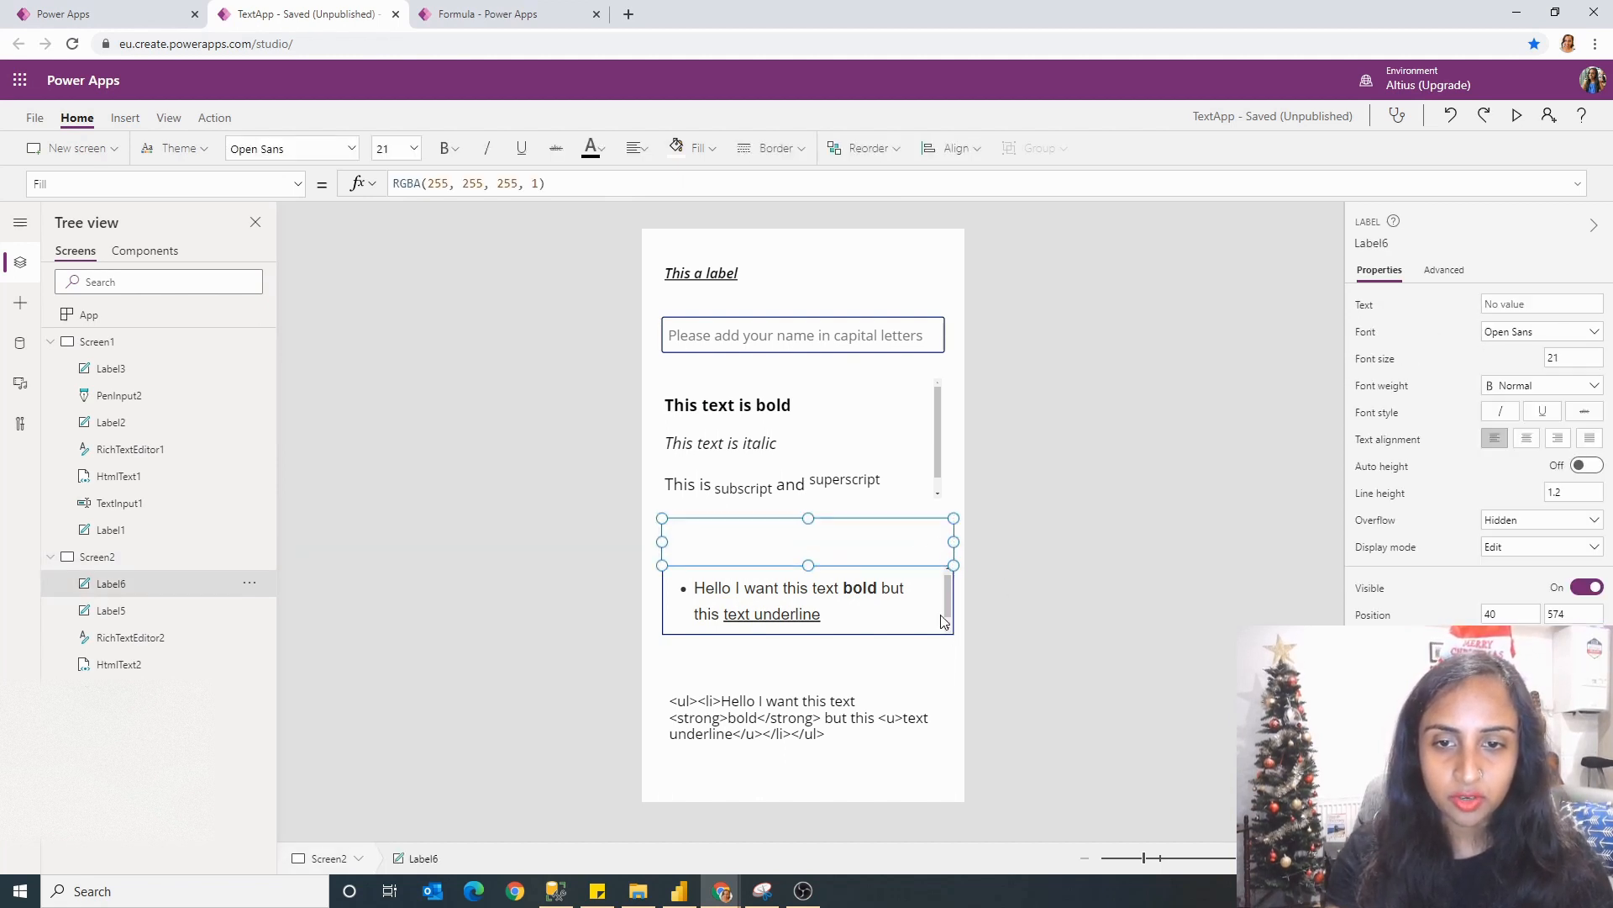
{"action": "left_click", "coordinate": [807, 600]}
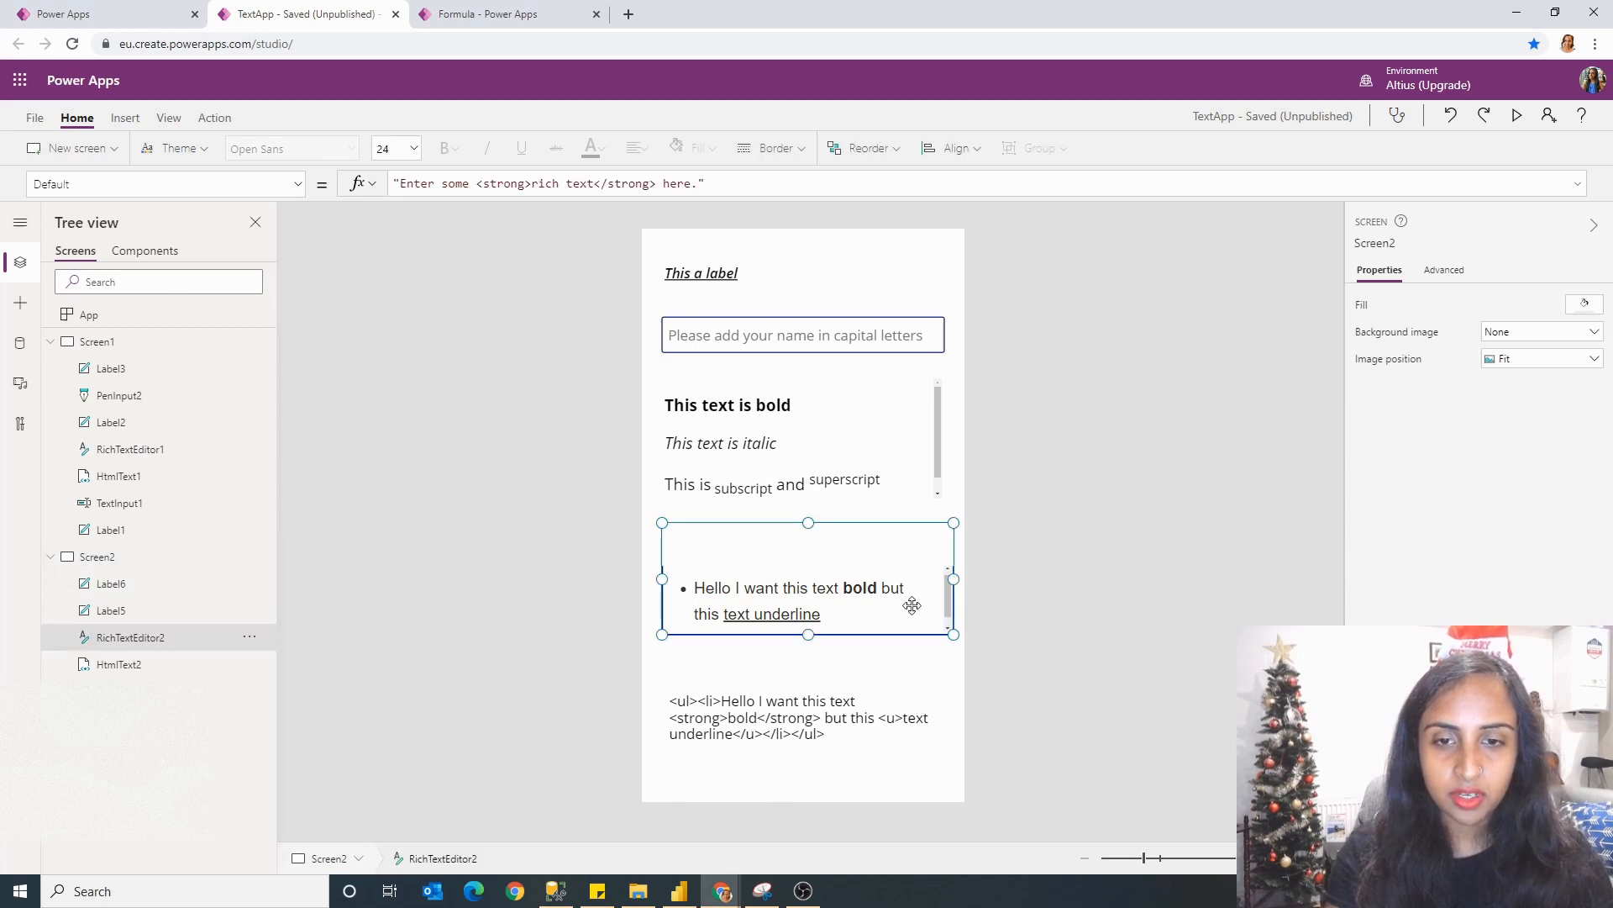
{"action": "left_click", "coordinate": [773, 551]}
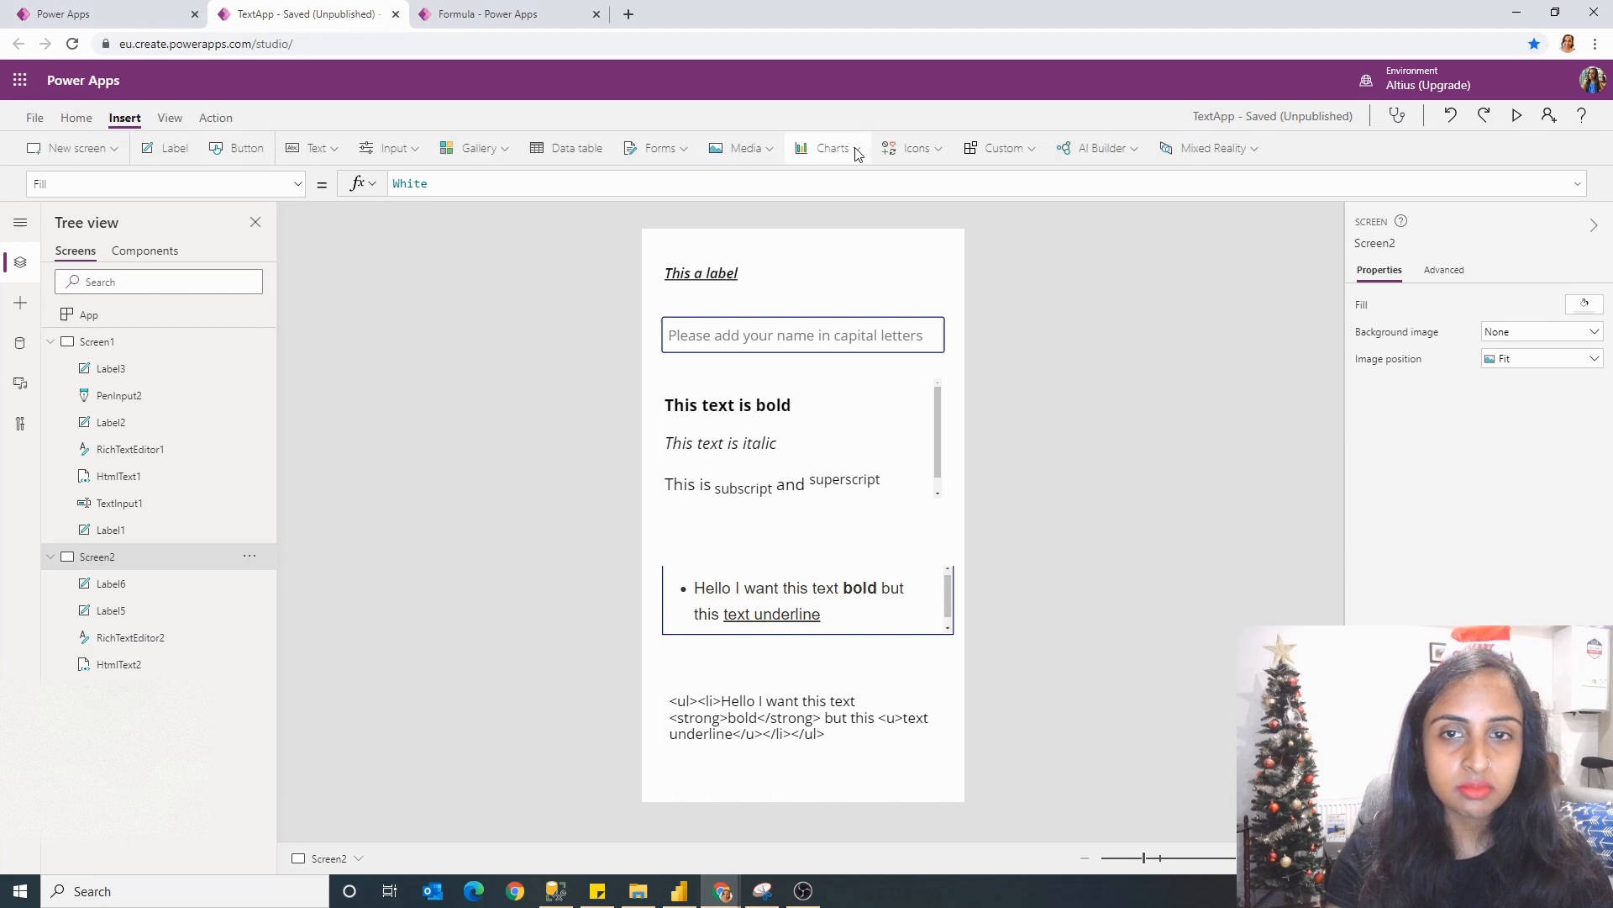
Step: Add a rectangle with Height 1 as a divider line above the rich text editor
{"action": "left_click", "coordinate": [913, 148]}
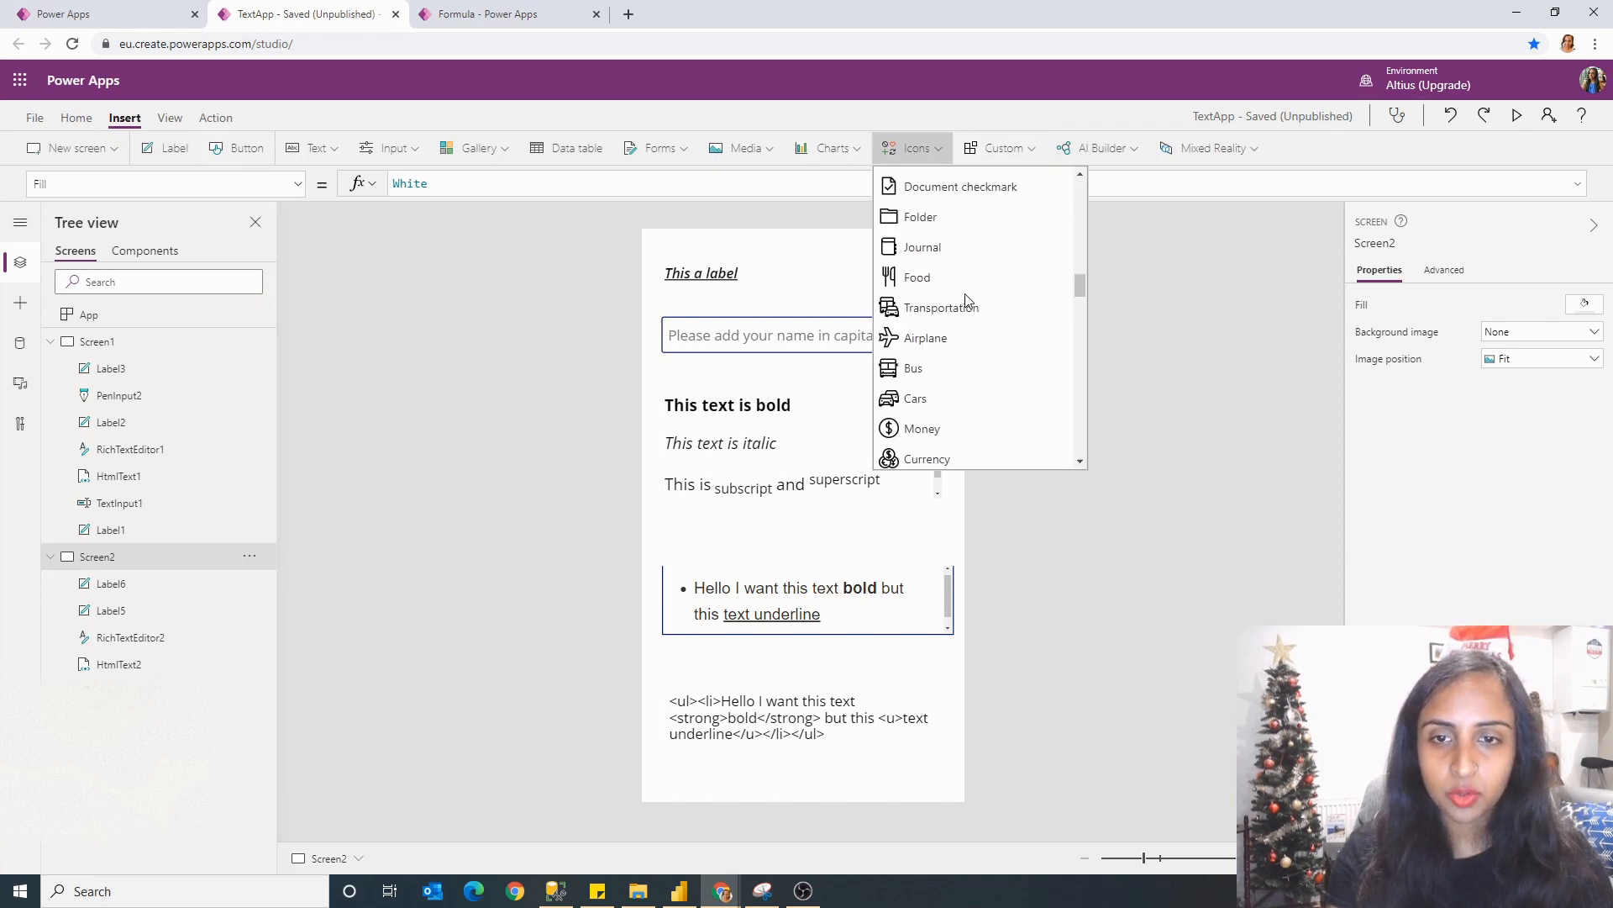
{"action": "left_click", "coordinate": [958, 323]}
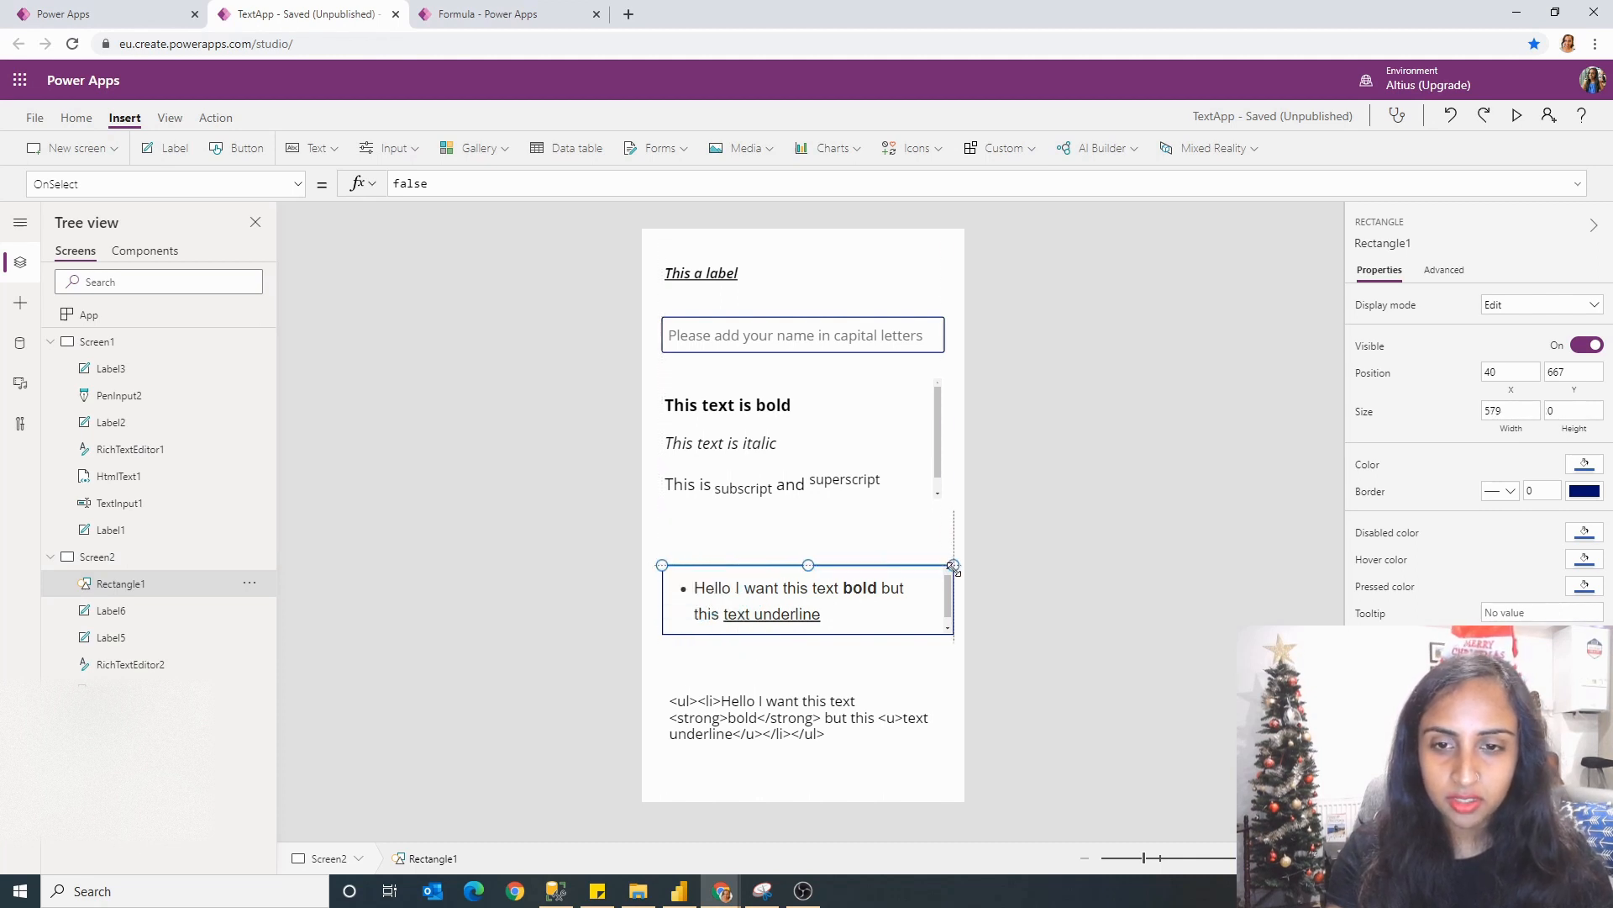
{"action": "left_click", "coordinate": [1573, 411]}
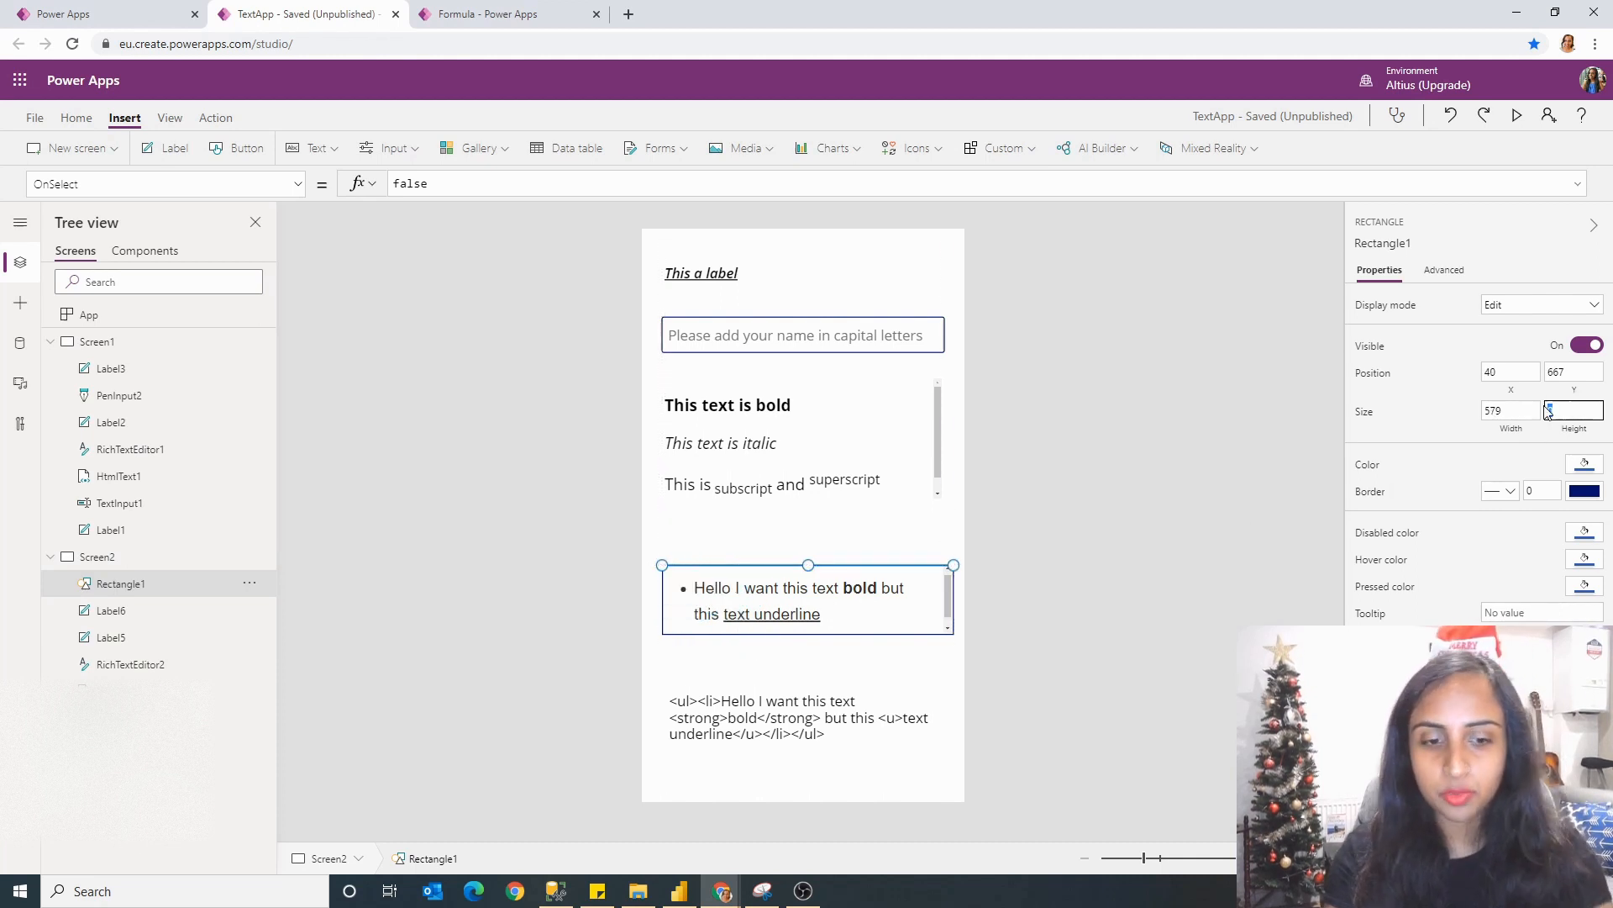
{"action": "type", "text": "1"}
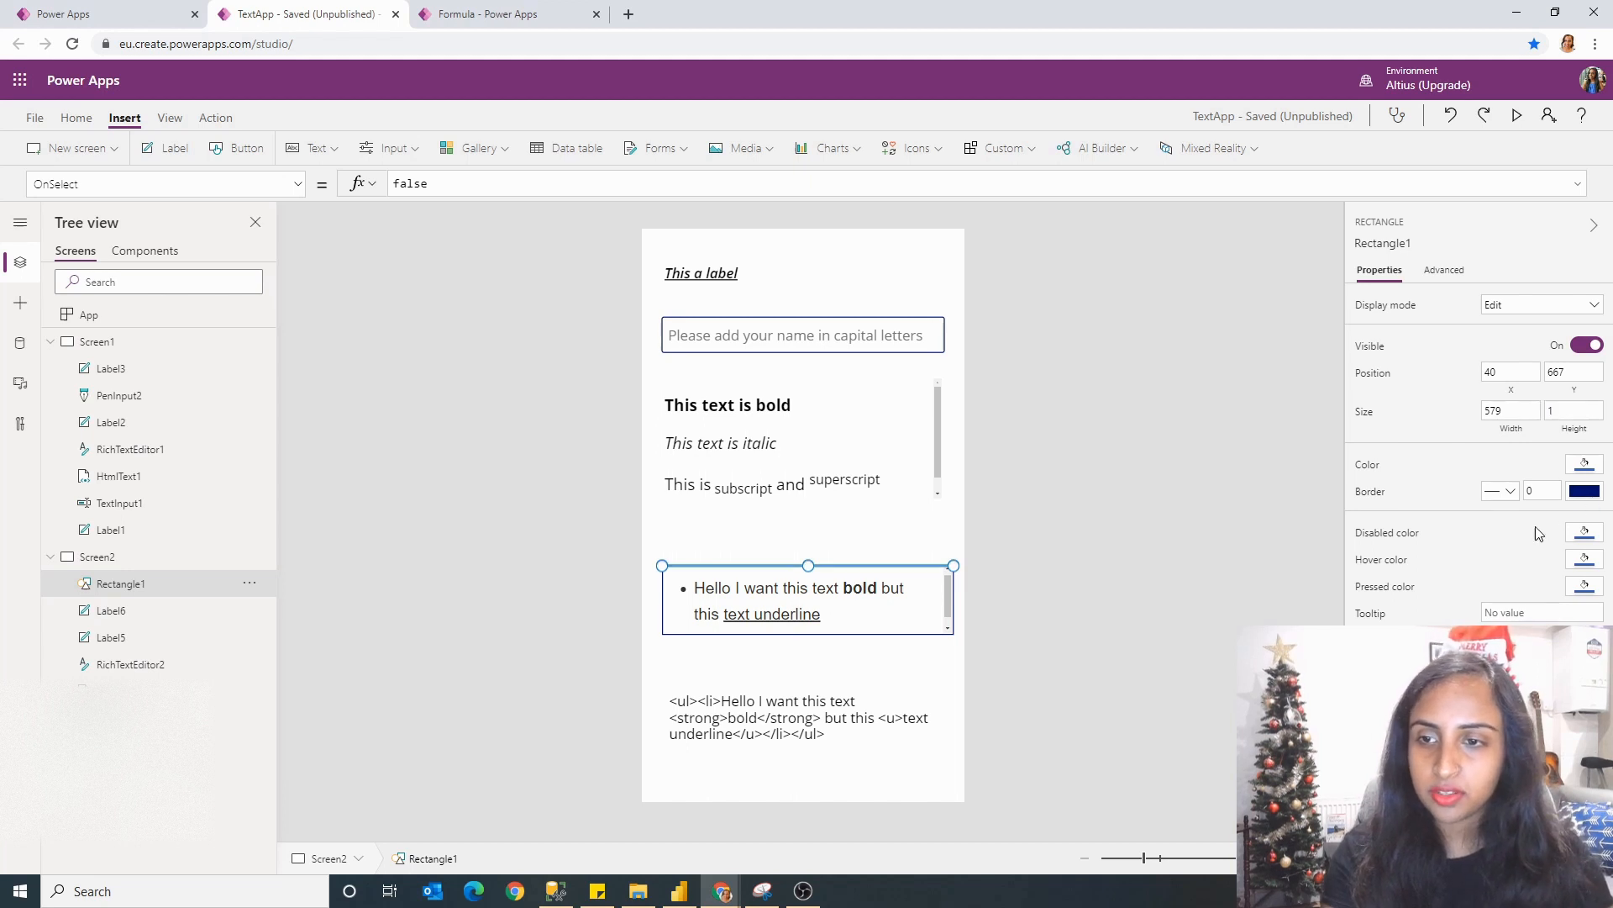
{"action": "left_click", "coordinate": [1584, 463]}
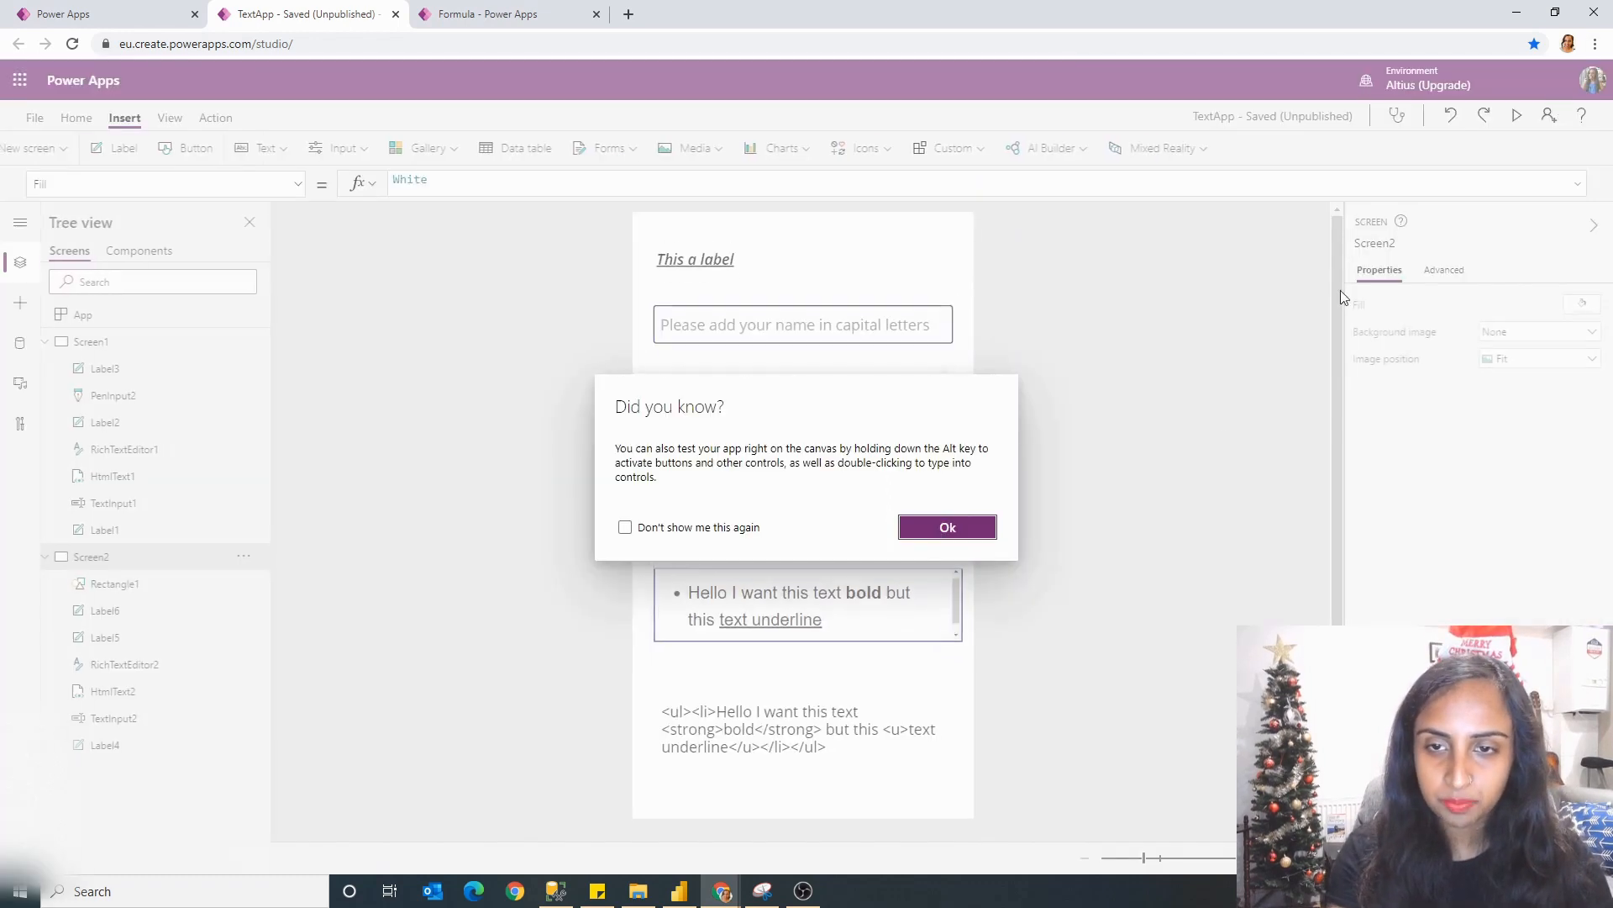
Step: Move the HTML output label above the editor and add a pen input positioned below it
{"action": "left_click", "coordinate": [948, 526]}
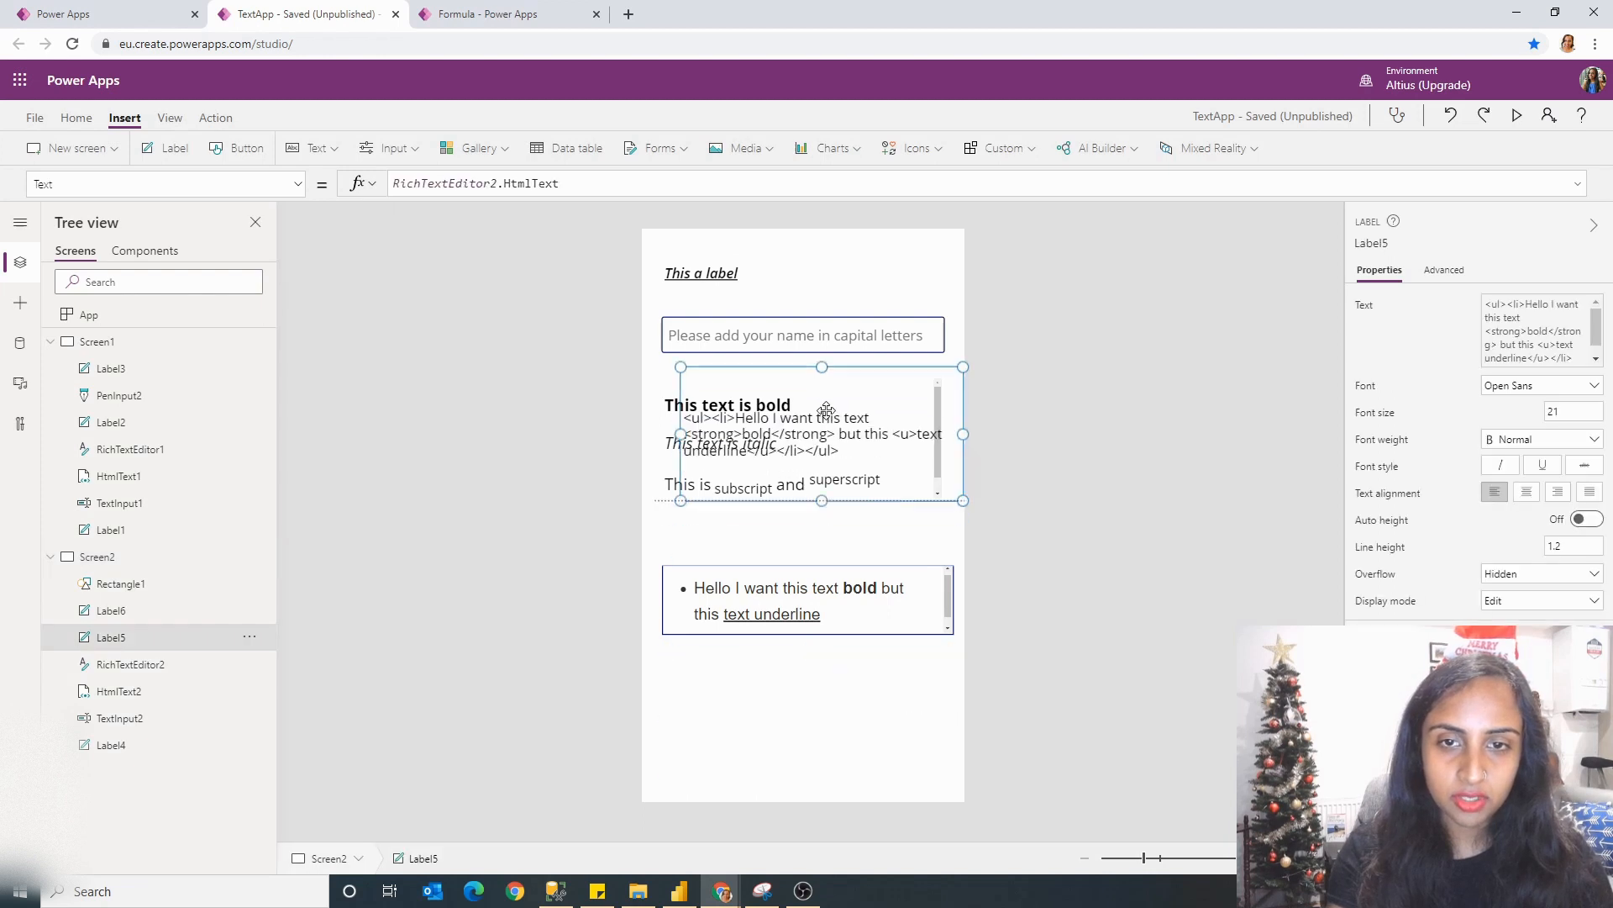
{"action": "left_click_drag", "start_coordinate": [822, 432], "coordinate": [813, 304]}
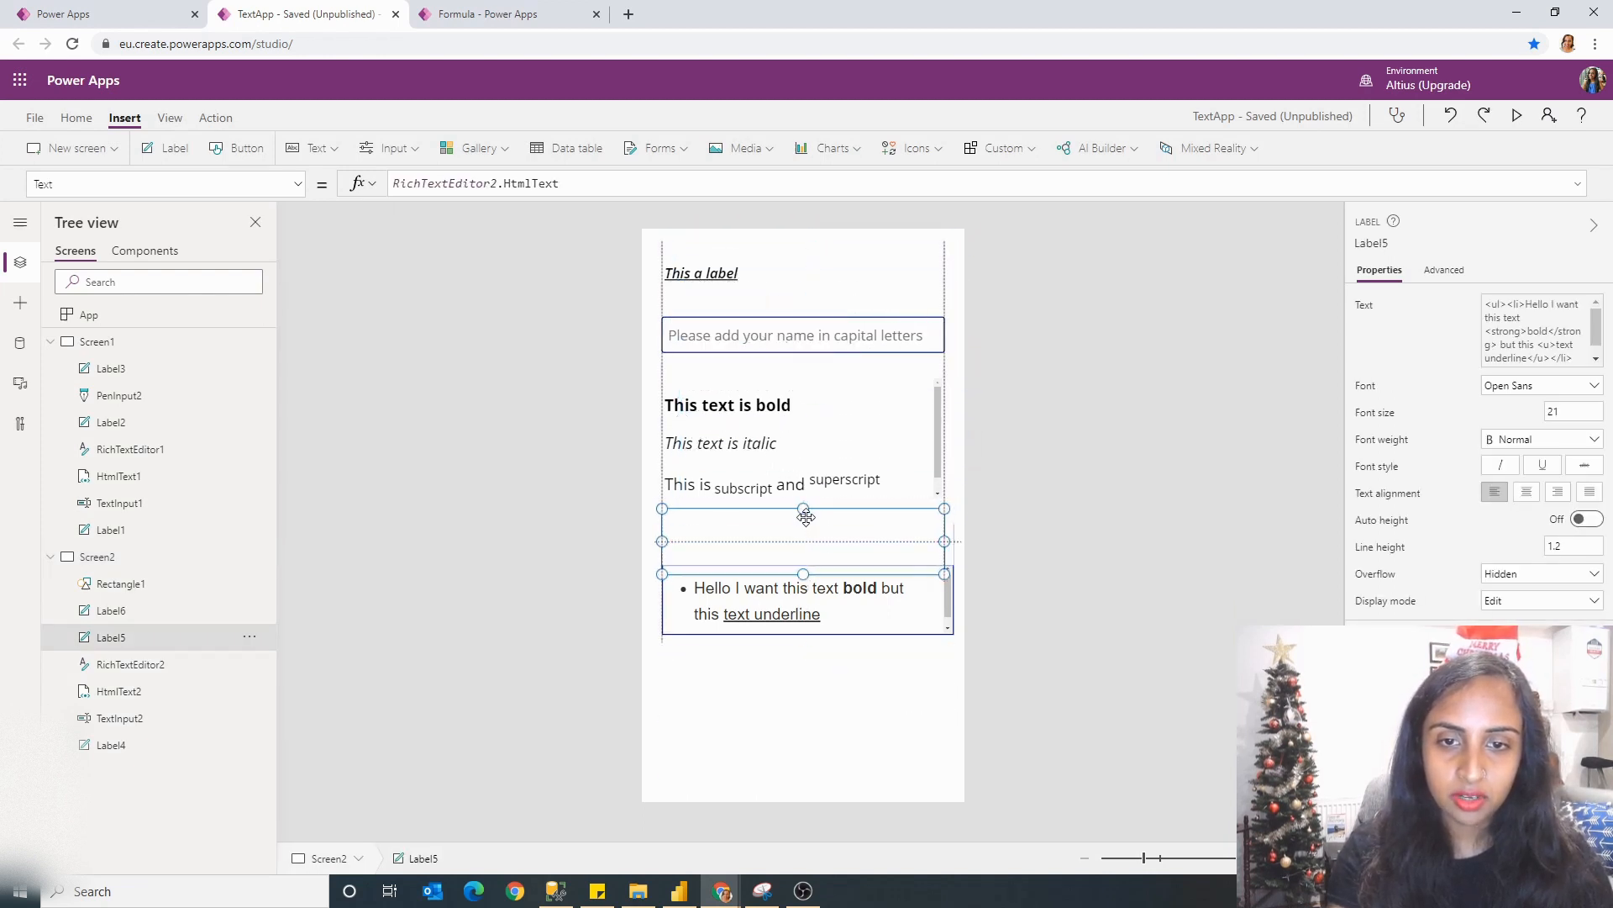
{"action": "left_click", "coordinate": [383, 148]}
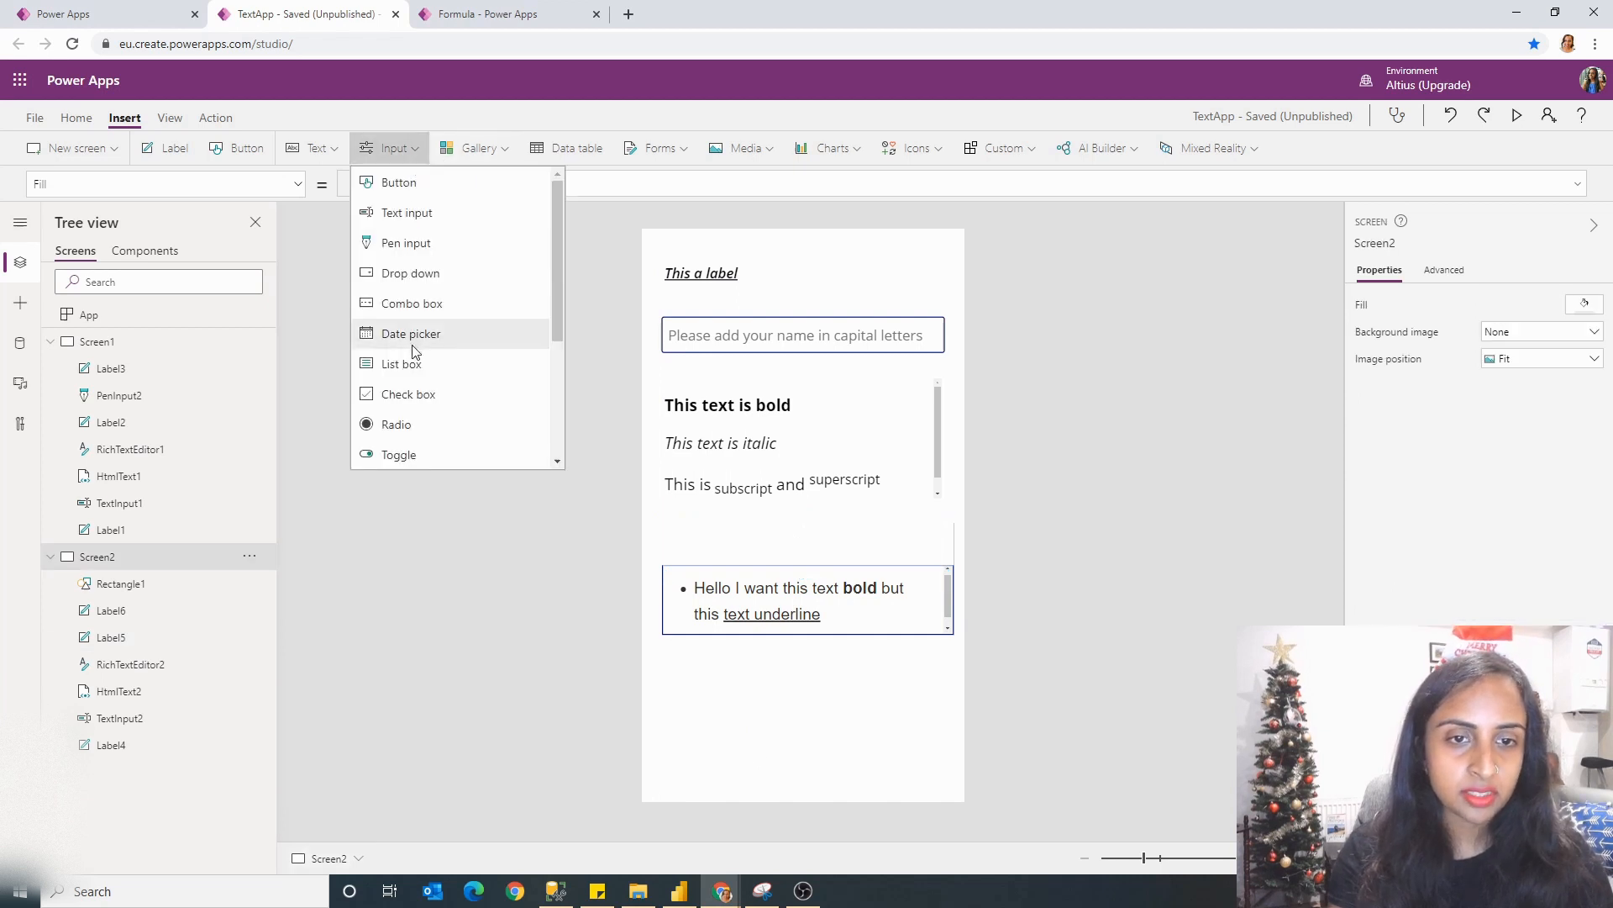
{"action": "left_click", "coordinate": [316, 148]}
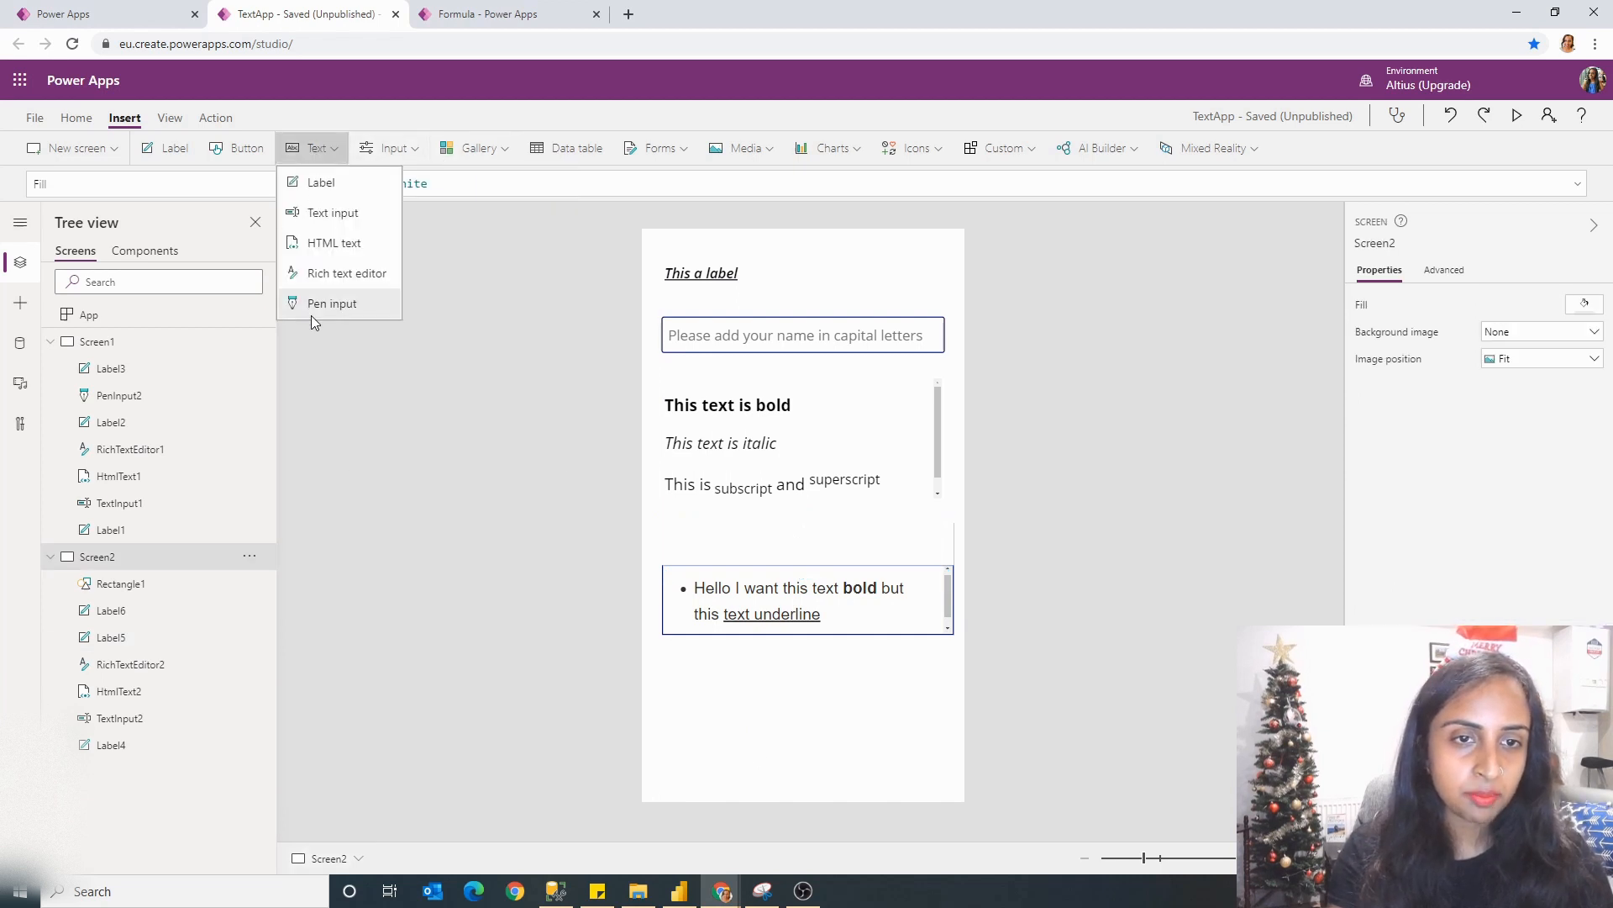
{"action": "left_click", "coordinate": [331, 302]}
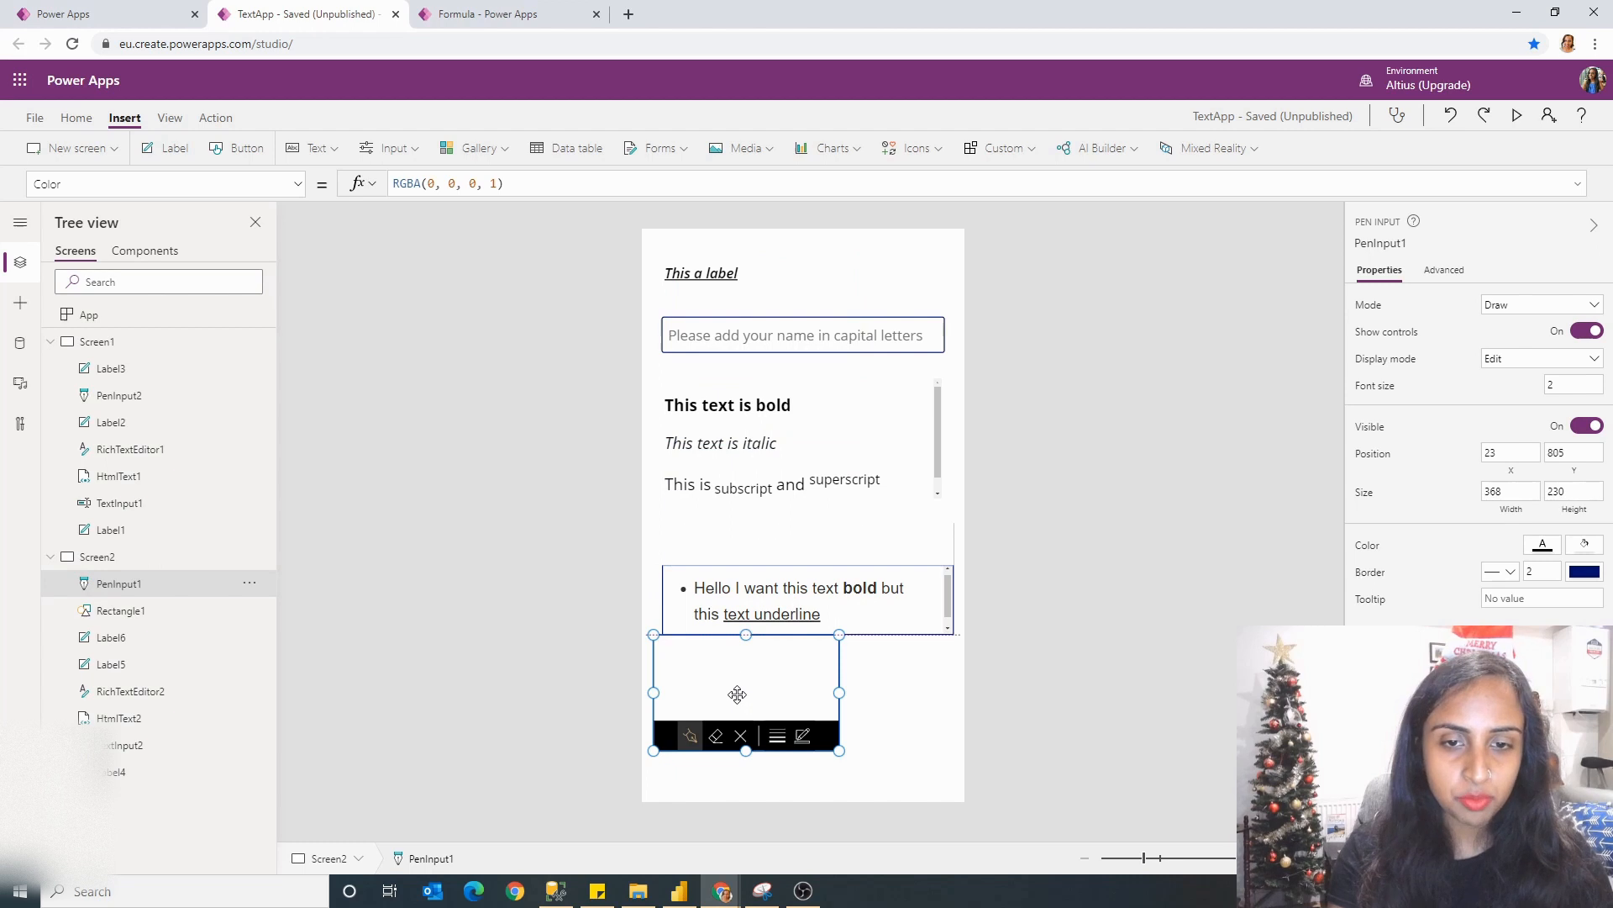
{"action": "left_click_drag", "start_coordinate": [745, 694], "coordinate": [762, 716]}
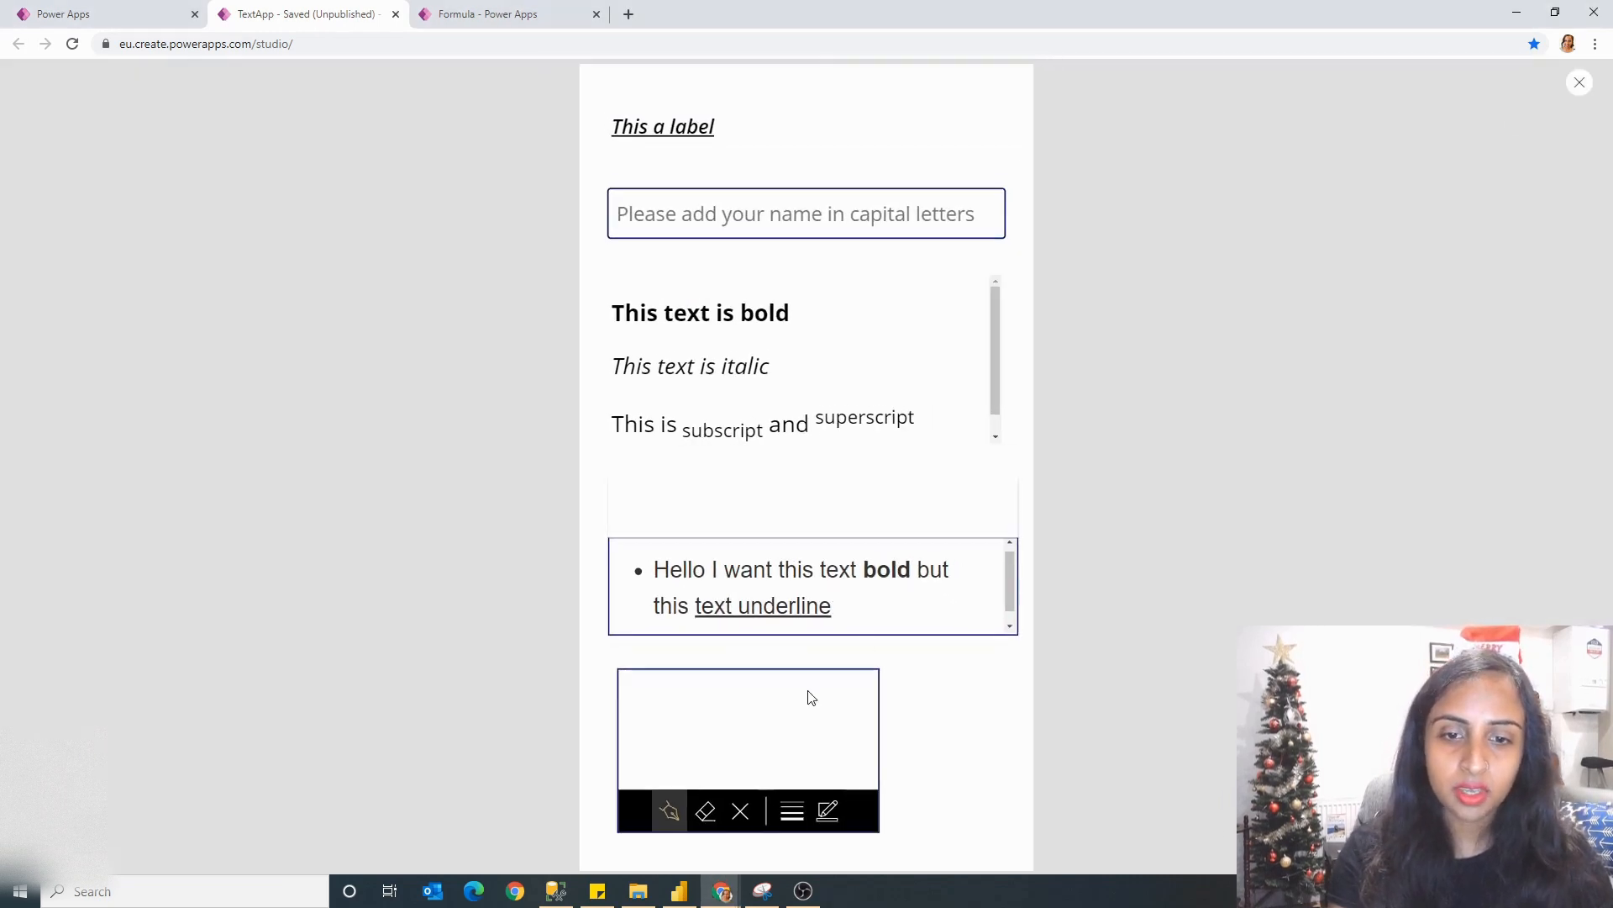
Step: Handwrite a word in the pen input, erase part of it, then leave preview
{"action": "left_click_drag", "start_coordinate": [695, 736], "coordinate": [787, 736]}
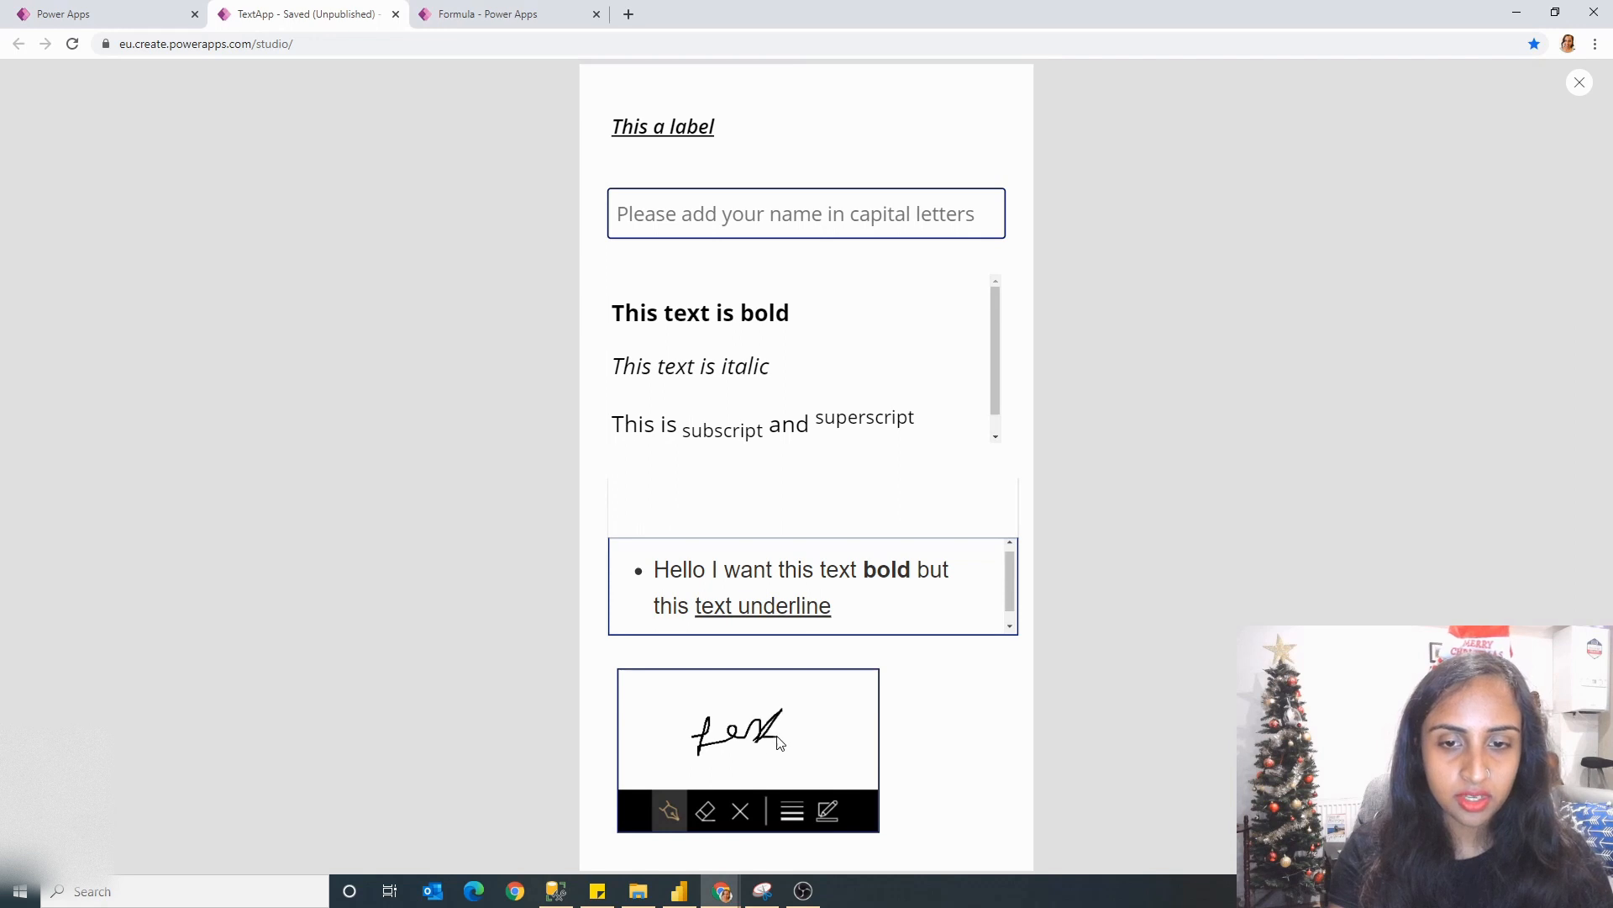
{"action": "mouse_move", "coordinate": [676, 813]}
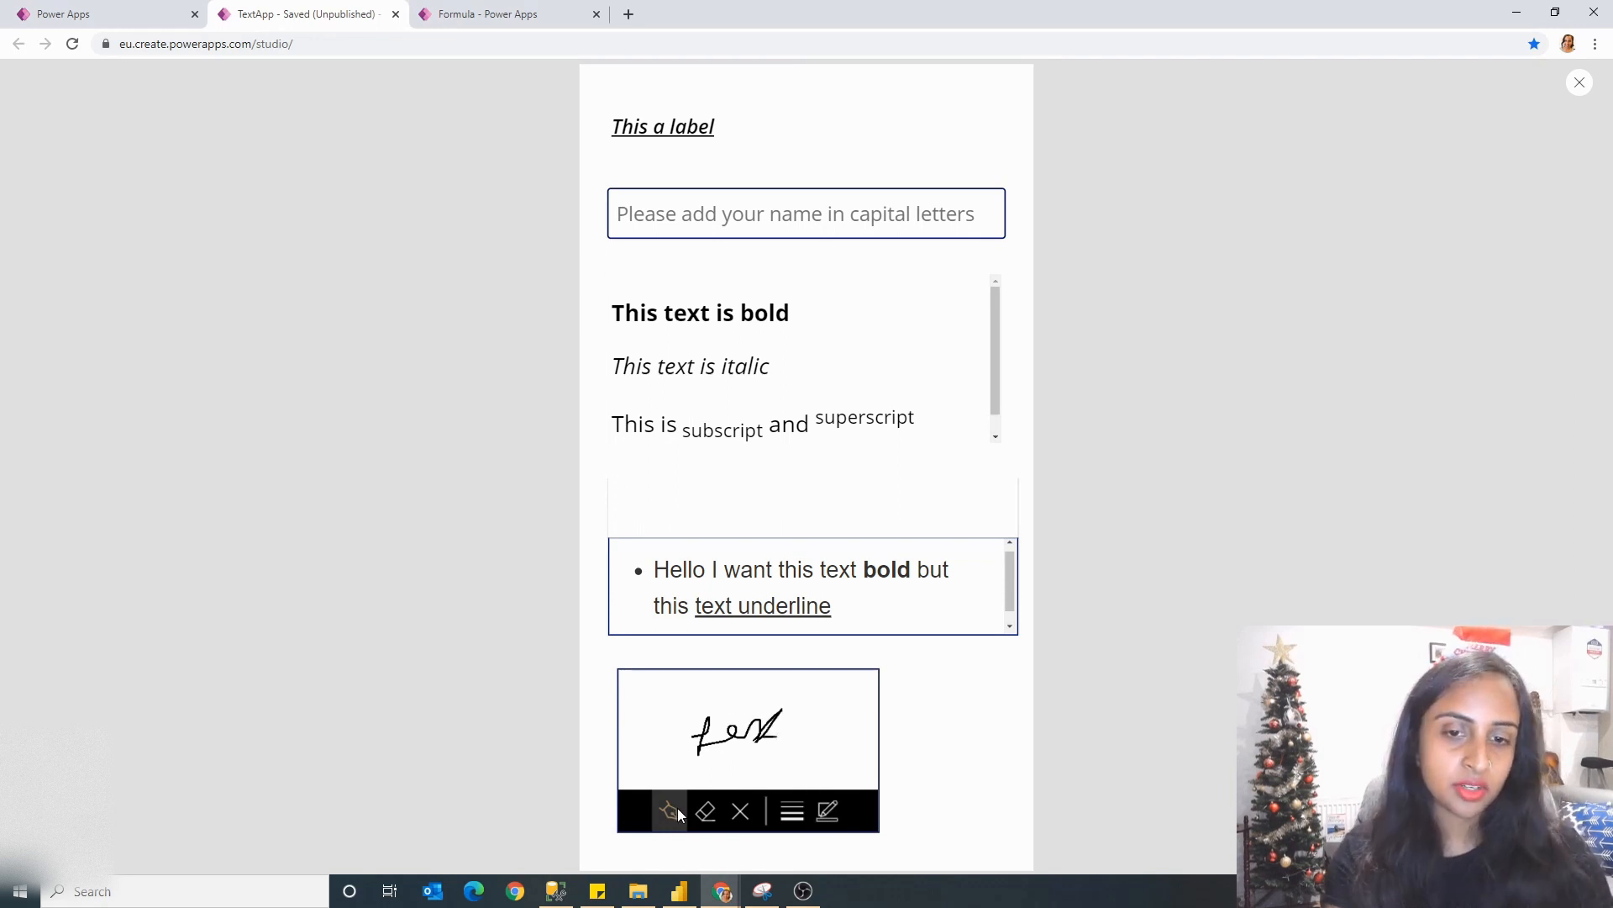
{"action": "left_click", "coordinate": [705, 811]}
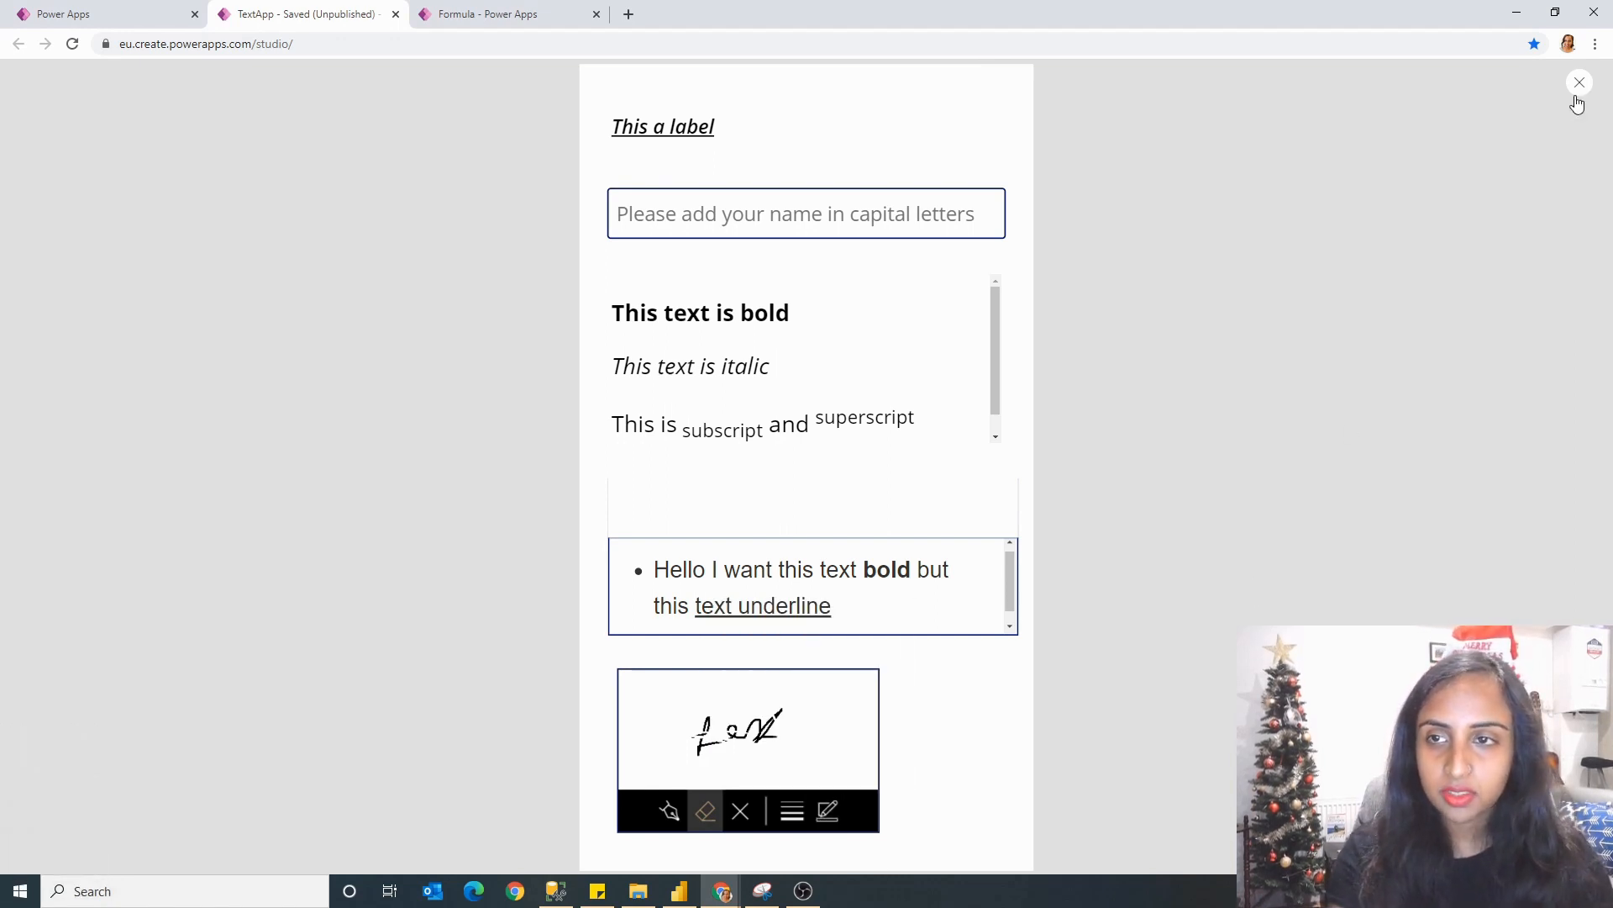
{"action": "left_click", "coordinate": [1580, 81]}
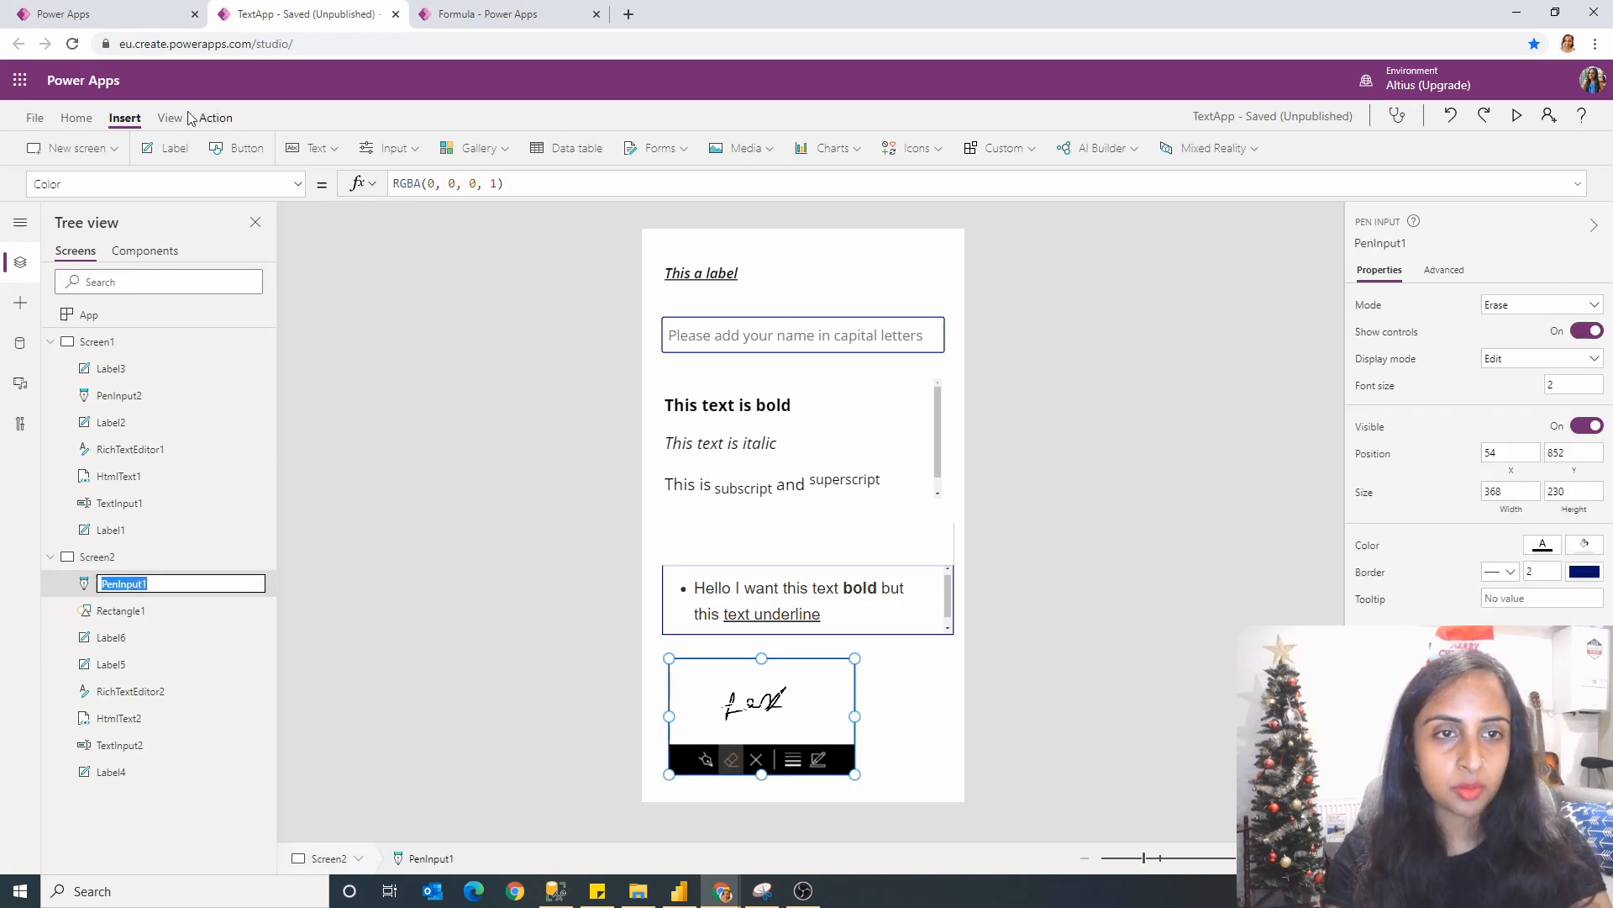
Step: Add a label whose Text is PenInput1.Image, showing an appres://blobmanager address
{"action": "left_click", "coordinate": [172, 148]}
{"action": "type", "text": "PenInput1.Image"}
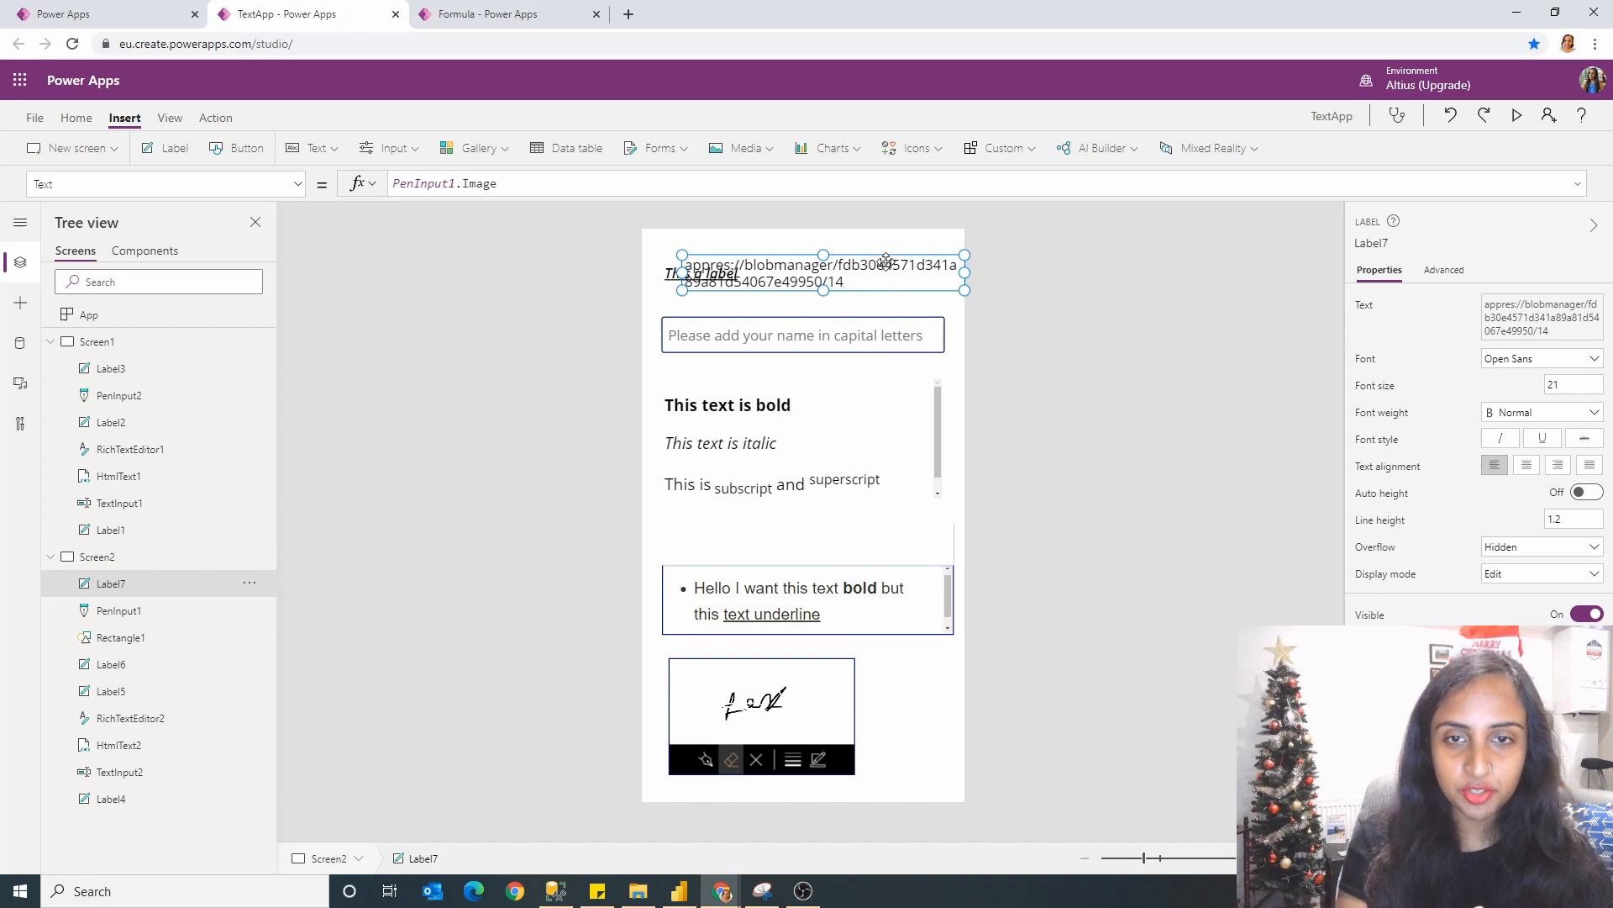
{"action": "mouse_move", "coordinate": [763, 252]}
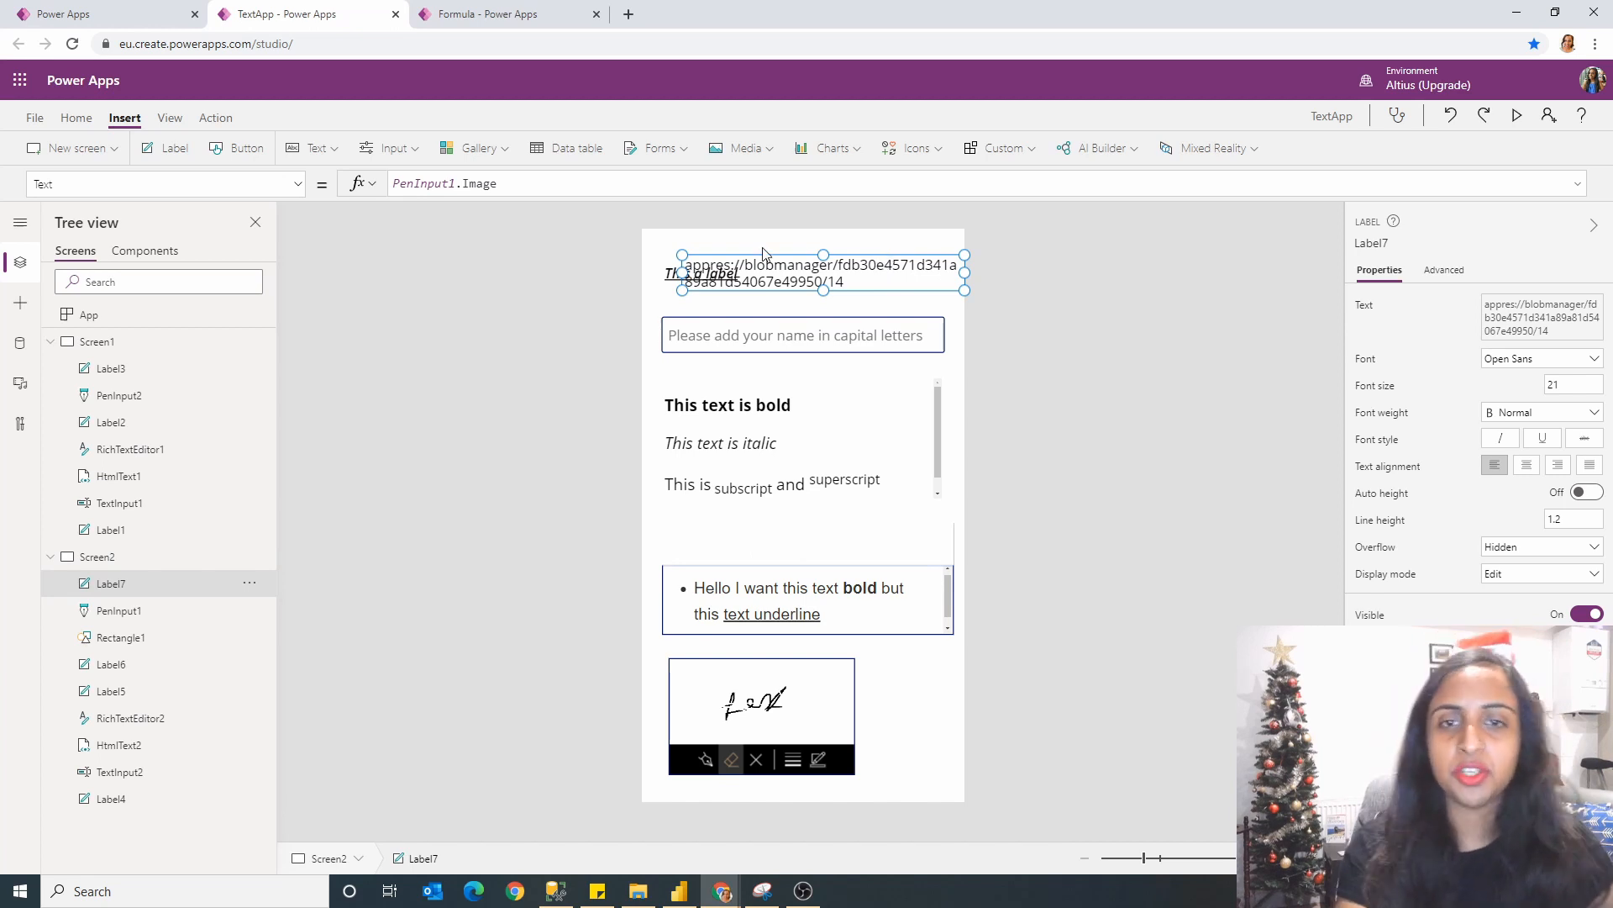